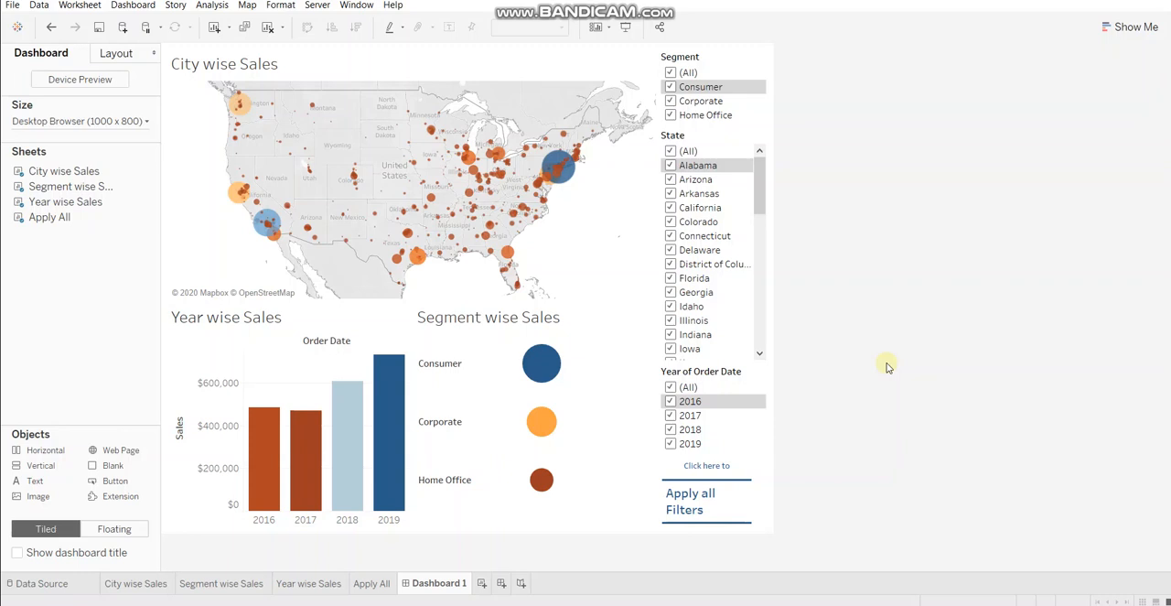
mouse_move(868, 363)
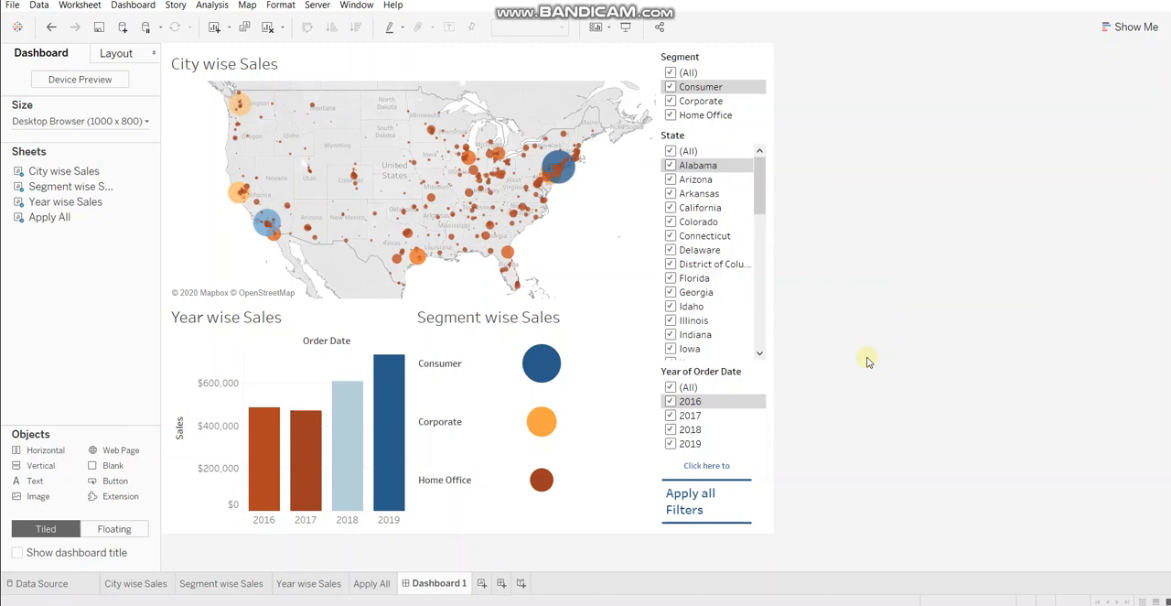
mouse_move(860, 241)
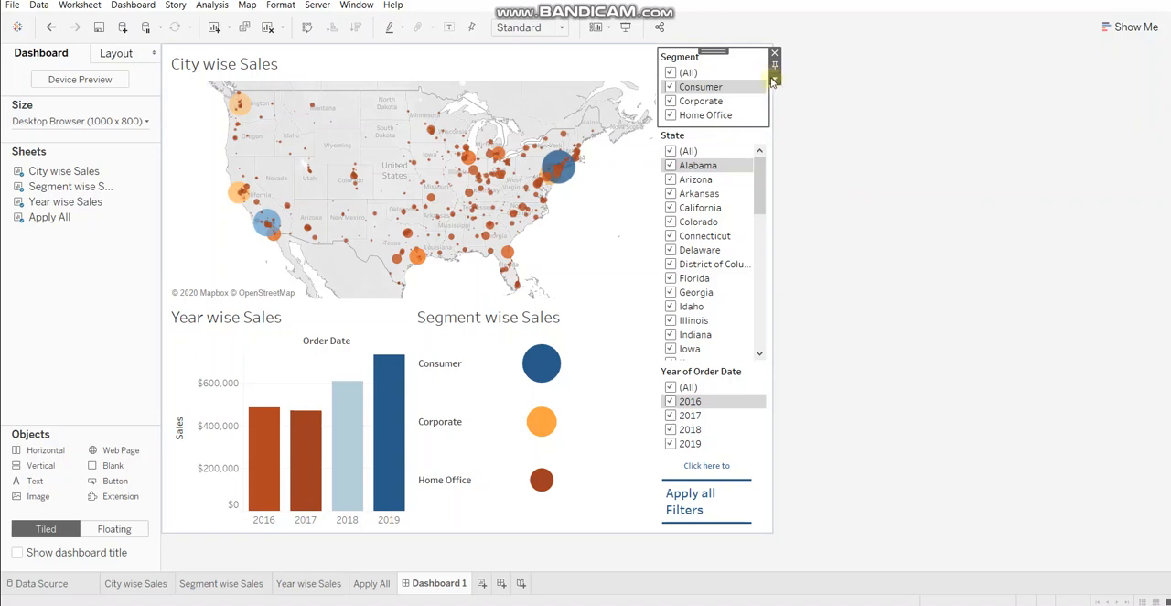
mouse_move(774, 80)
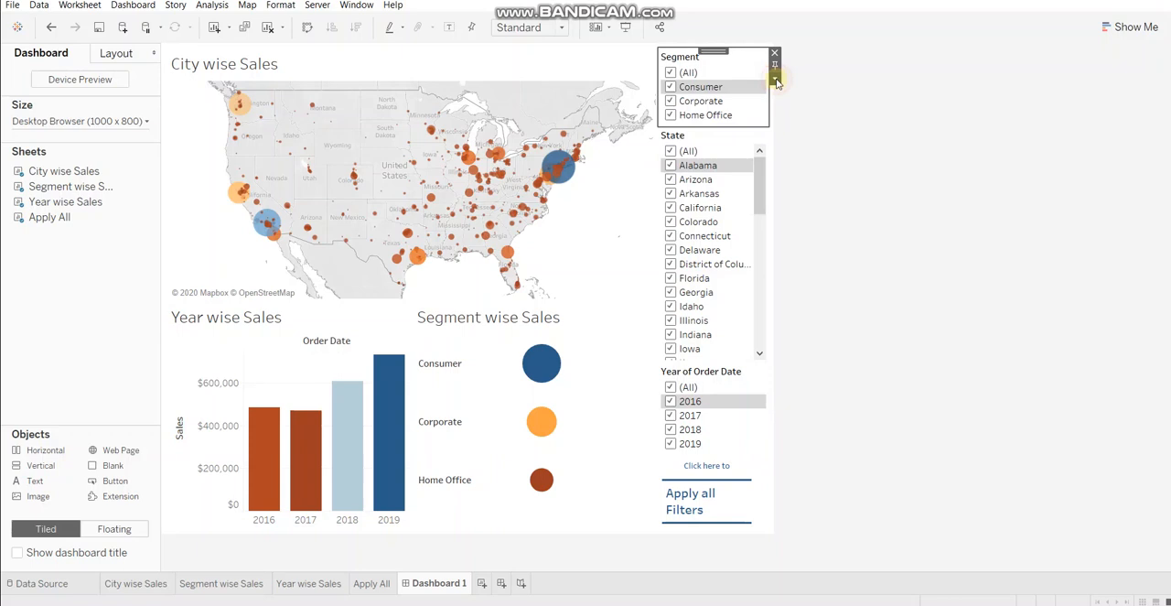
- Set the Segment filter to apply on confirmation and untick Consumer and Home Office, leaving Corporate
left_click(776, 78)
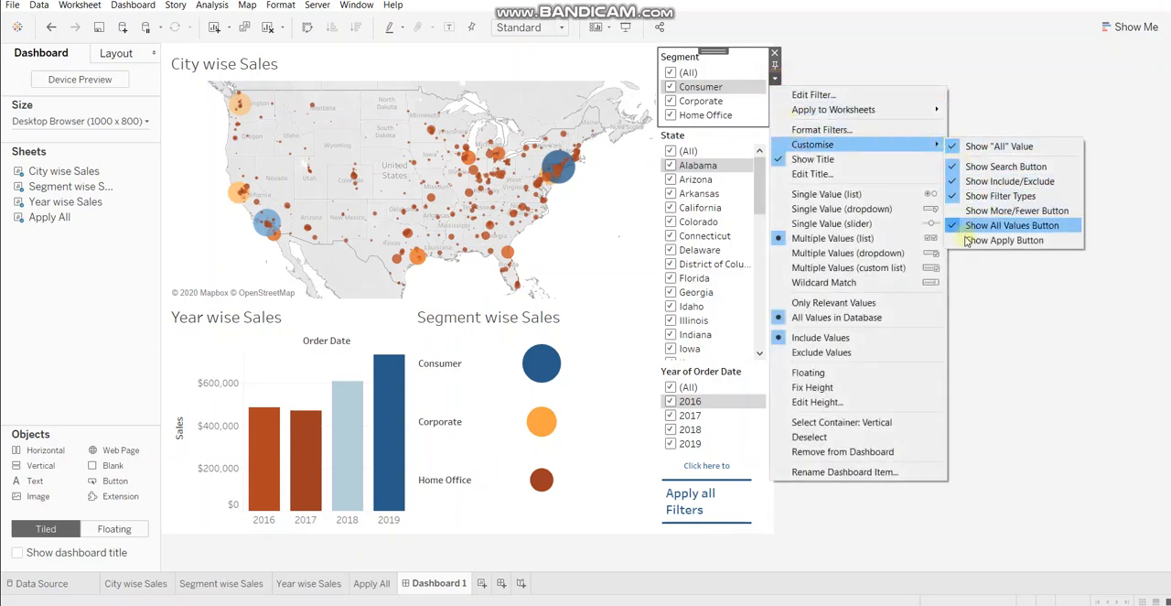
mouse_move(1003, 239)
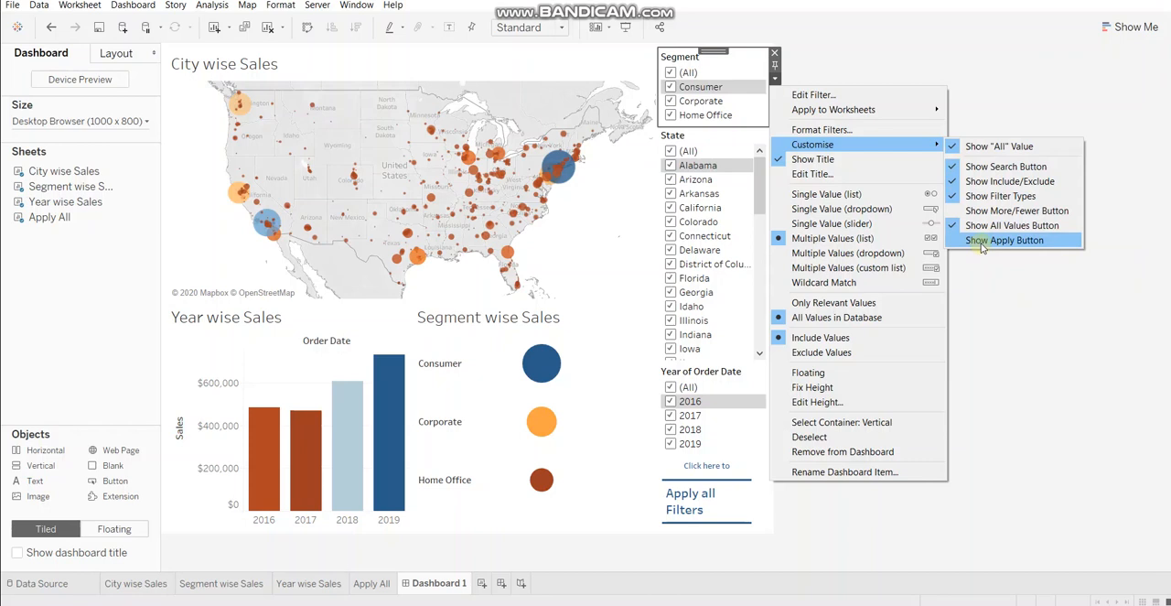
left_click(1005, 240)
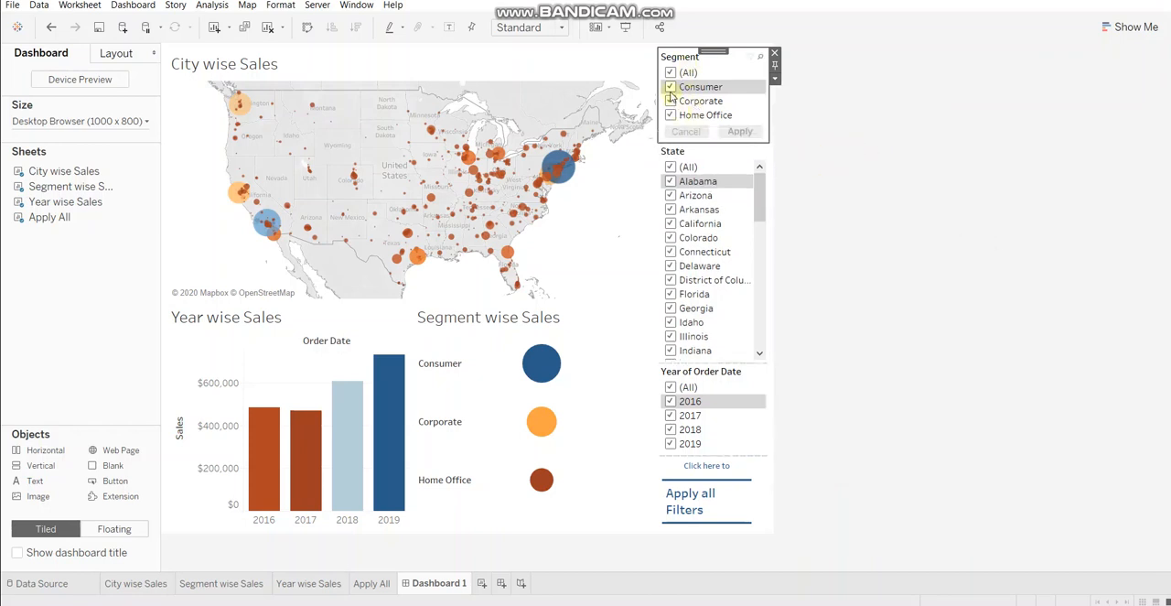
left_click(670, 86)
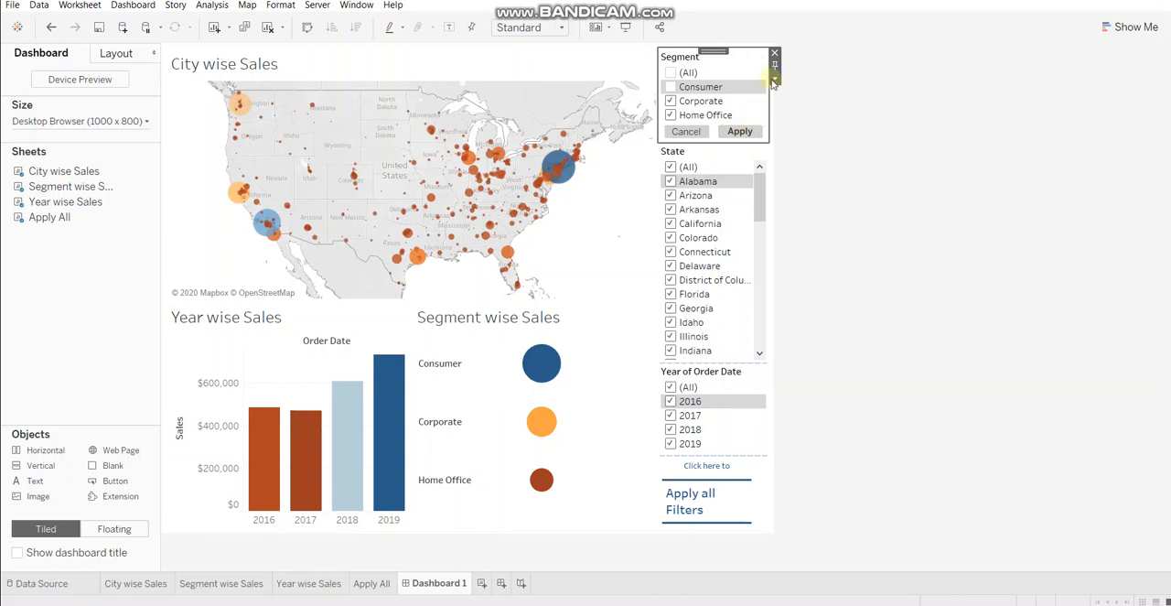
left_click(772, 80)
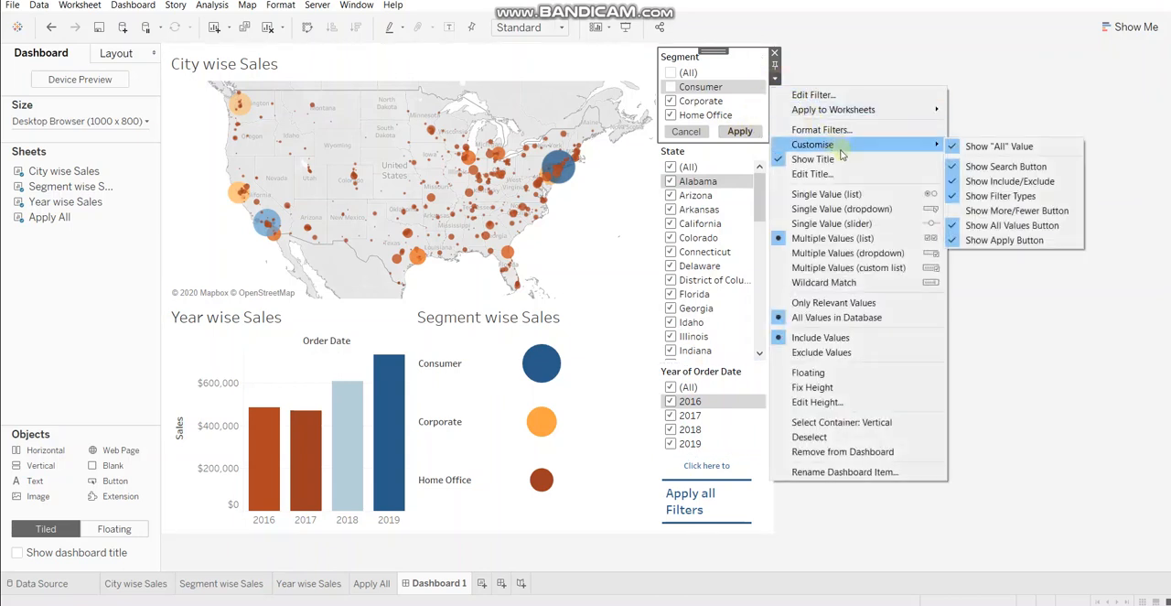
mouse_move(959, 146)
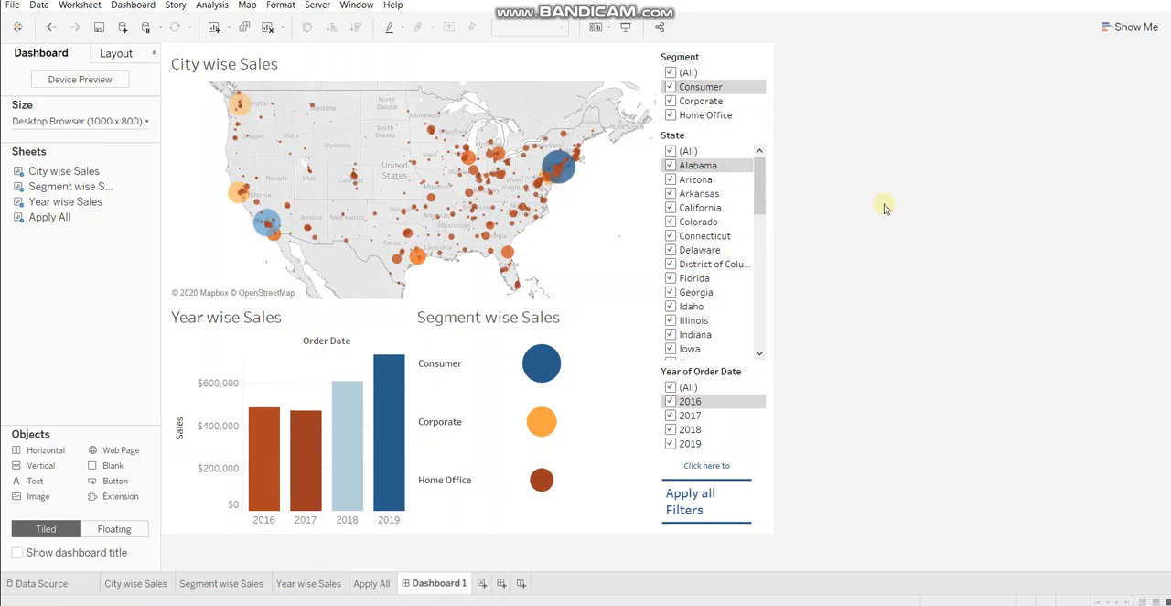
mouse_move(780, 117)
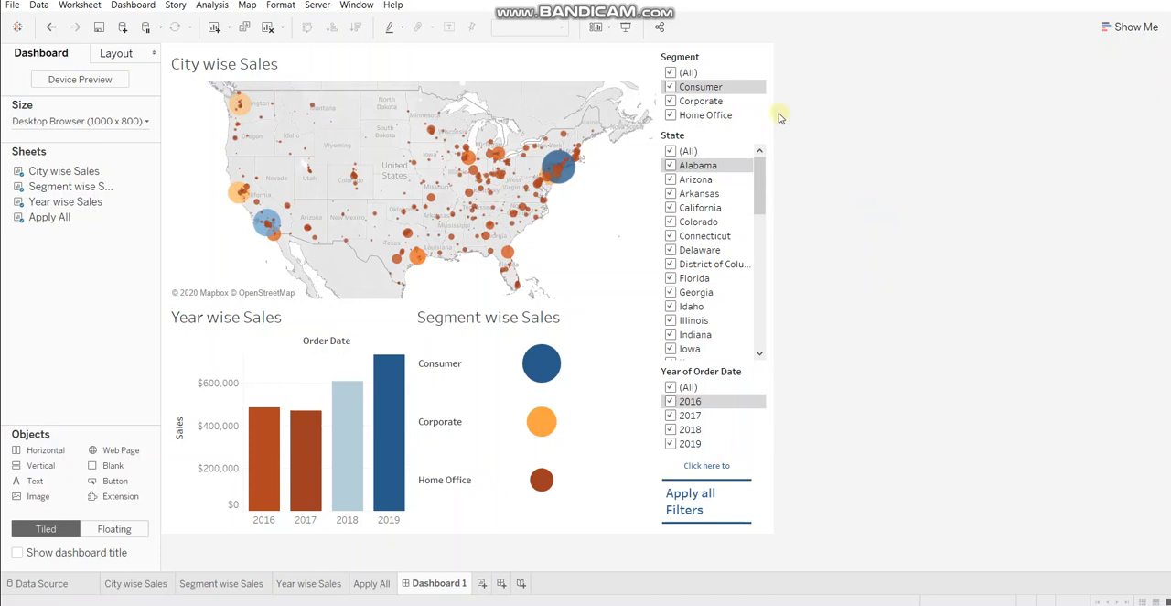
mouse_move(779, 117)
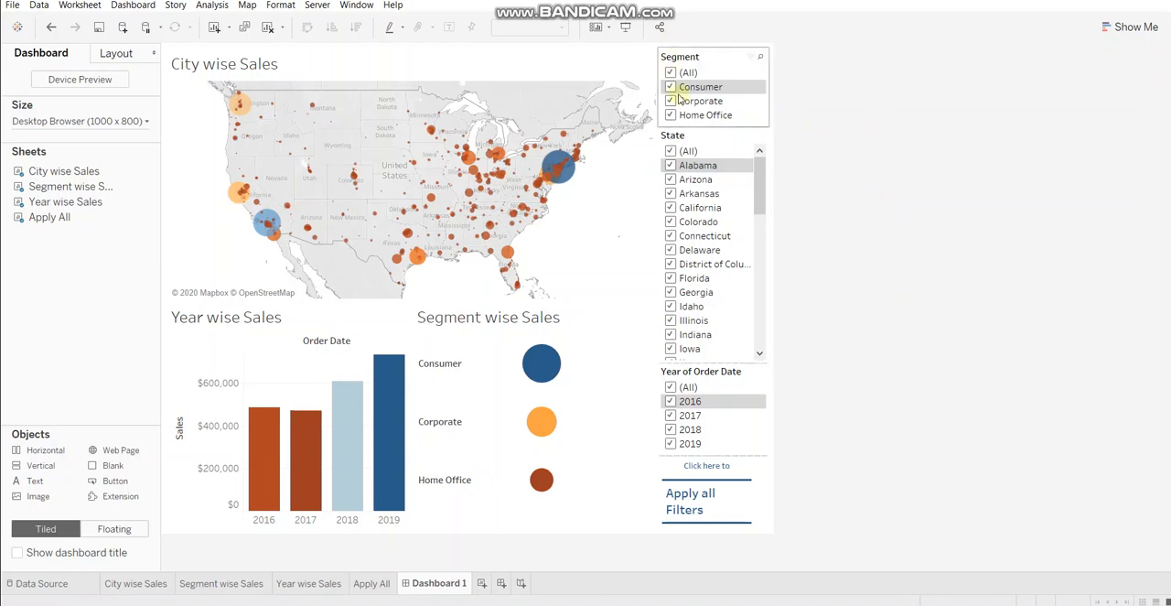
mouse_move(663, 95)
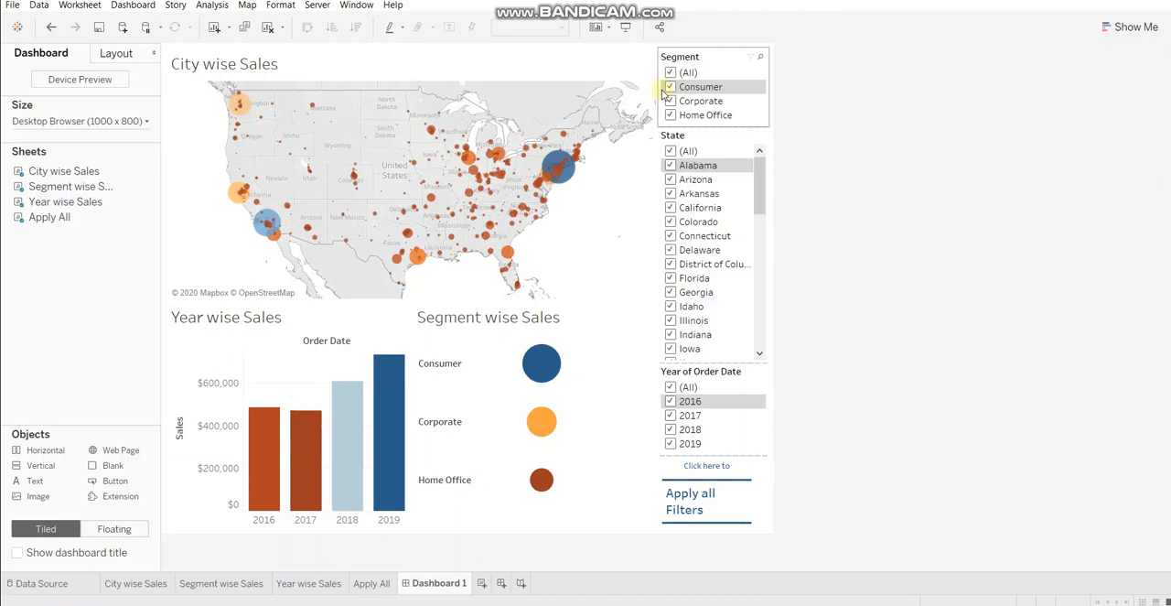
left_click(669, 72)
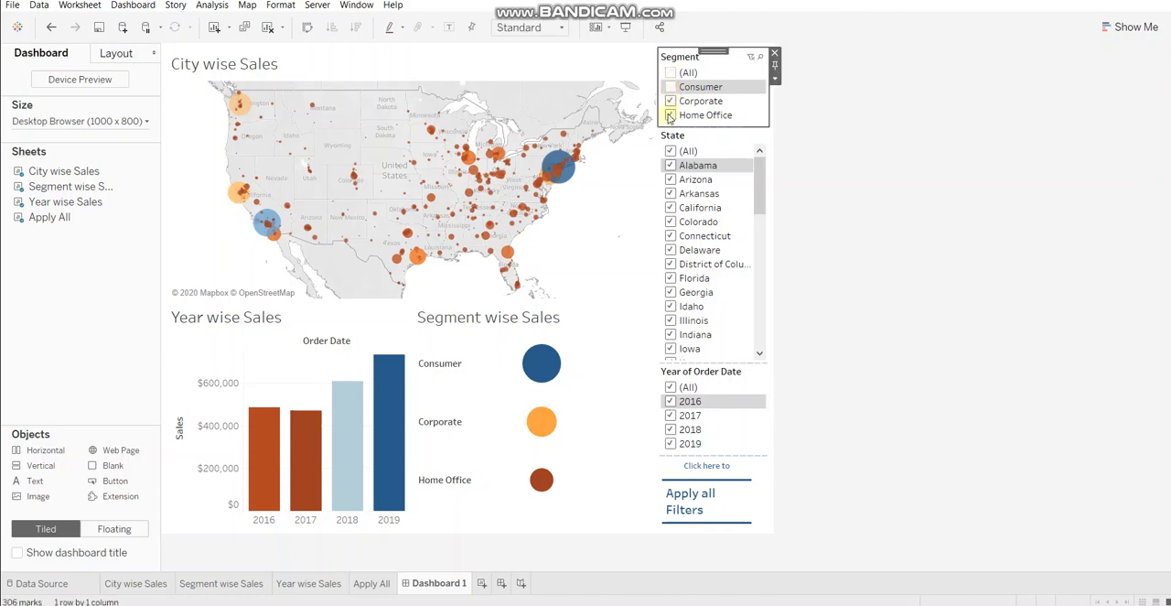
left_click(670, 113)
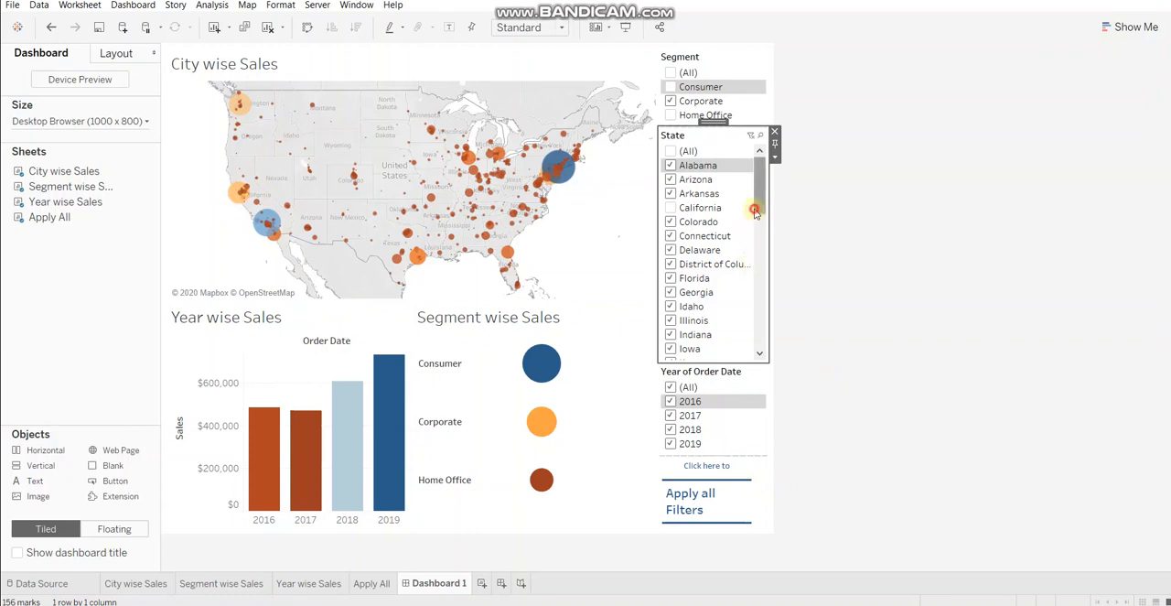
- Untick New York in the State filter list
scroll("down", 3)
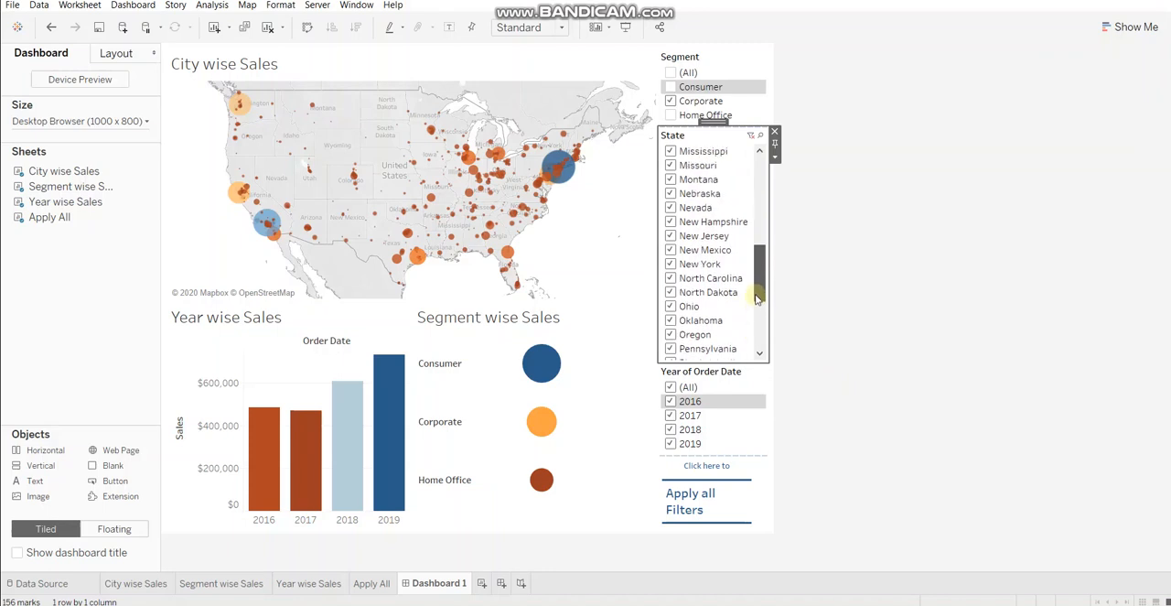
left_click(669, 179)
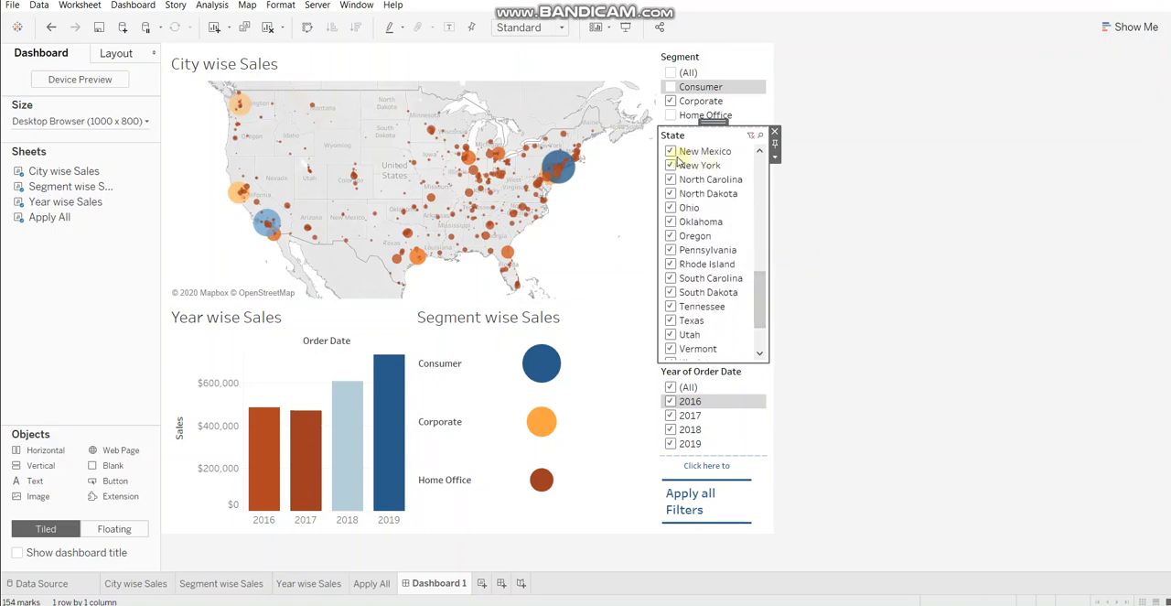
mouse_move(552, 170)
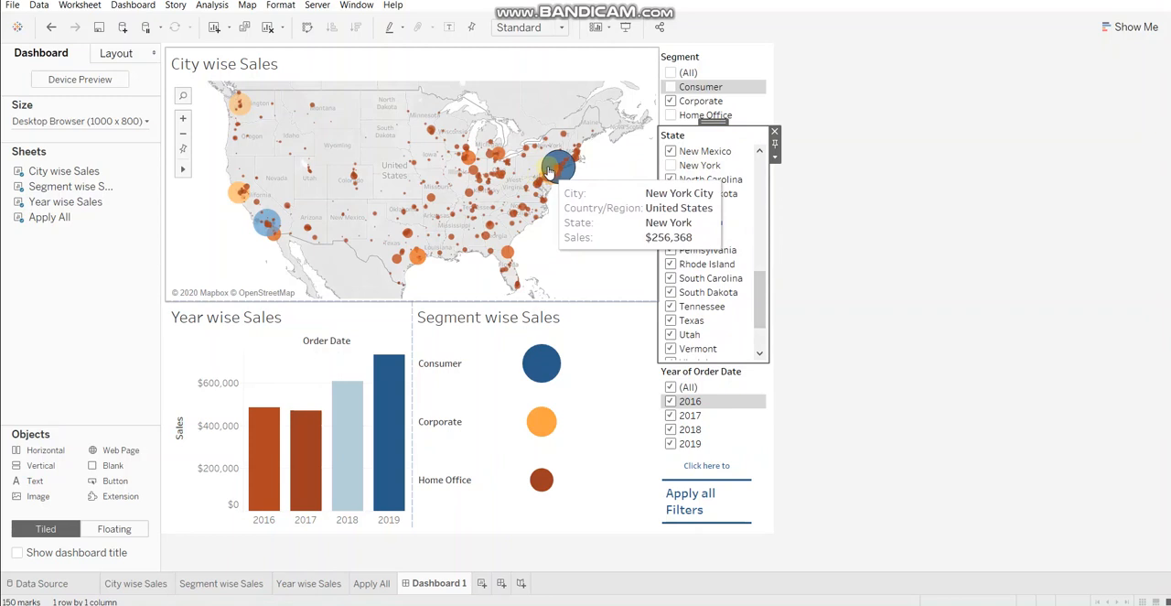
scroll("down", 3)
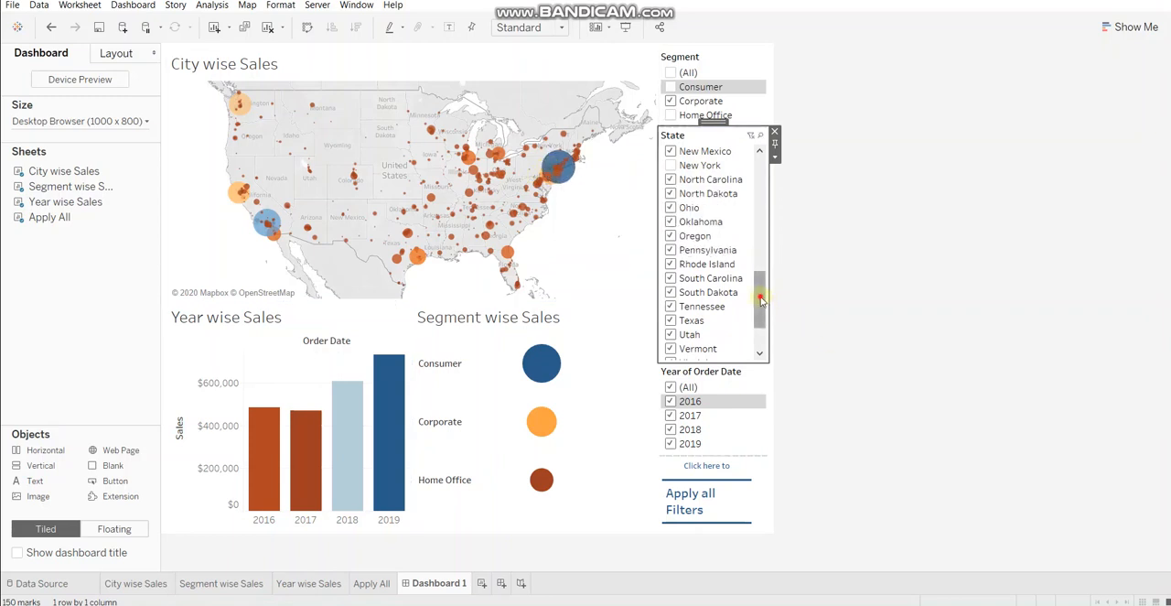
scroll("down", 3)
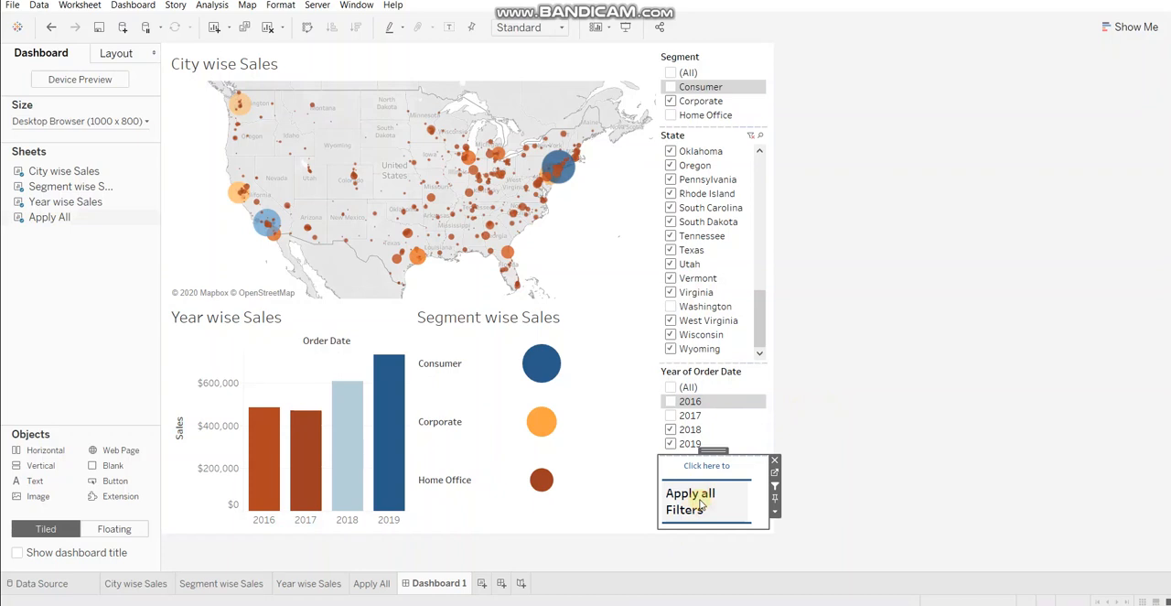
- Select the Apply all Filters mark to push the pending filter choices to the charts
left_click(690, 501)
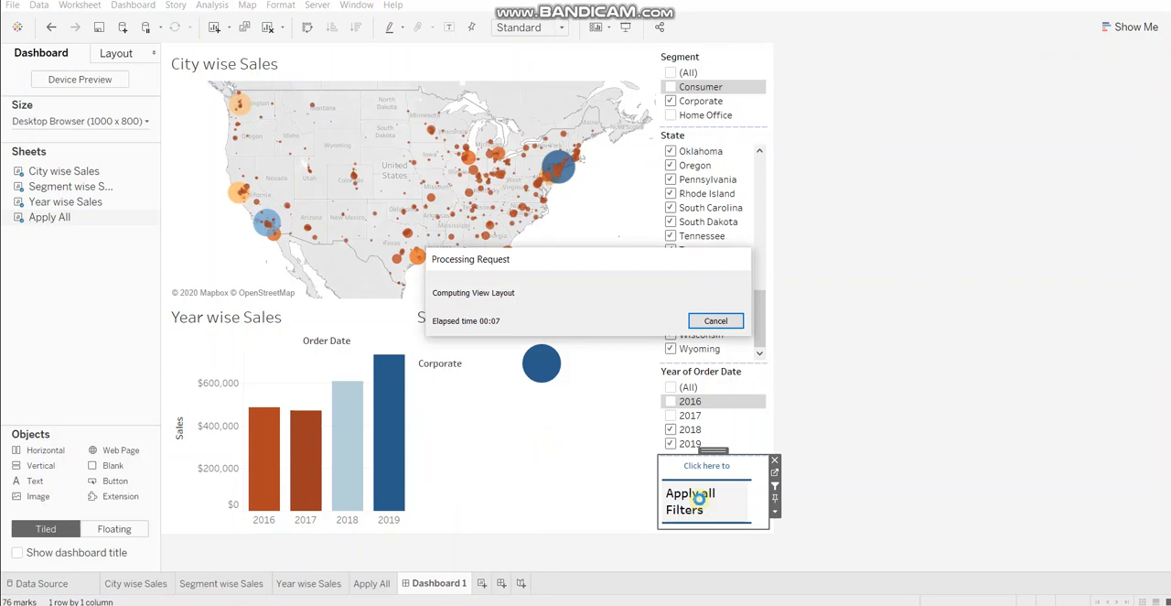
left_click(690, 501)
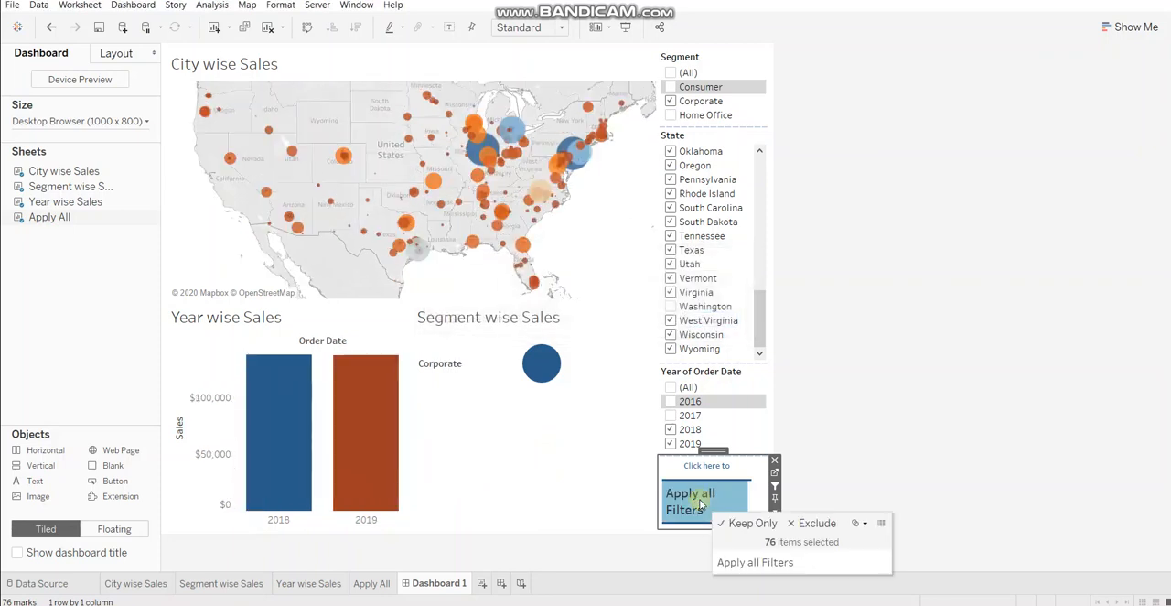
mouse_move(576, 150)
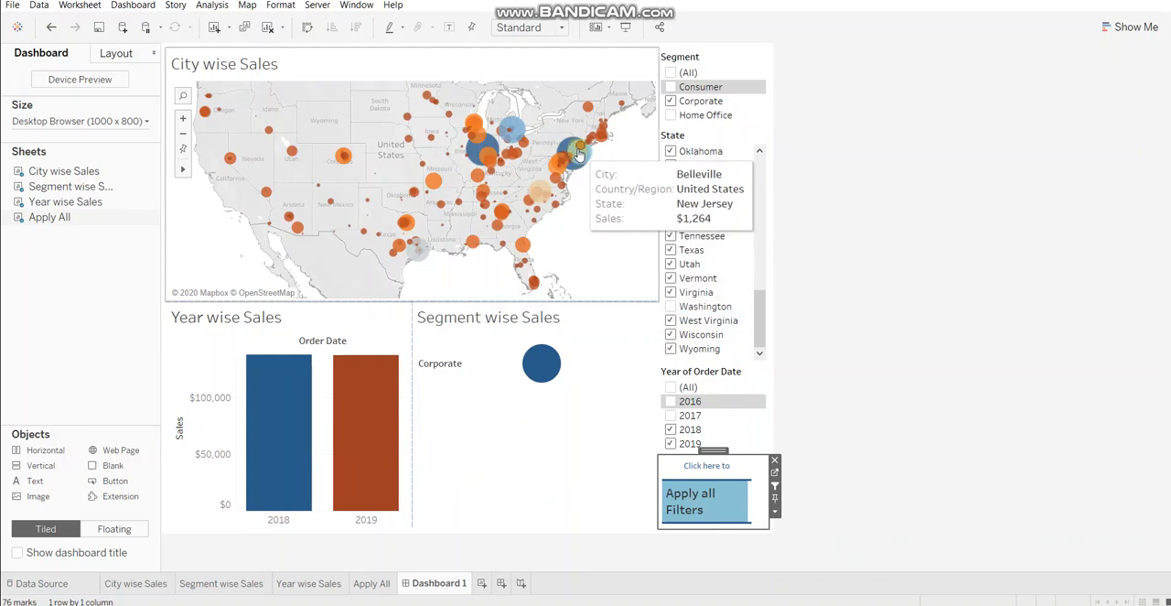
mouse_move(571, 156)
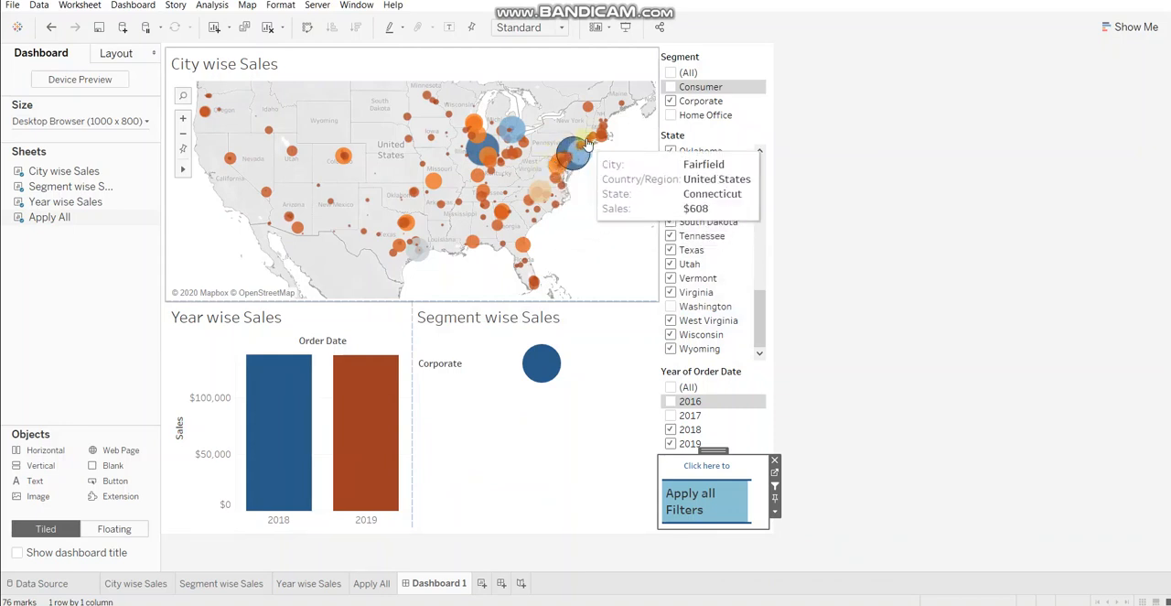
mouse_move(231, 157)
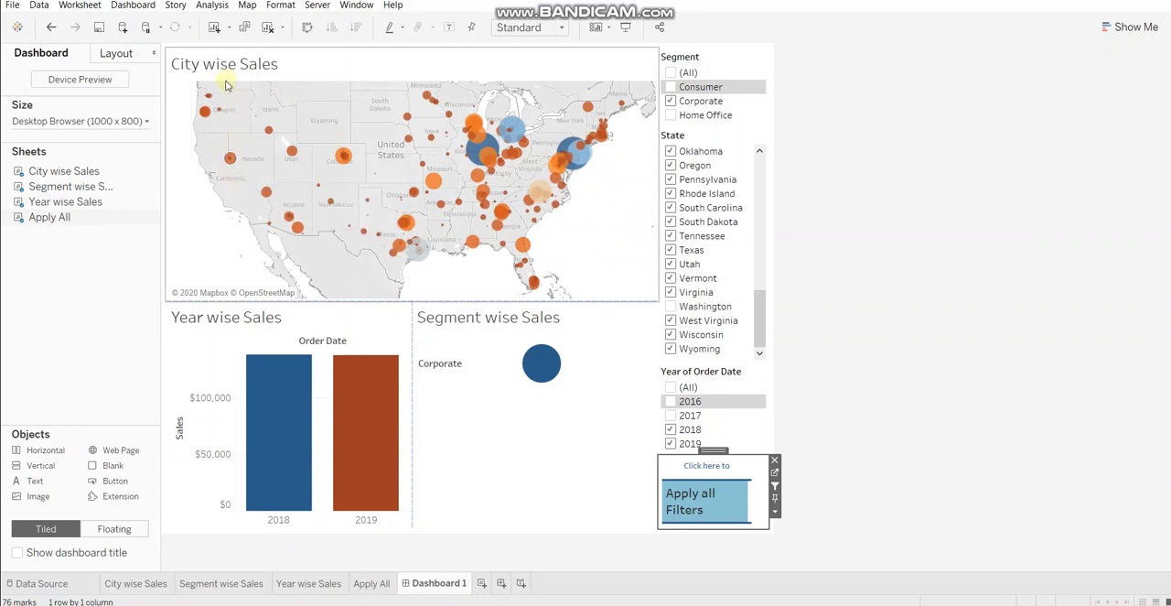
mouse_move(227, 87)
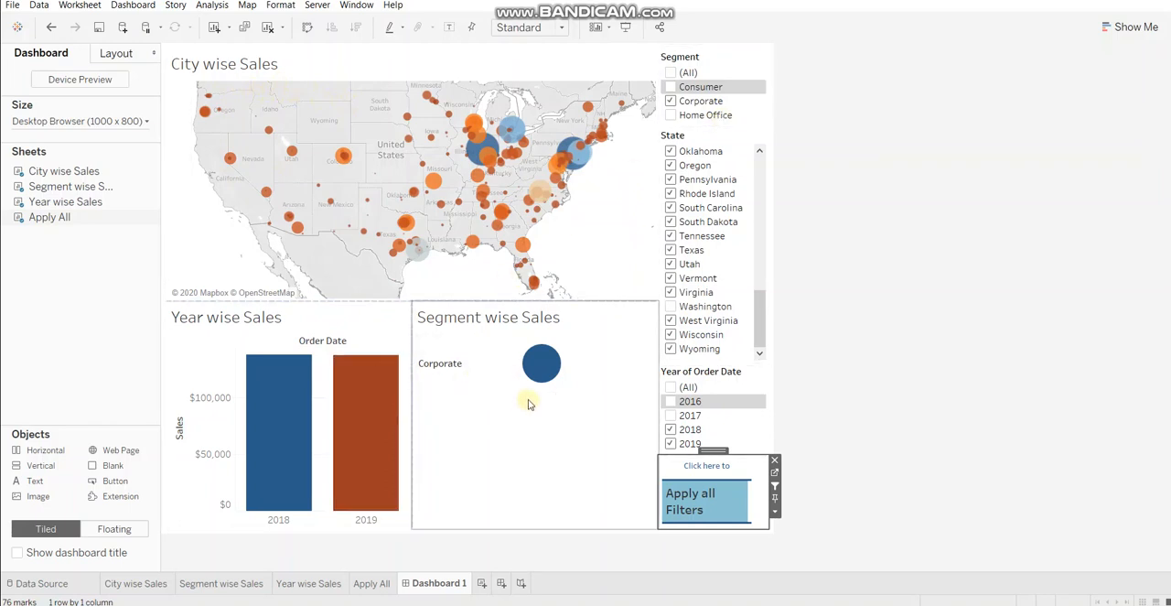
mouse_move(538, 454)
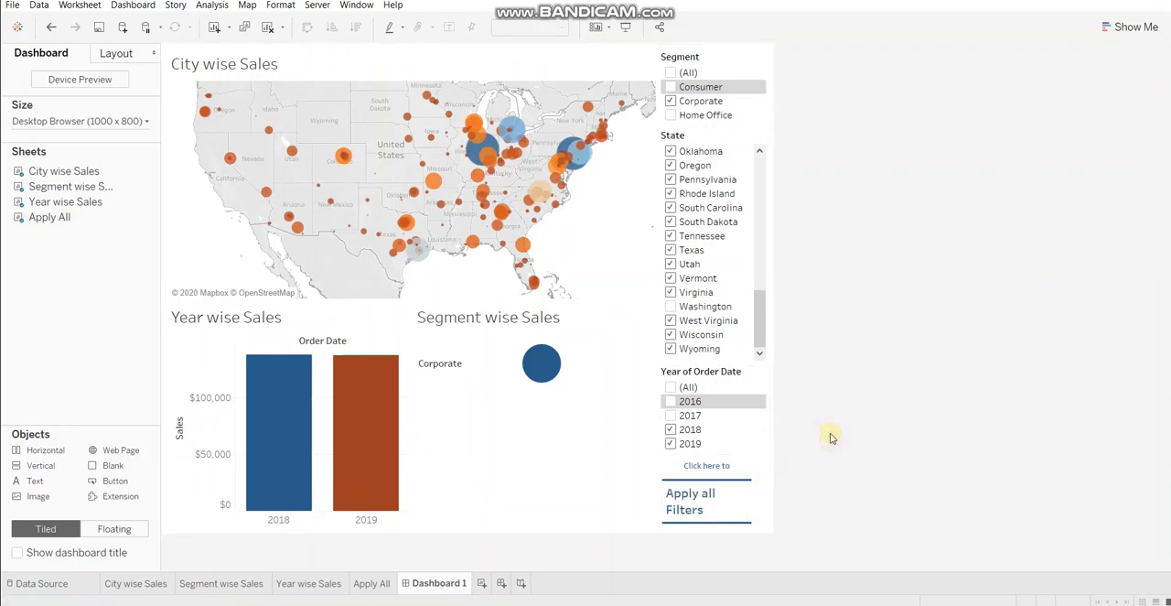
mouse_move(203, 172)
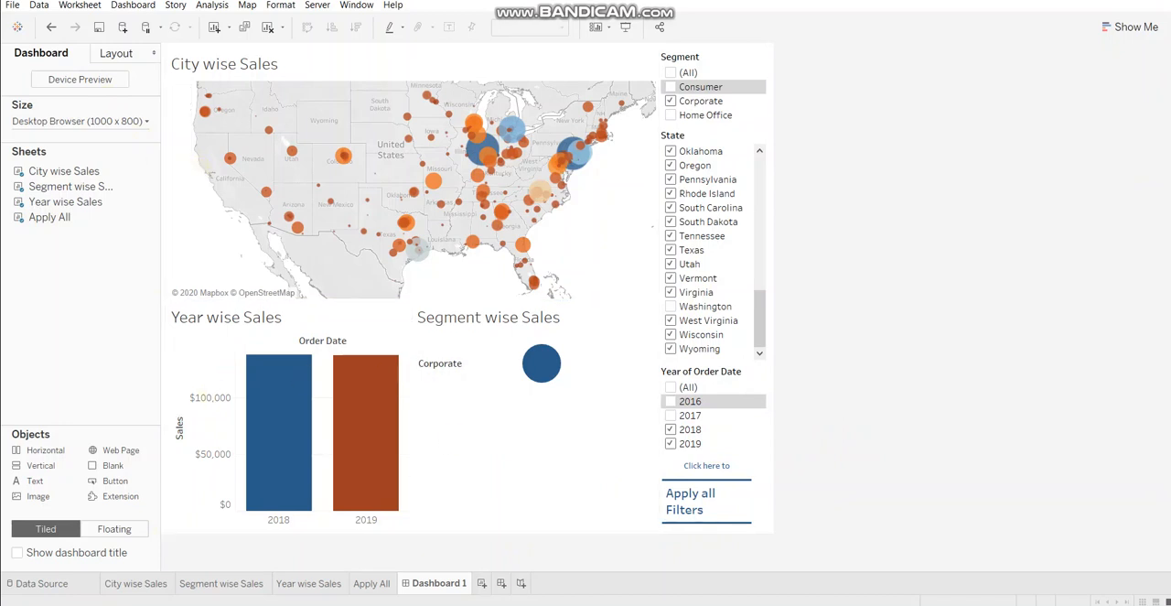
mouse_move(484, 582)
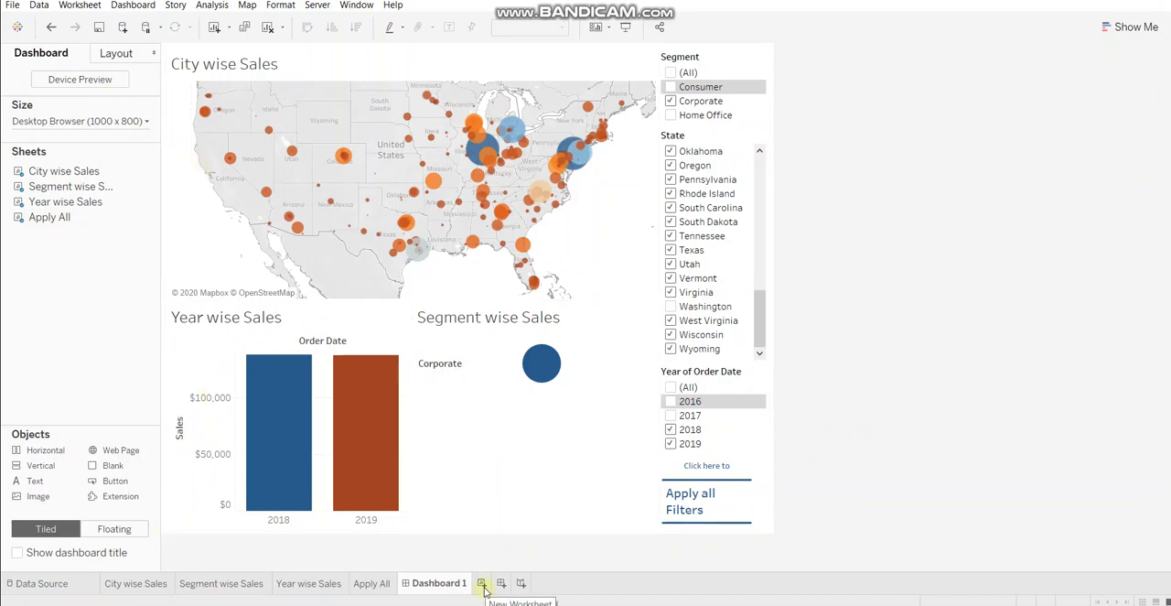
- Add a new worksheet and a calculated field Calc- Apply All returning 'Apply All Filters'
left_click(481, 582)
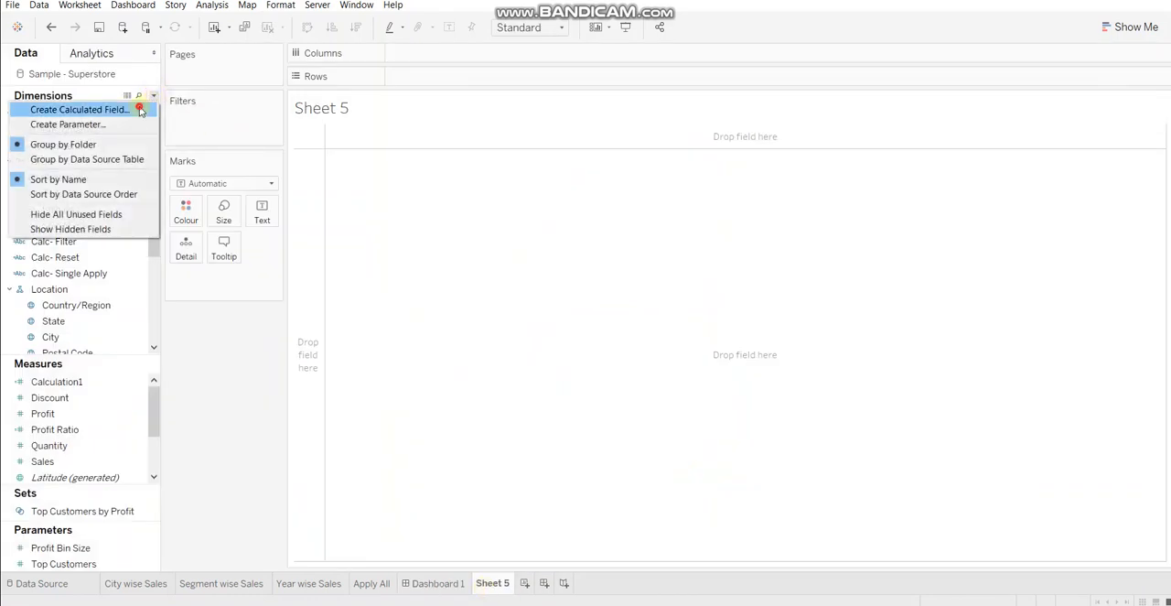
left_click(81, 110)
type("Calc- Apply All")
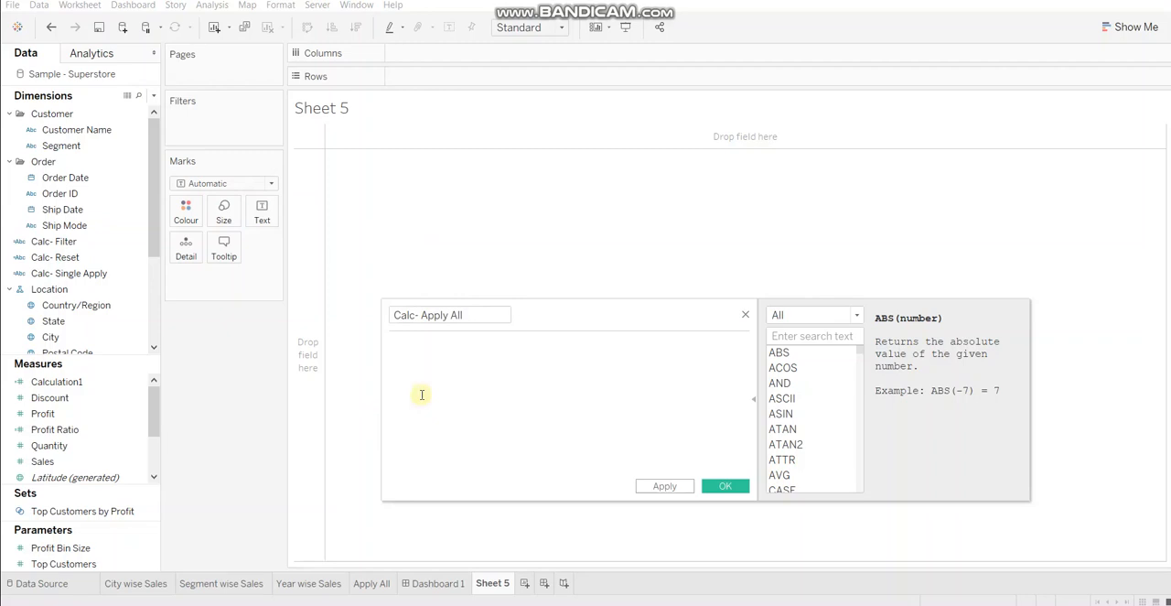
left_click(391, 344)
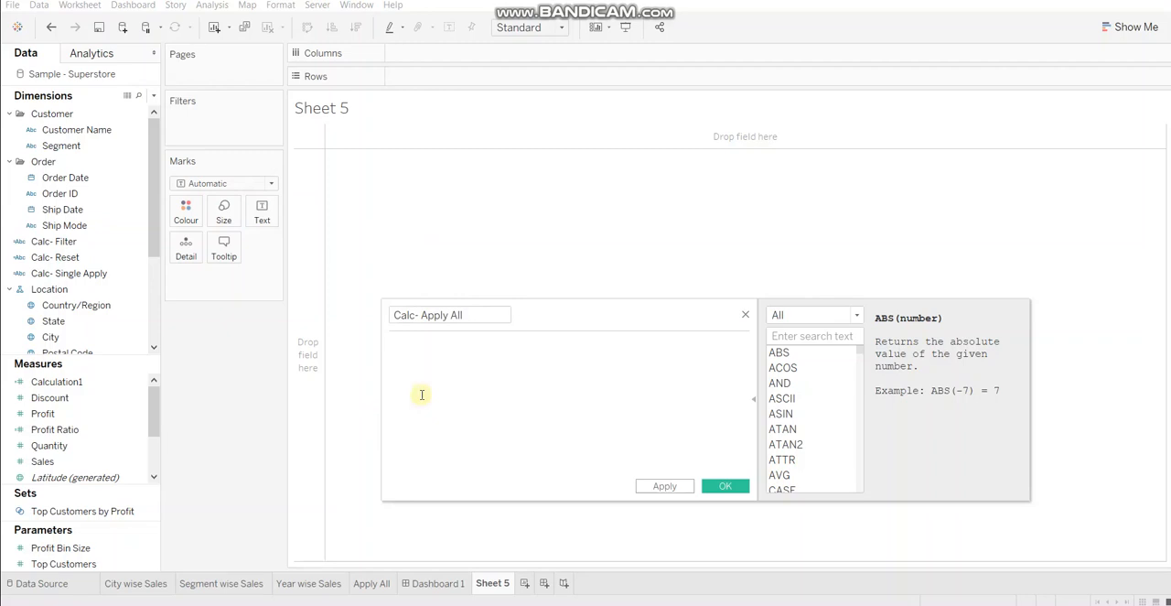
type("'Apply")
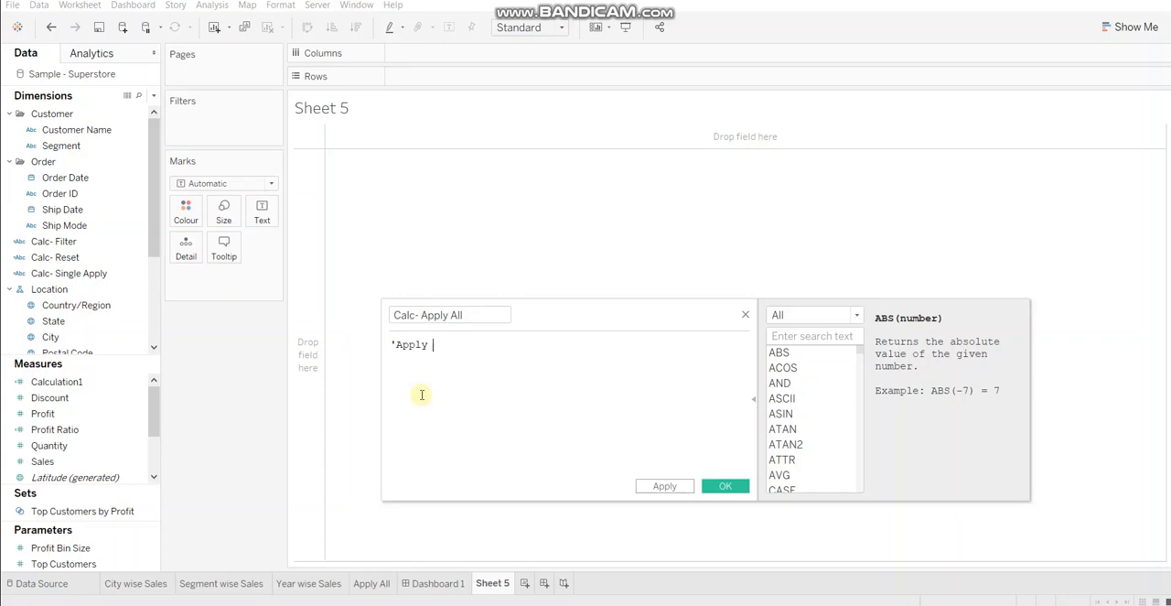
type("All Filt")
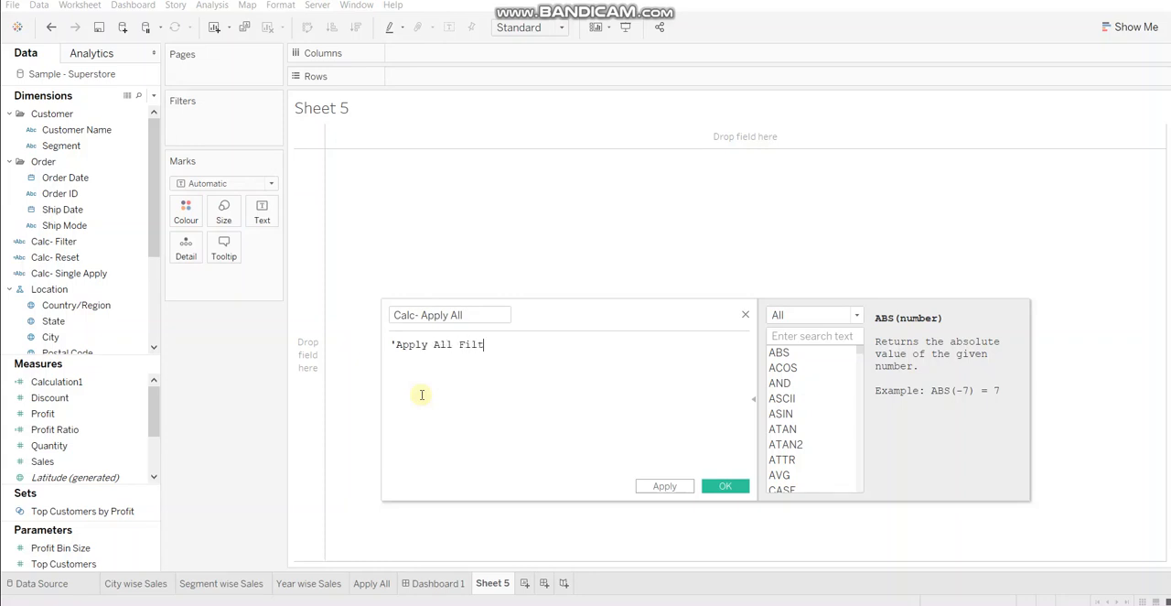
type("ers'")
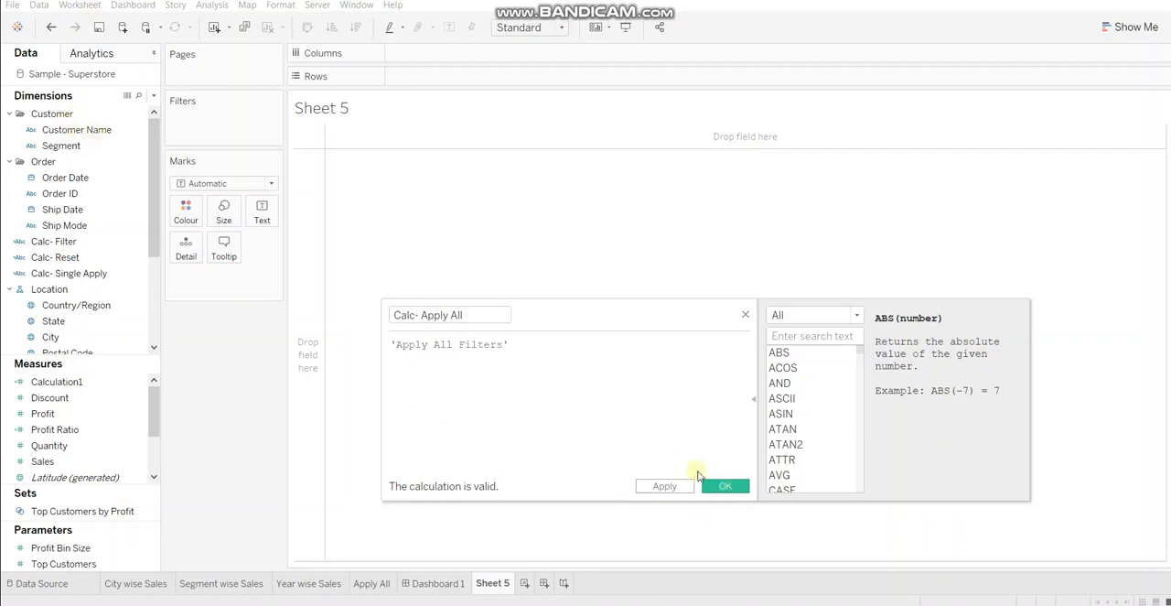
left_click(725, 487)
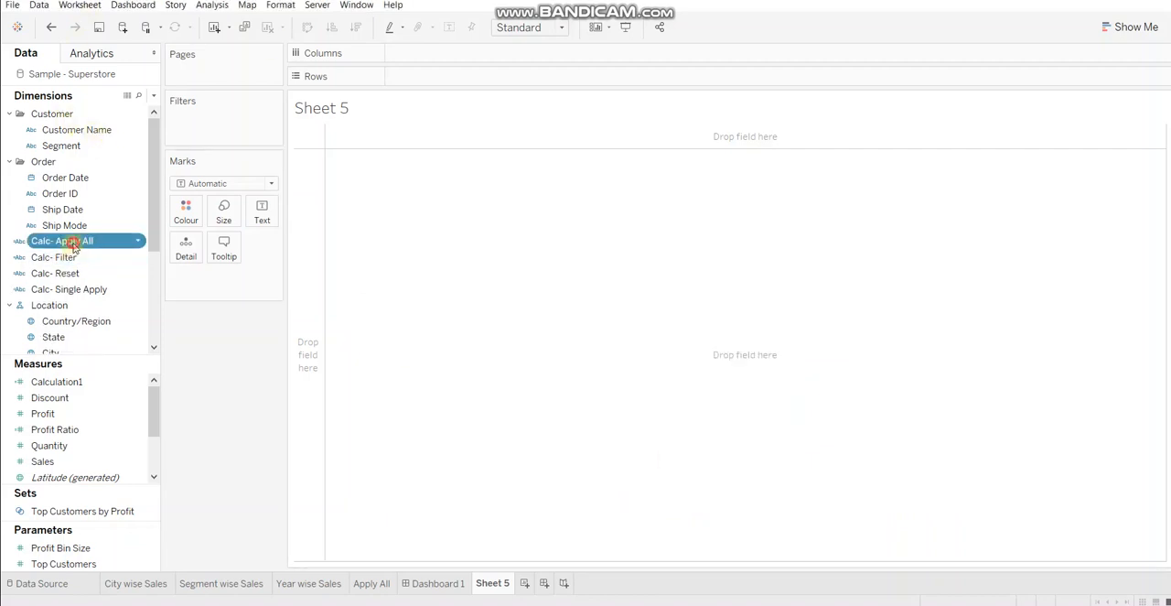
- Place Calc- Apply All on Sheet 5's Rows shelf, then return to Dashboard 1
left_click_drag(62, 241, 439, 77)
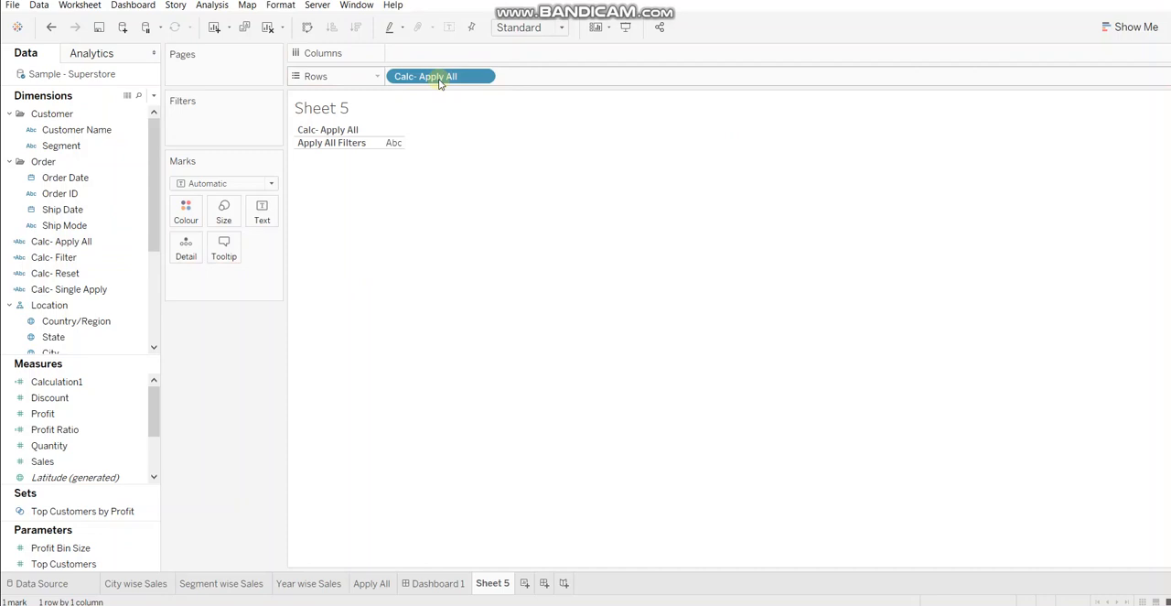
mouse_move(468, 150)
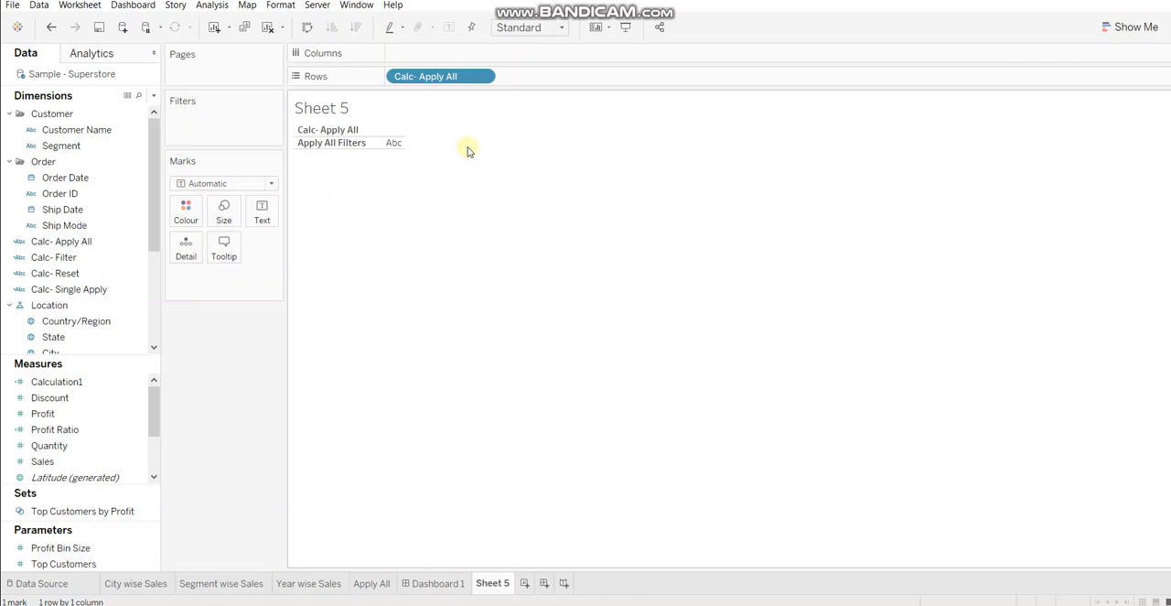
mouse_move(469, 289)
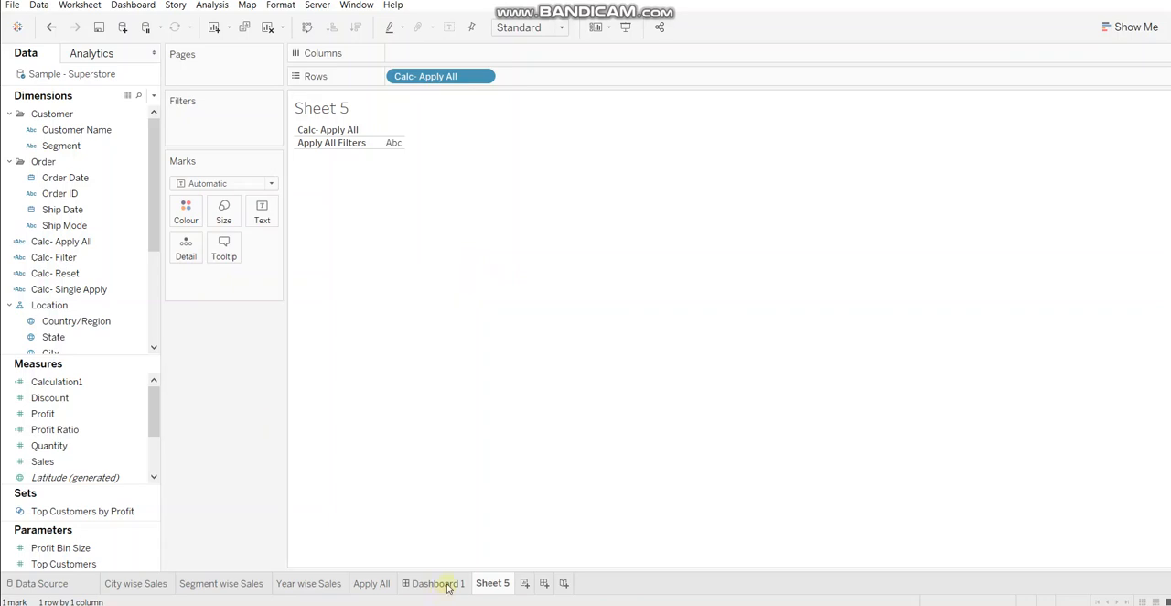
left_click(439, 582)
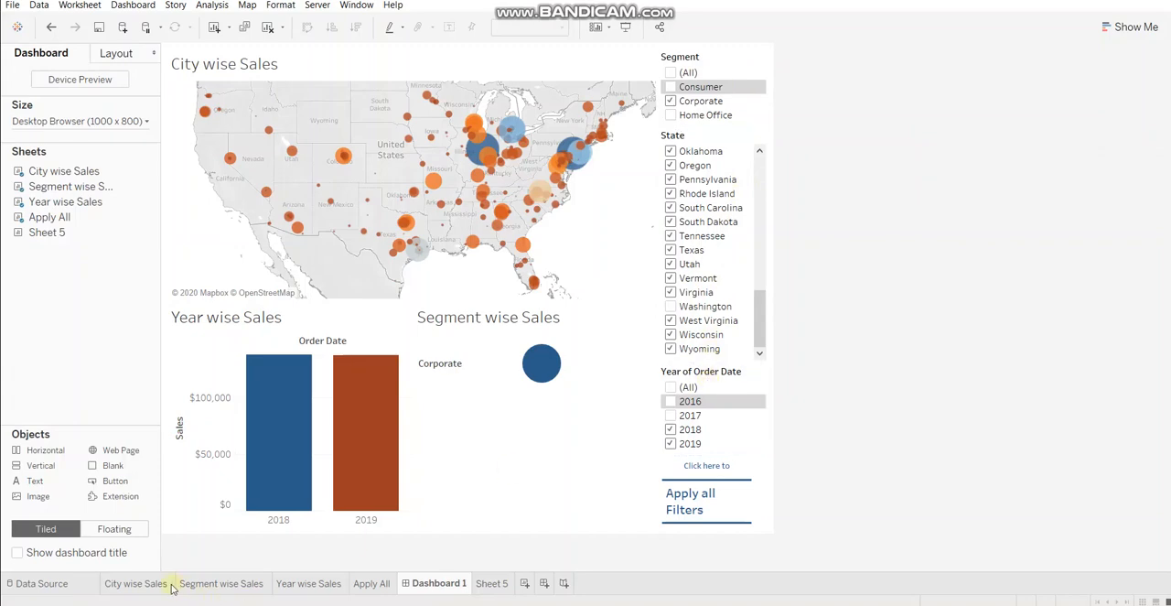
- Check the year action filter on the City, Segment and Year wise Sales sheets, ending on Sheet 5
left_click(135, 582)
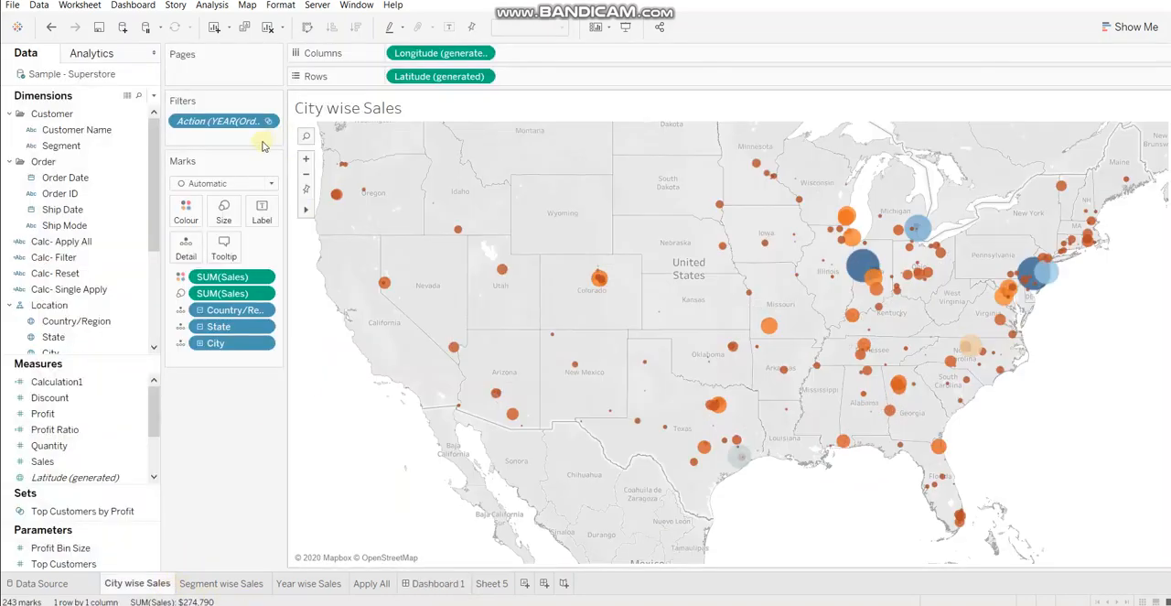
mouse_move(979, 494)
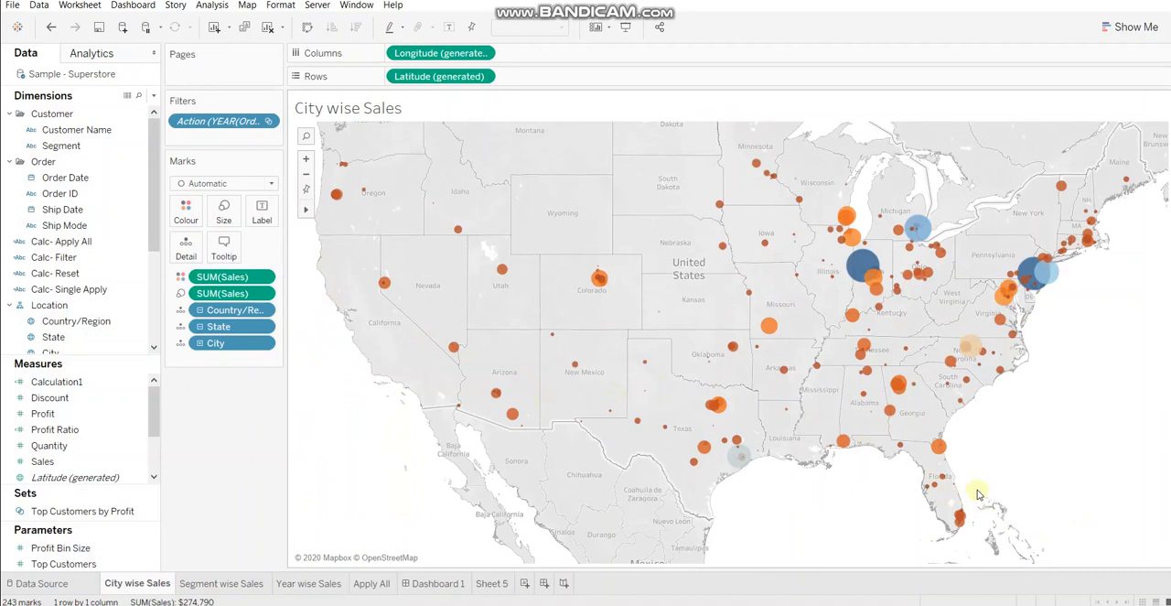
mouse_move(319, 379)
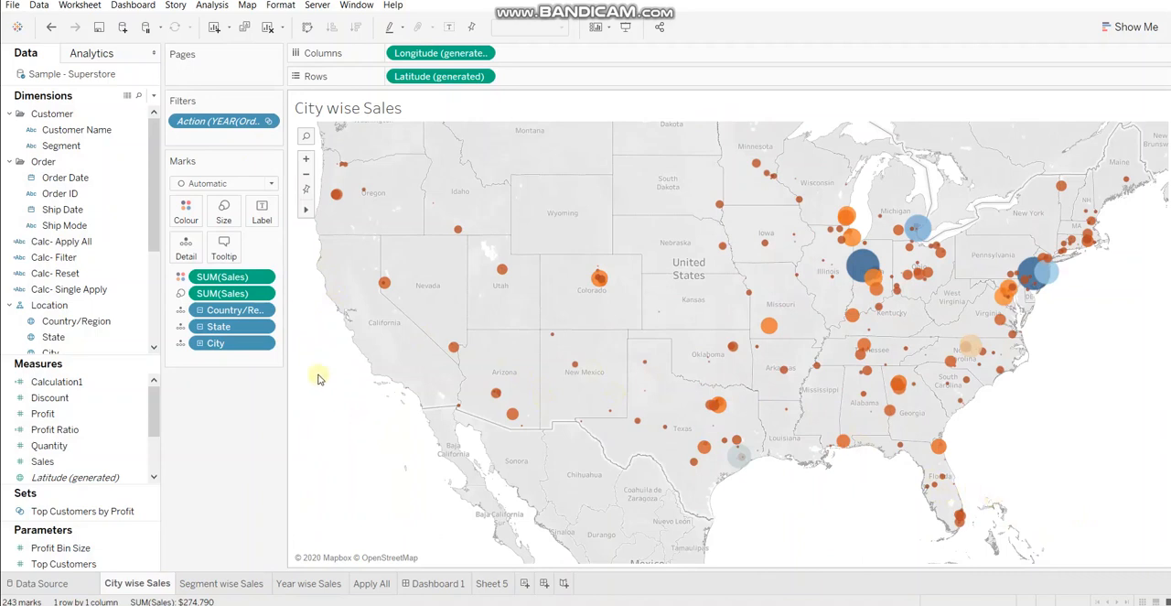
mouse_move(311, 351)
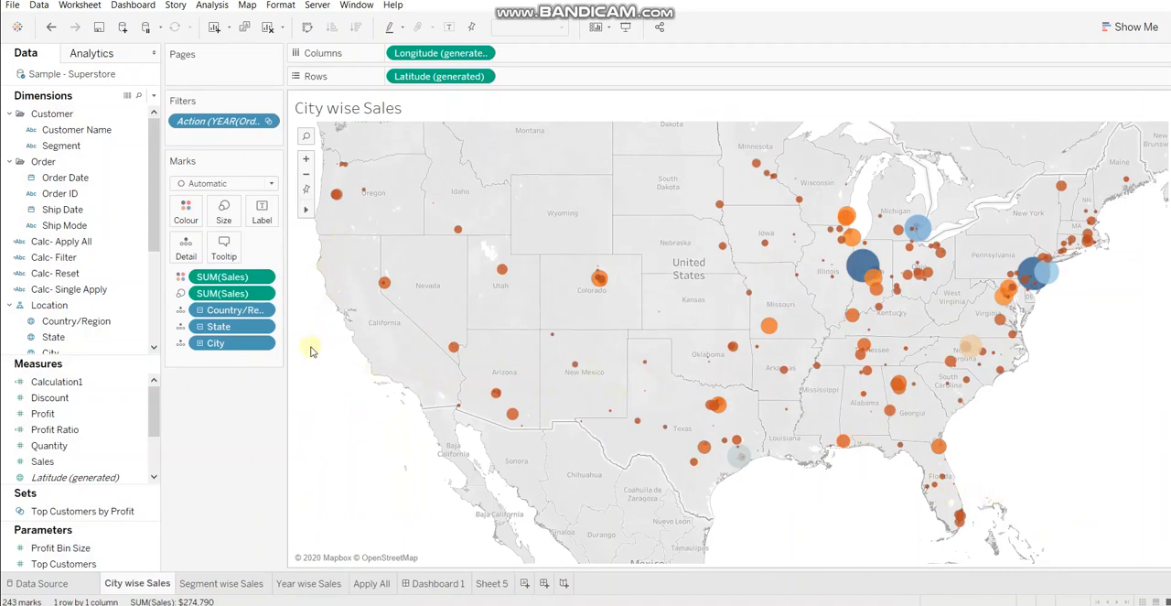
left_click(223, 582)
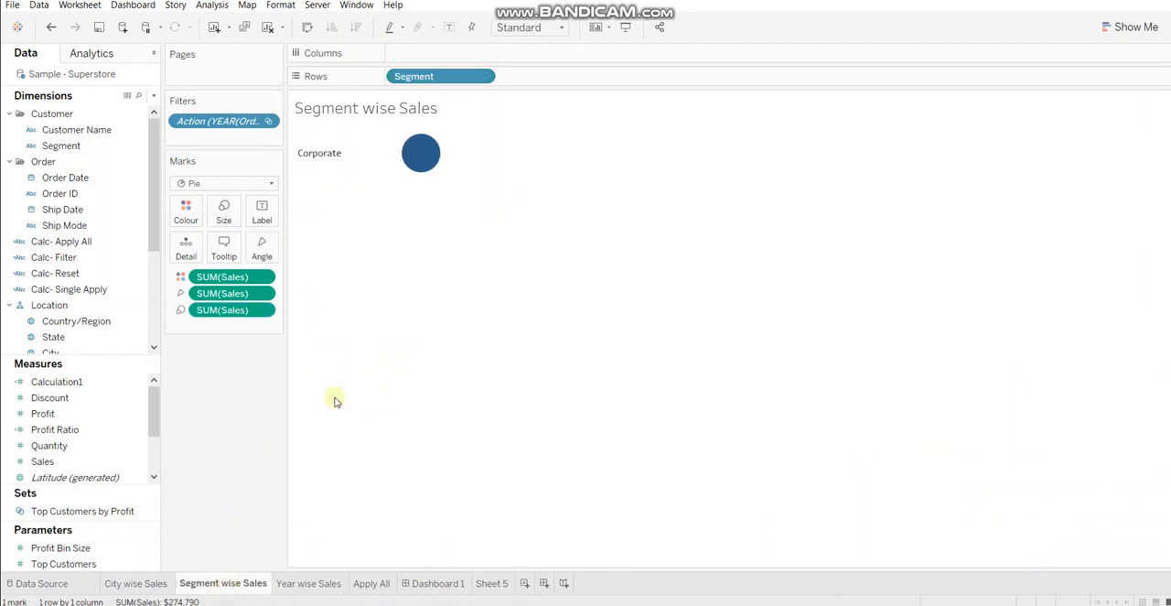
left_click(309, 582)
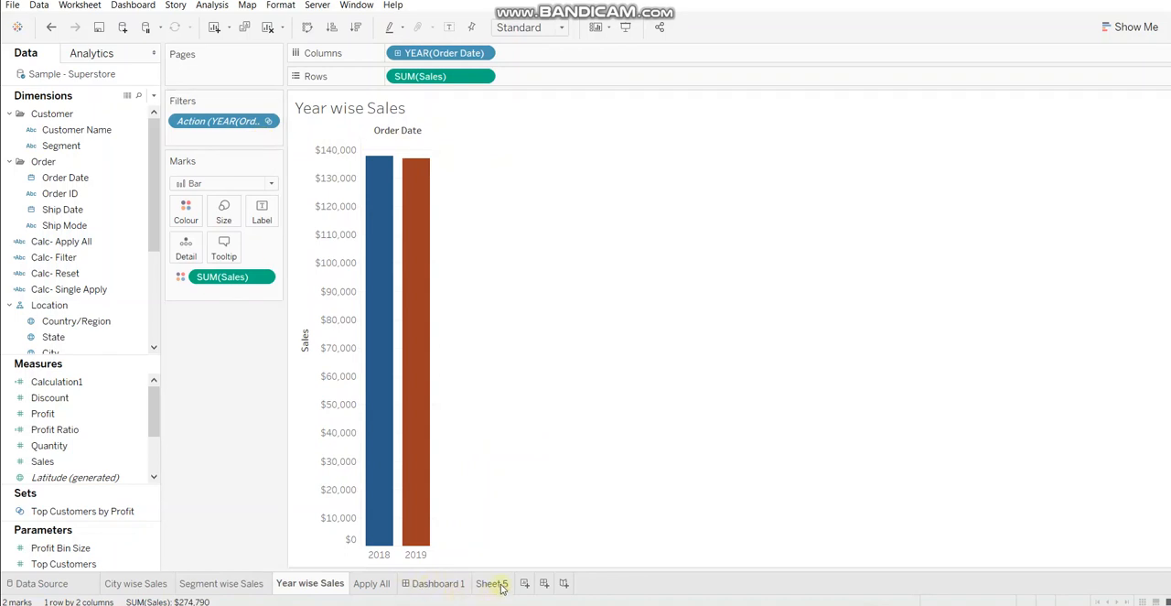
left_click(492, 582)
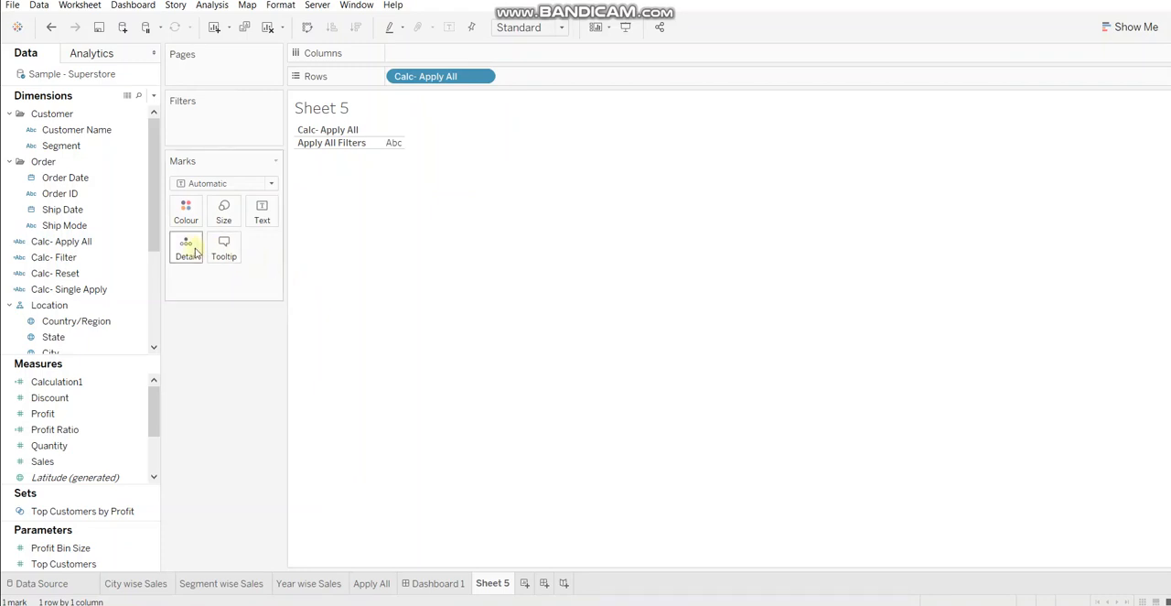
- Add Segment, State and YEAR(Order Date) as detail on Sheet 5's Apply All Filters mark
left_click(62, 208)
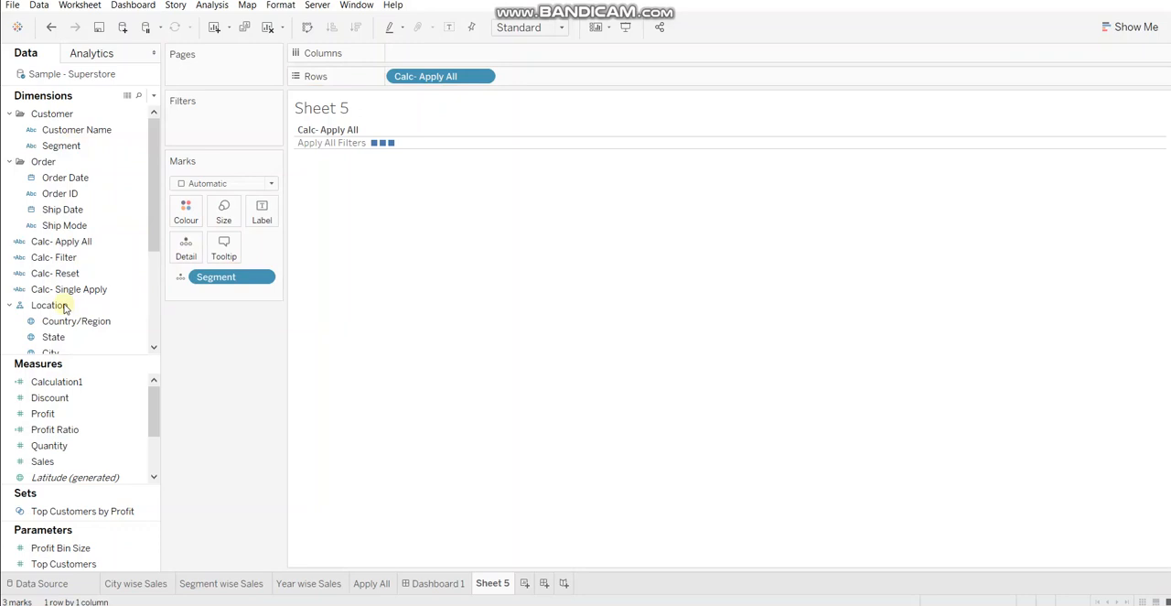
mouse_move(186, 247)
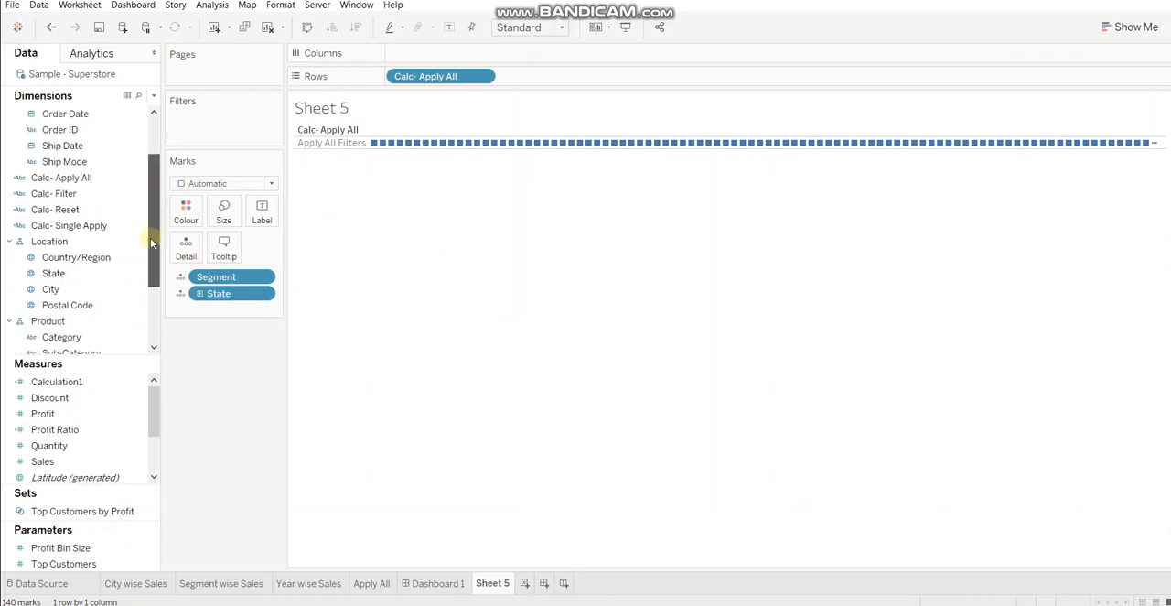
scroll("down", 3)
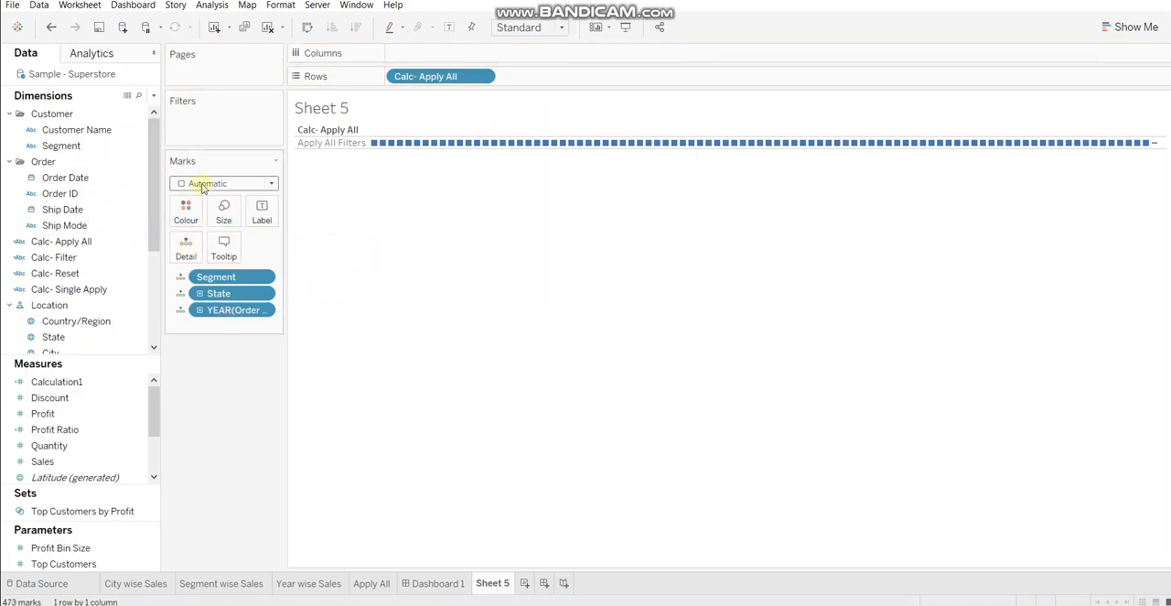
mouse_move(238, 194)
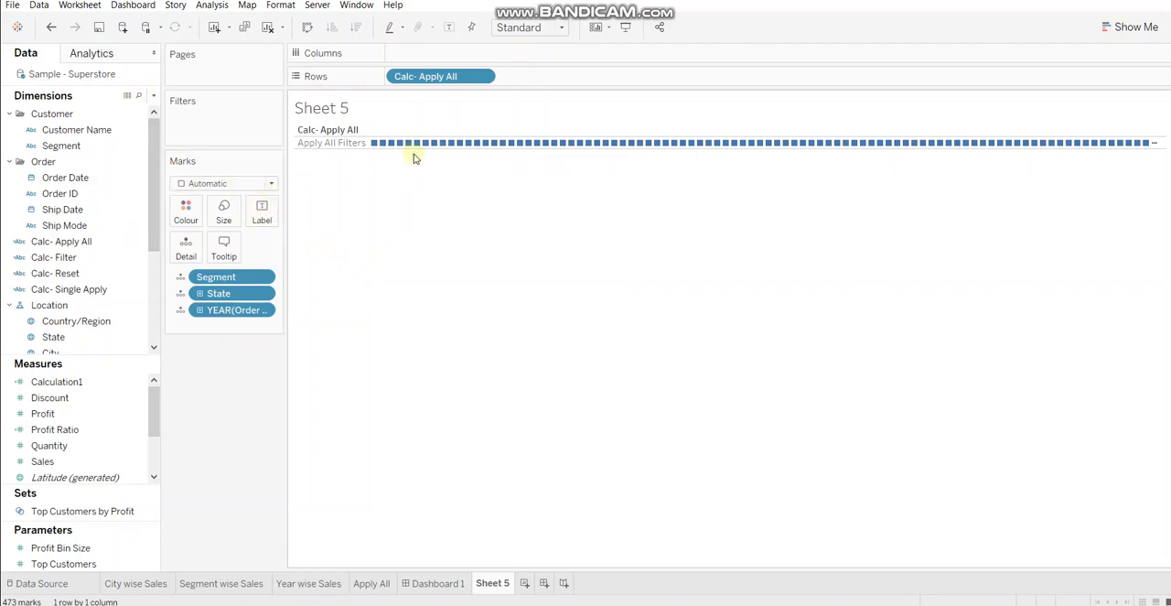
mouse_move(469, 156)
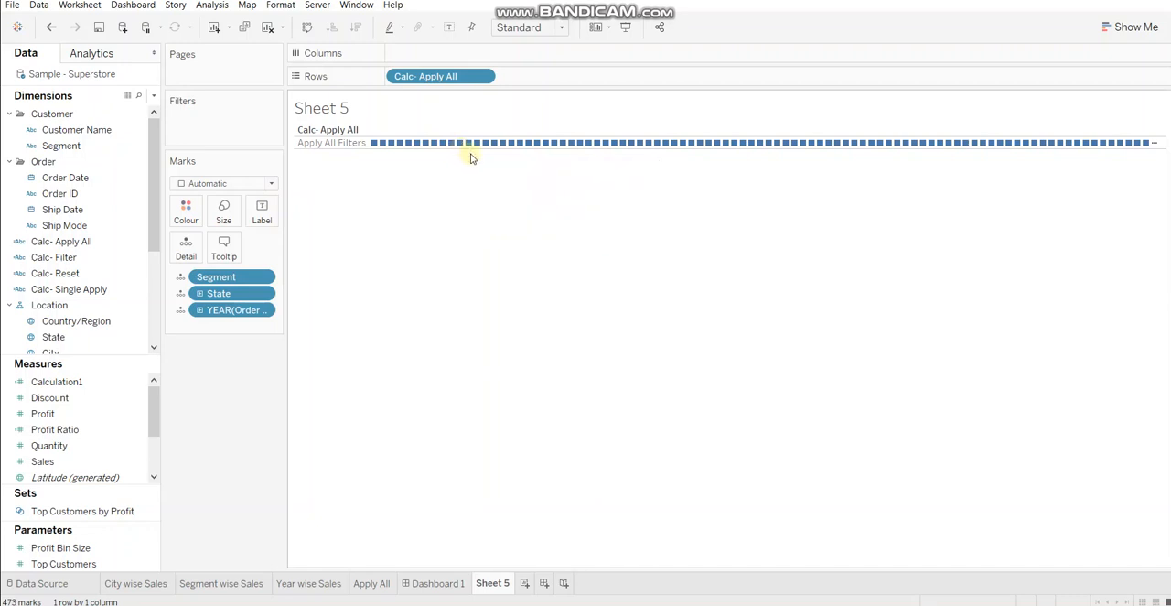
mouse_move(318, 223)
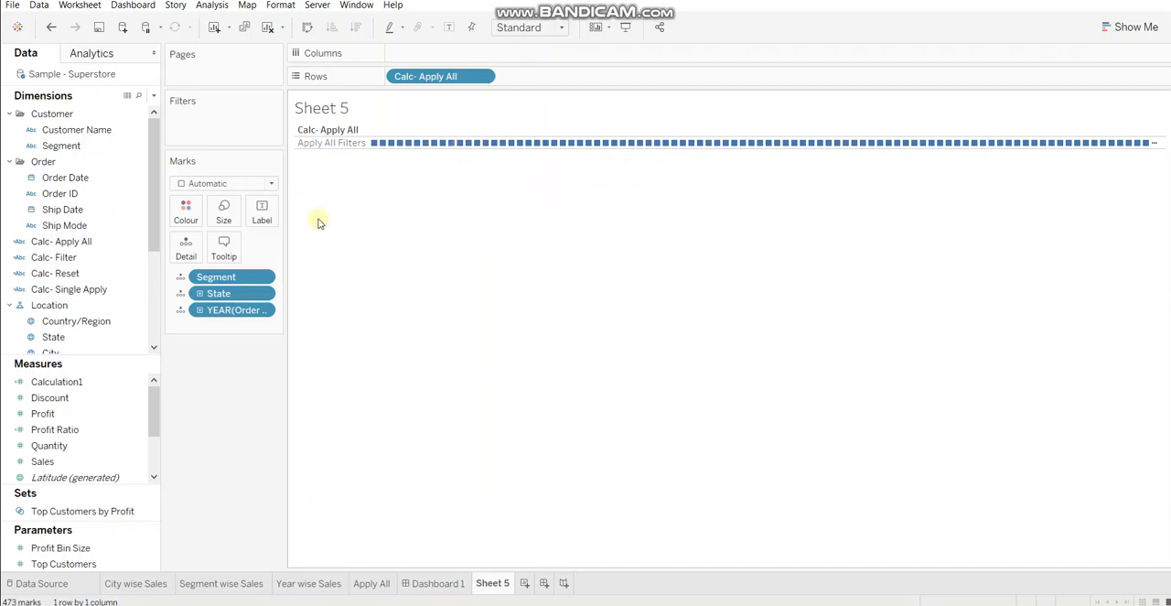
mouse_move(476, 143)
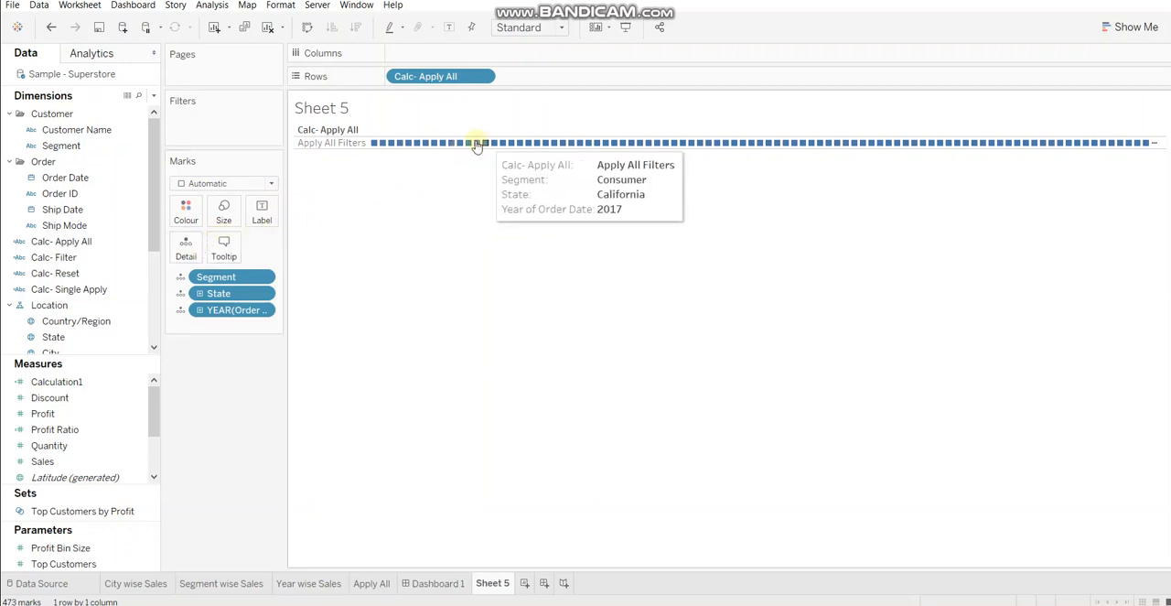
mouse_move(274, 146)
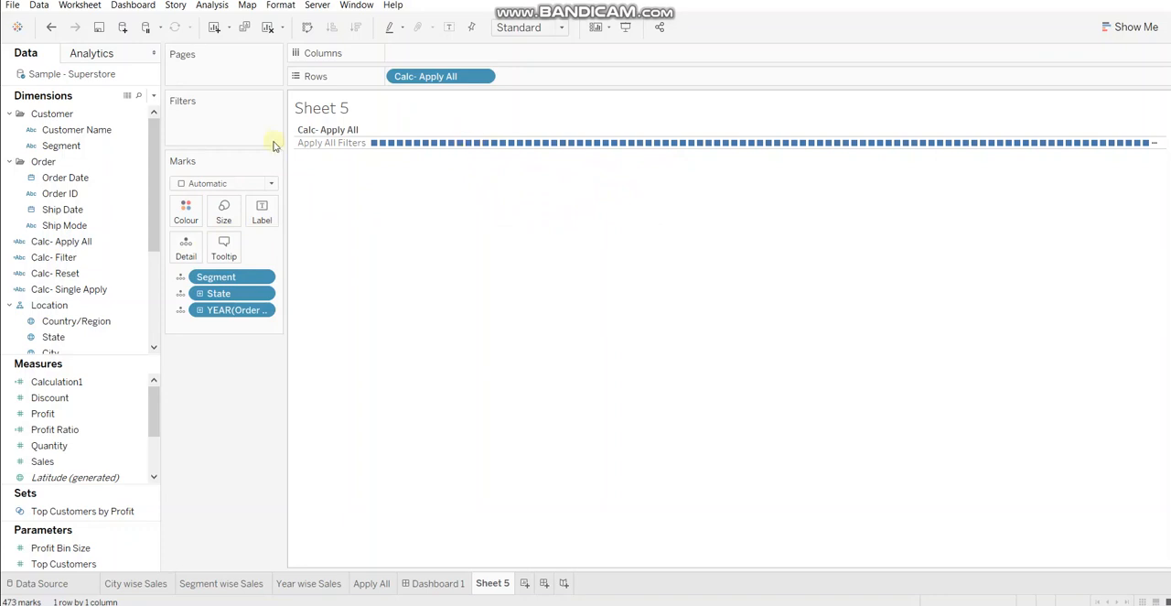
- Switch Sheet 5's mark type to Polygon so only the Apply All Filters label shows
left_click(224, 183)
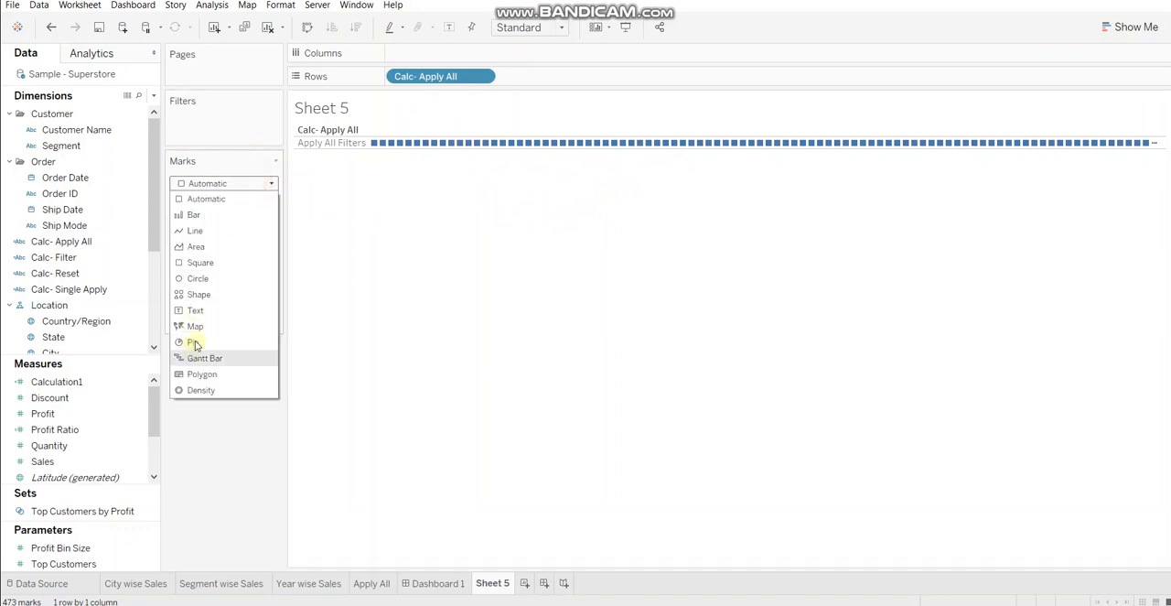
left_click(201, 373)
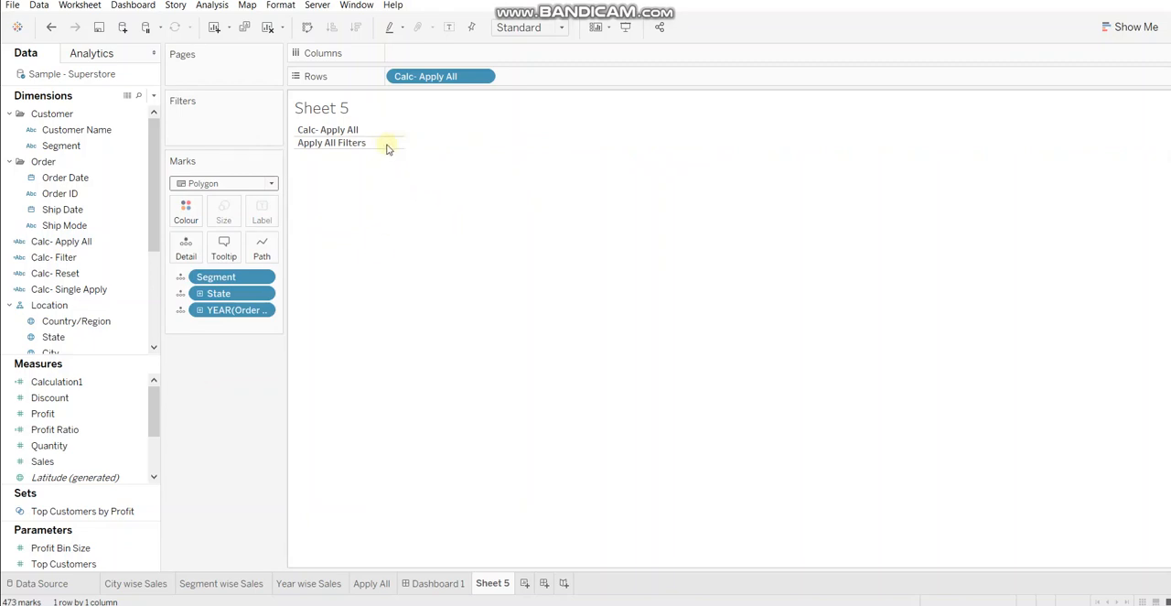
mouse_move(390, 153)
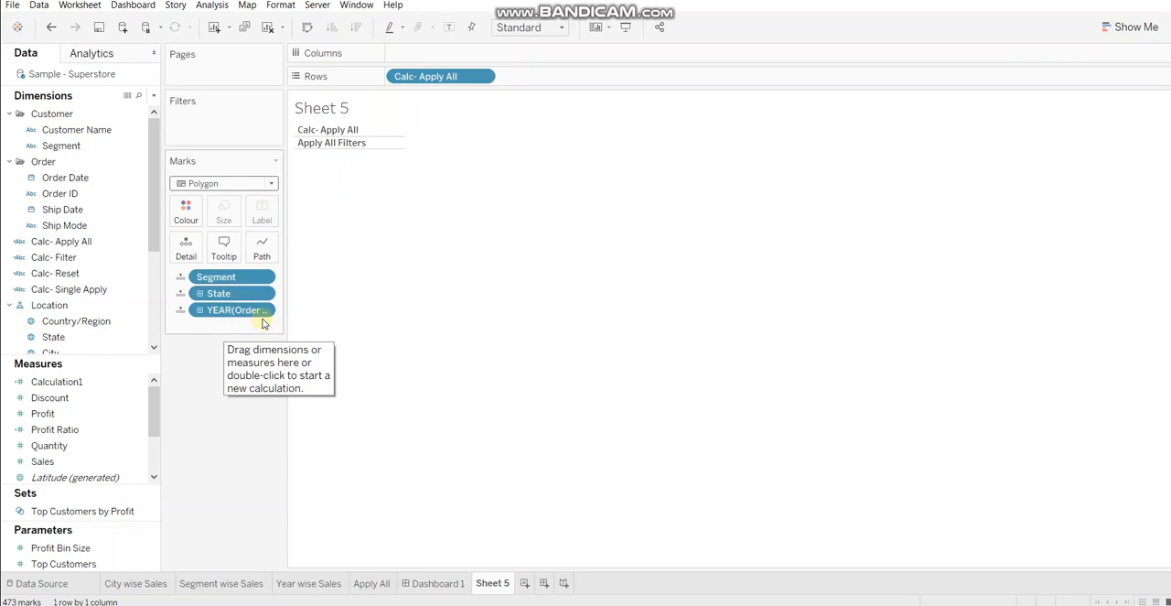
mouse_move(377, 150)
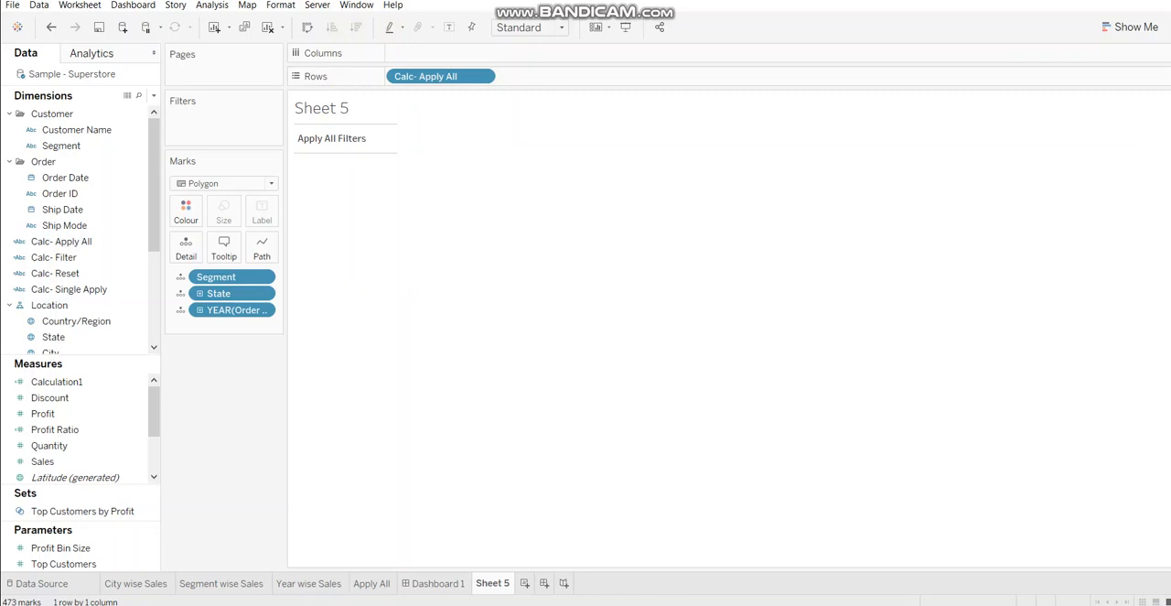
- Format the Apply All Filters label with a larger bold blue worksheet font
left_click(280, 5)
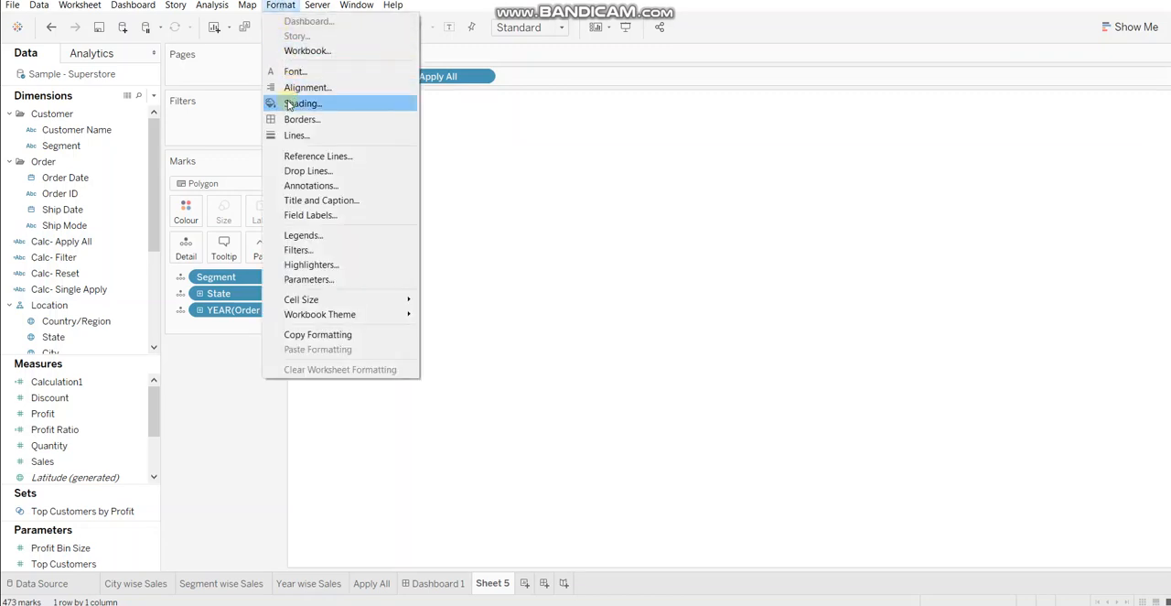
left_click(304, 102)
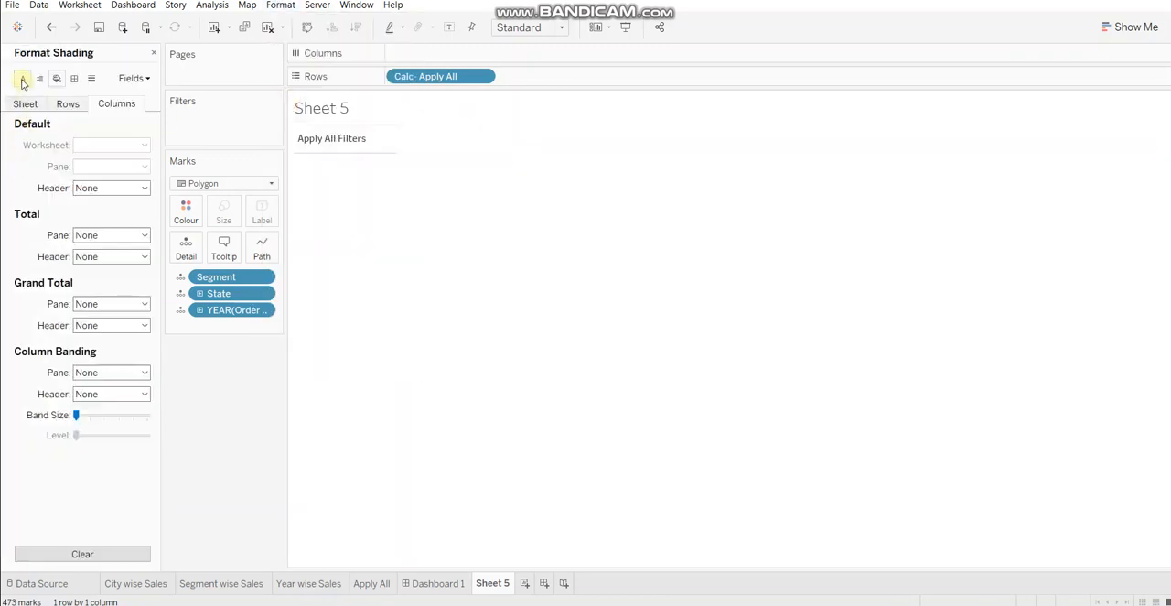
left_click(22, 79)
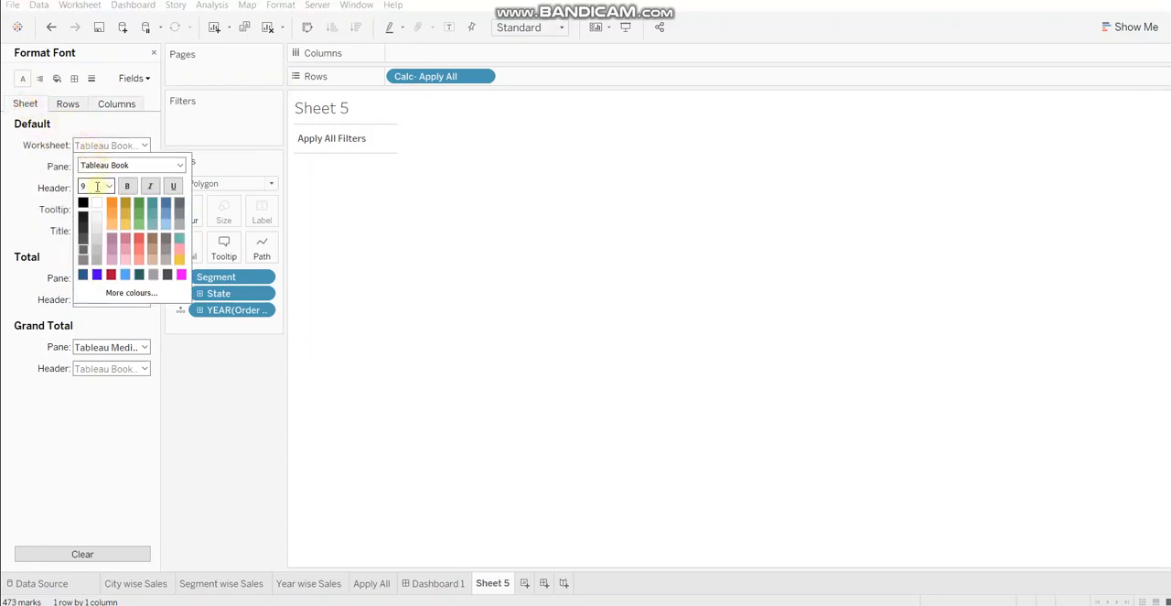
left_click(108, 187)
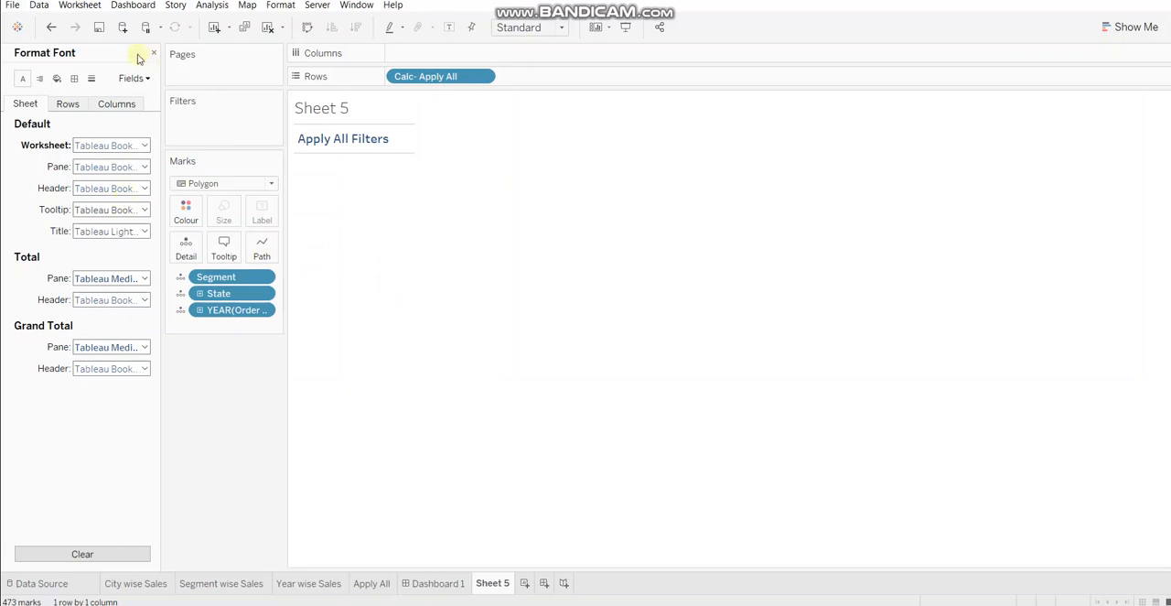
- Add a blue row divider line beneath the label in the Borders settings
left_click(57, 79)
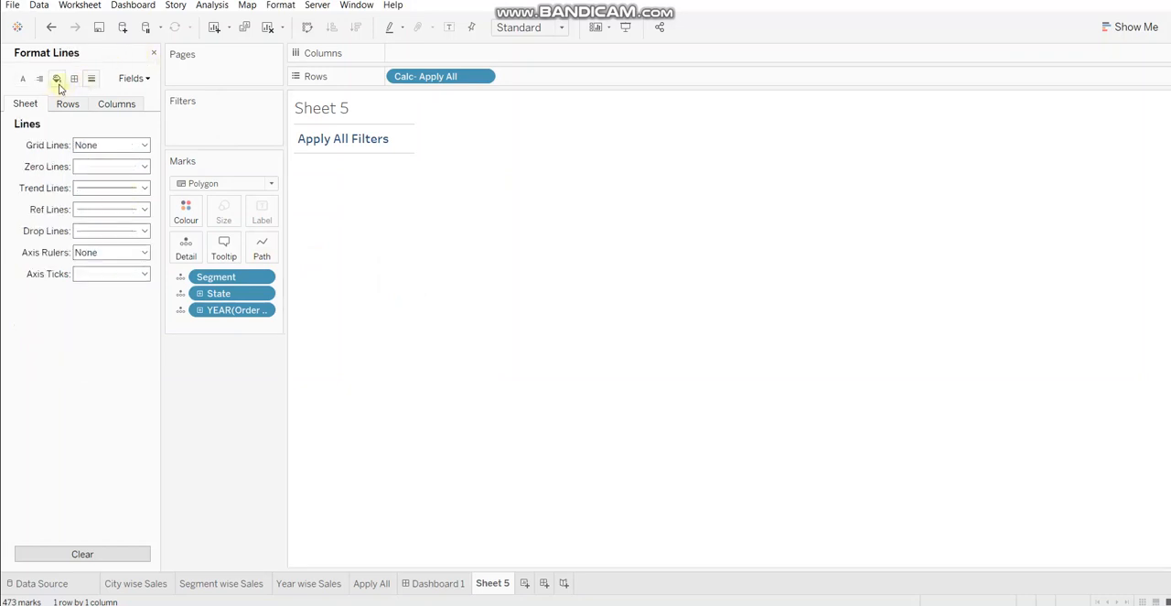
left_click(56, 79)
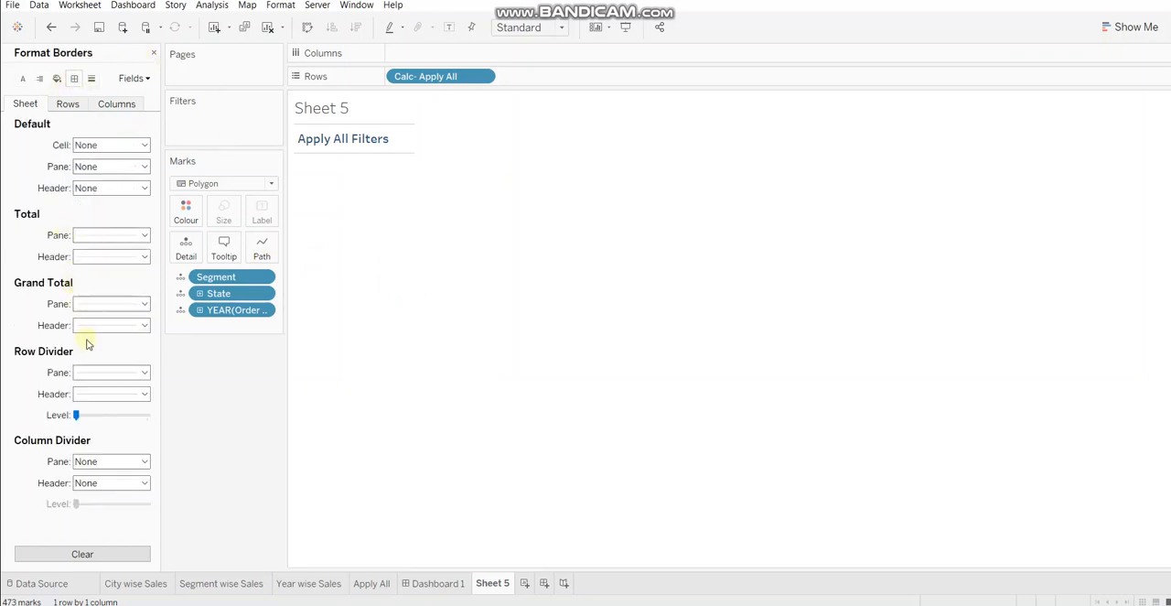
left_click(143, 372)
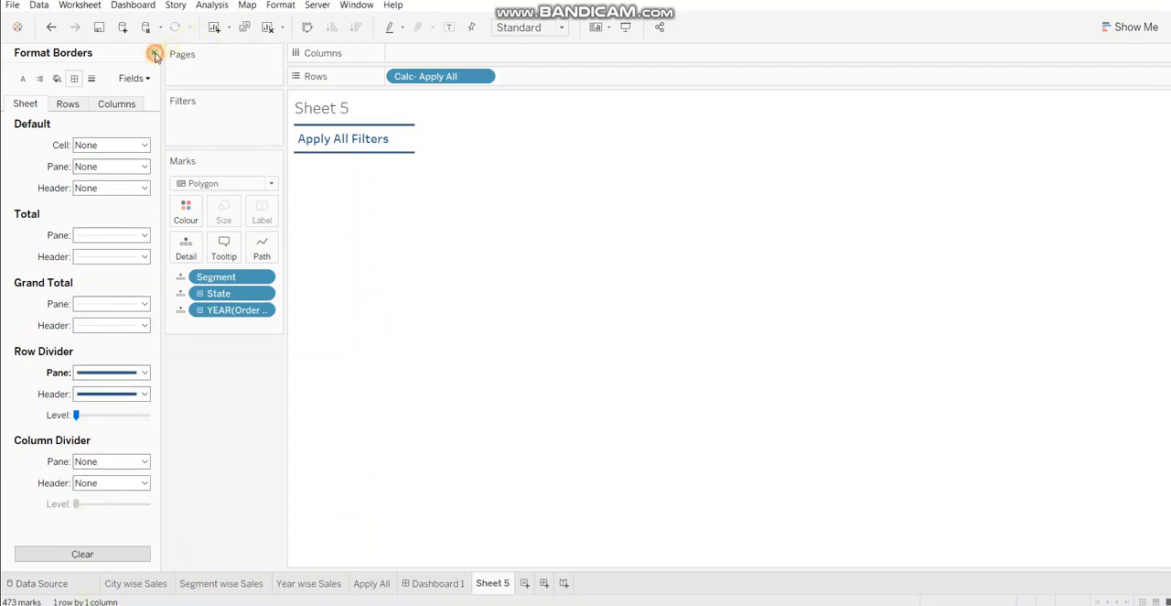
left_click(154, 52)
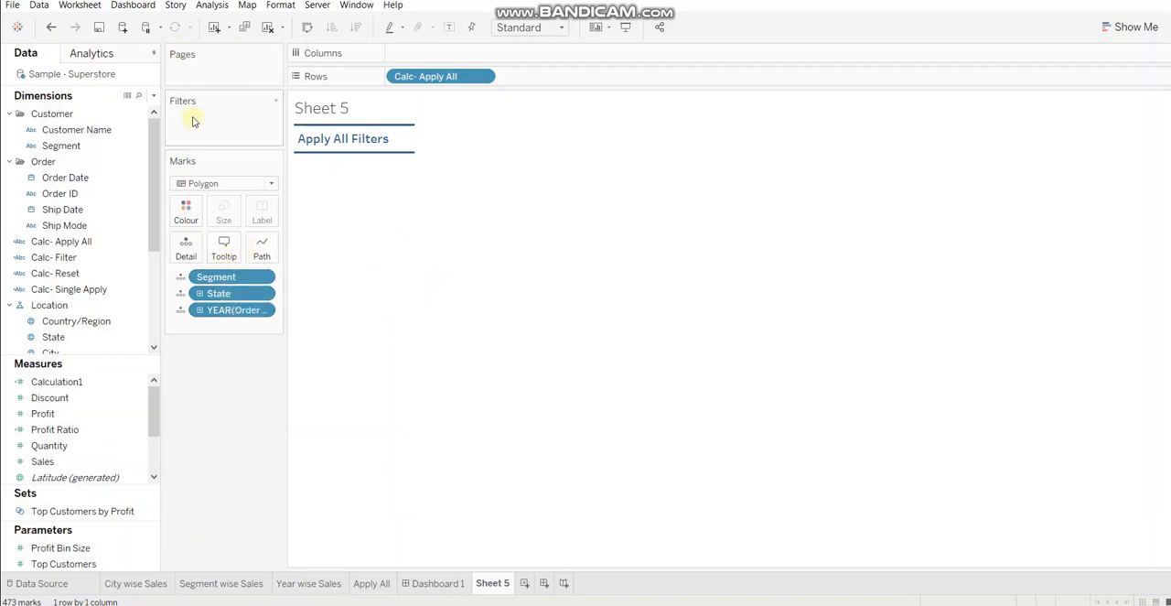
- Show filter lists for Segment and State on Sheet 5
left_click(63, 147)
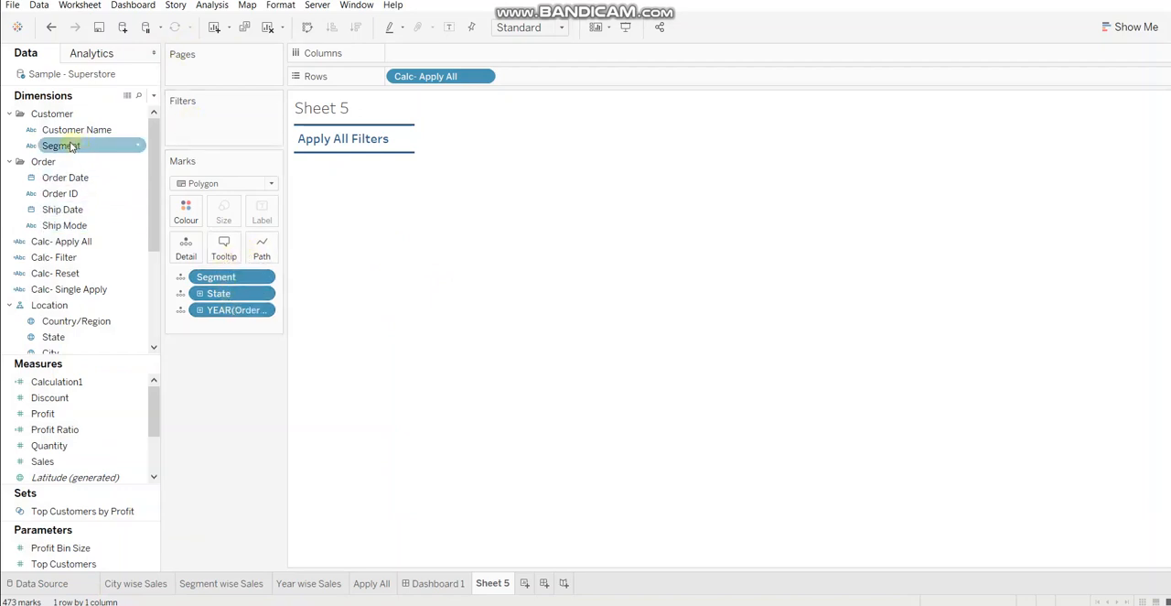
right_click(62, 146)
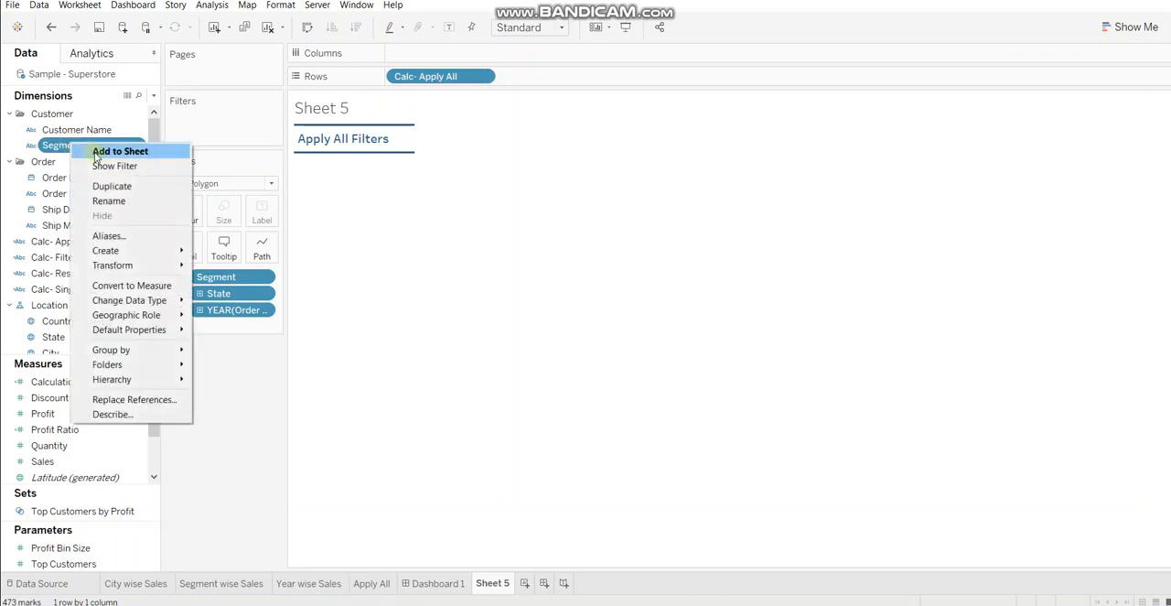
left_click(121, 150)
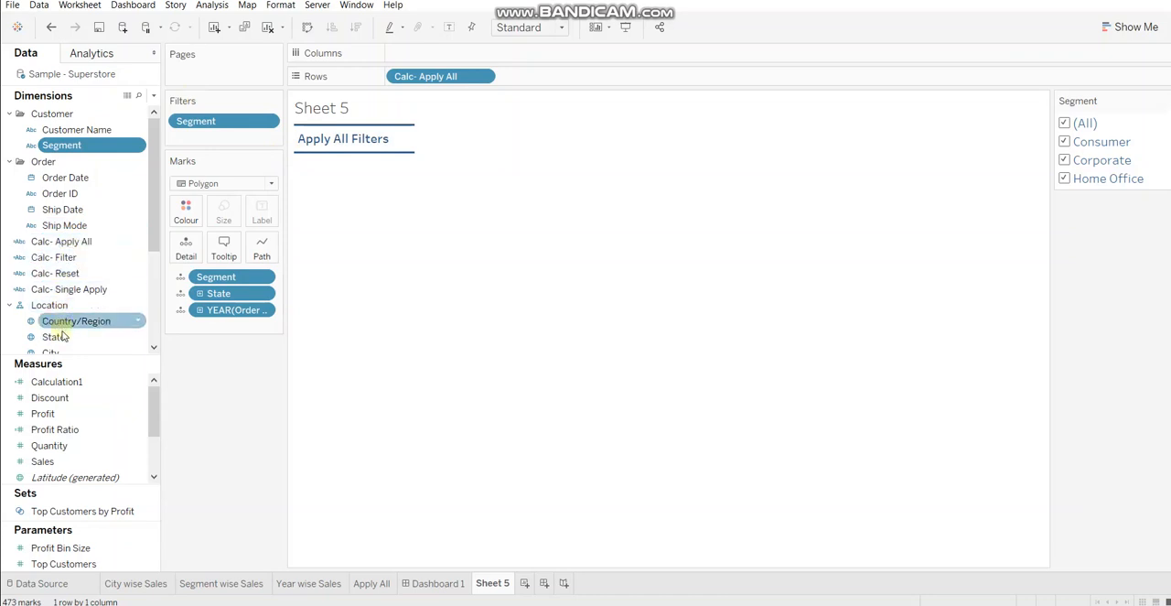
right_click(55, 336)
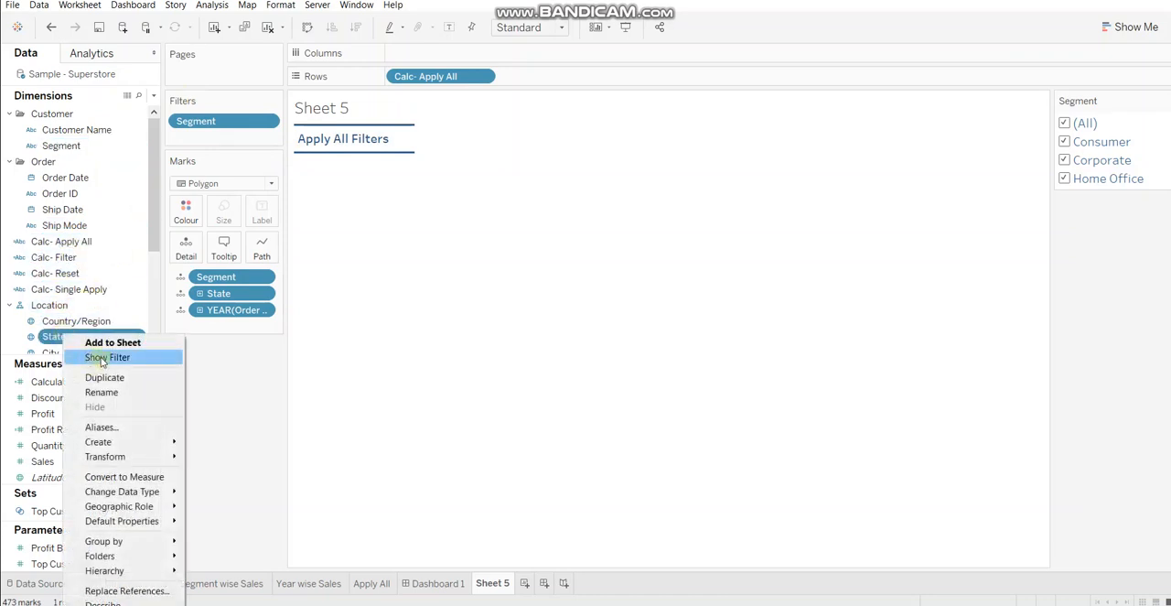
left_click(108, 357)
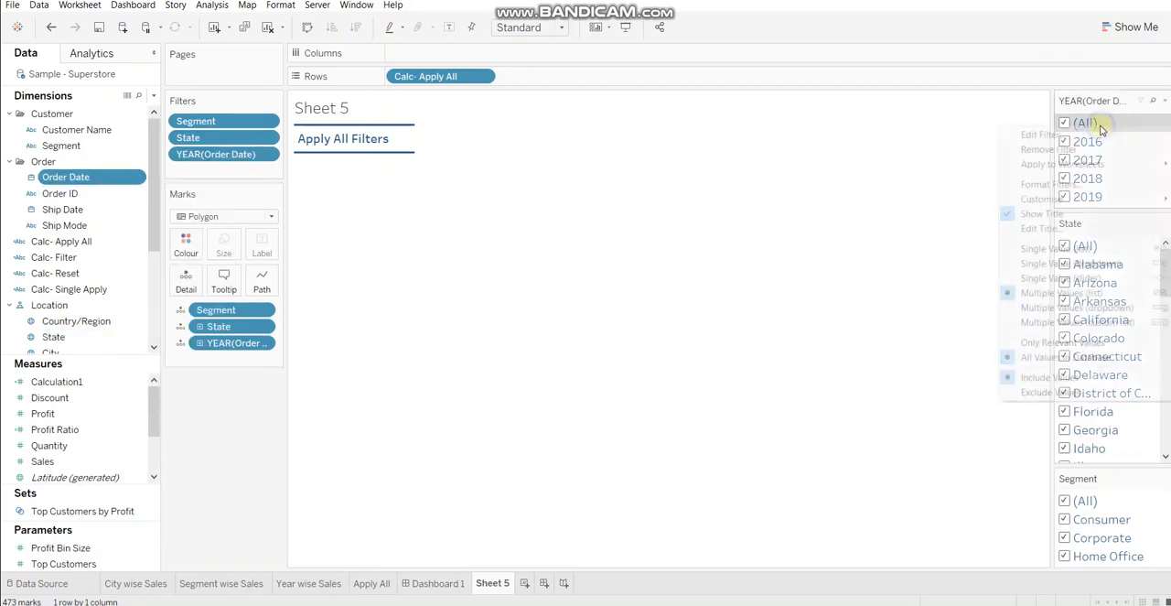
- Reduce the filter lists' body font to a smaller size via Format Filters
right_click(1094, 124)
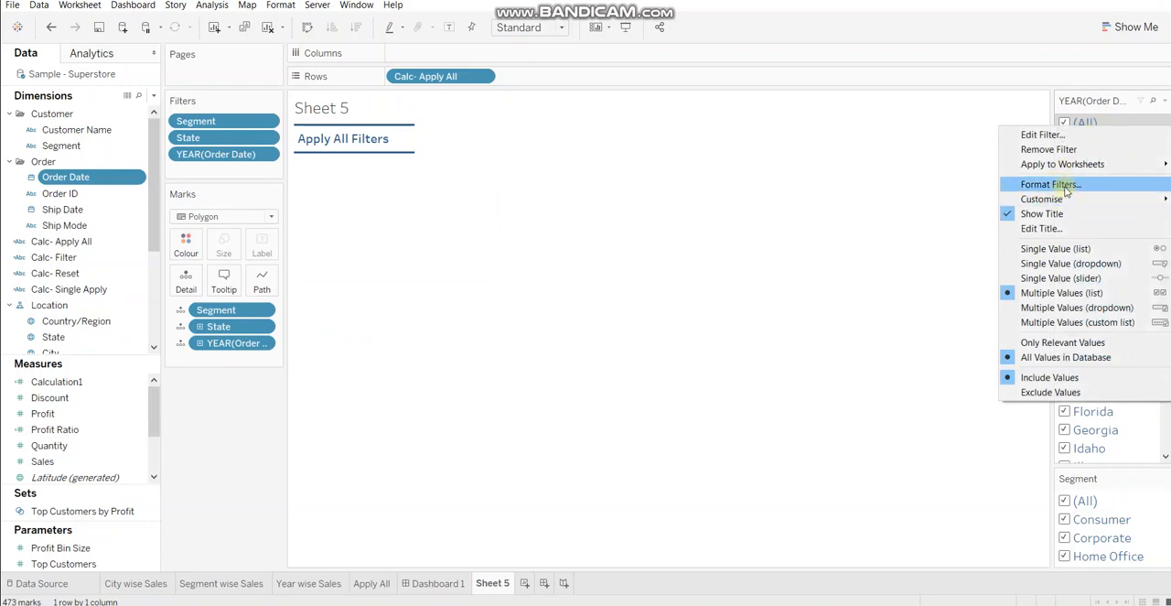
left_click(1051, 184)
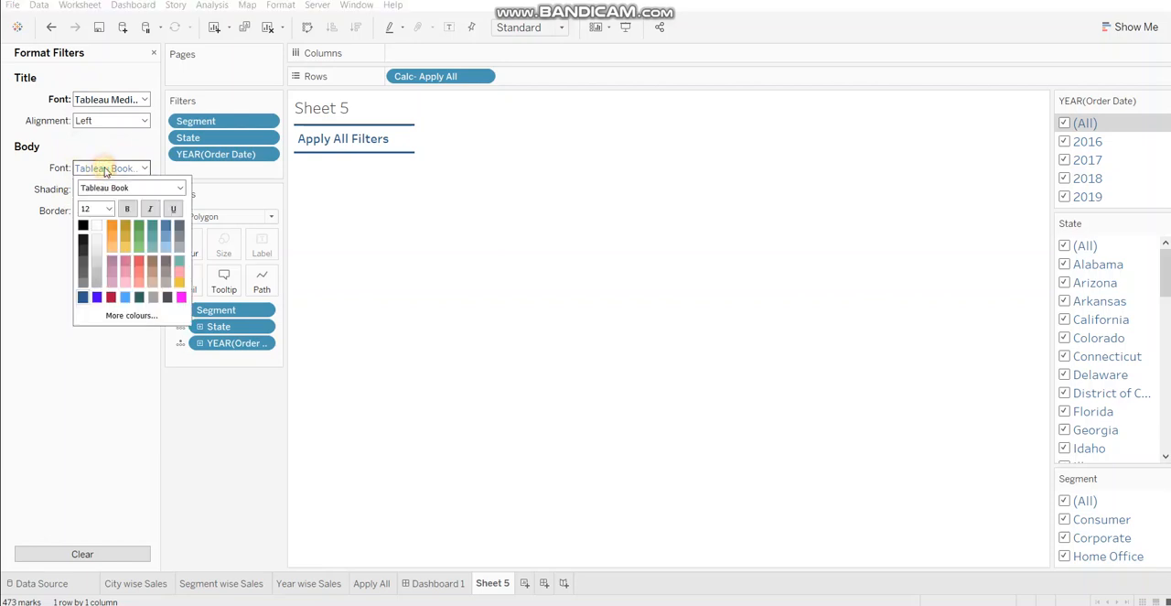
left_click(90, 209)
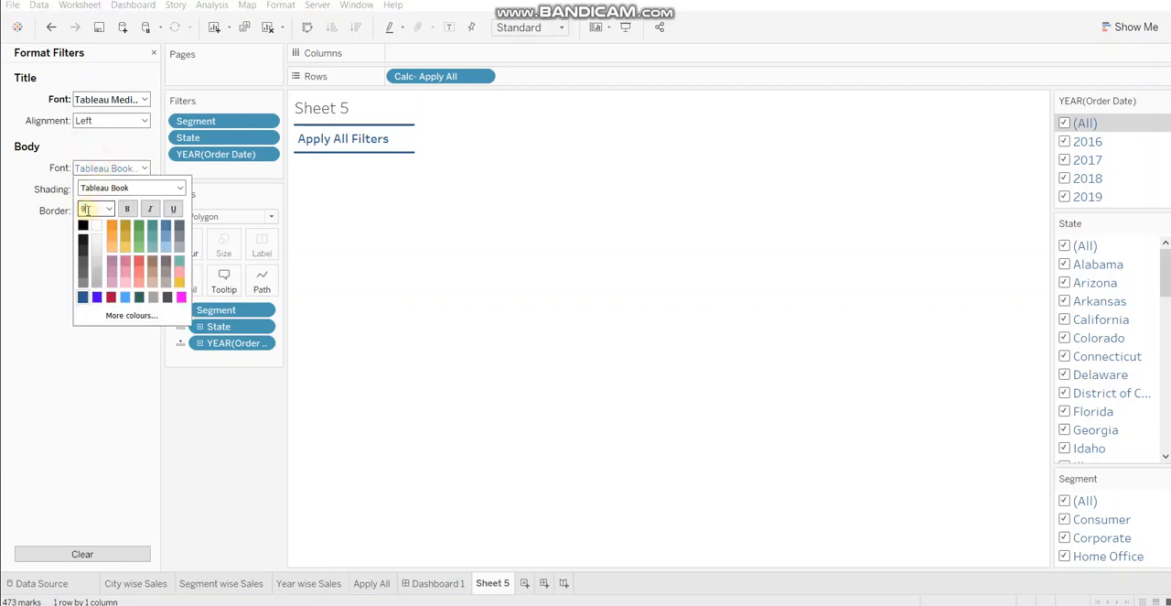
left_click(80, 225)
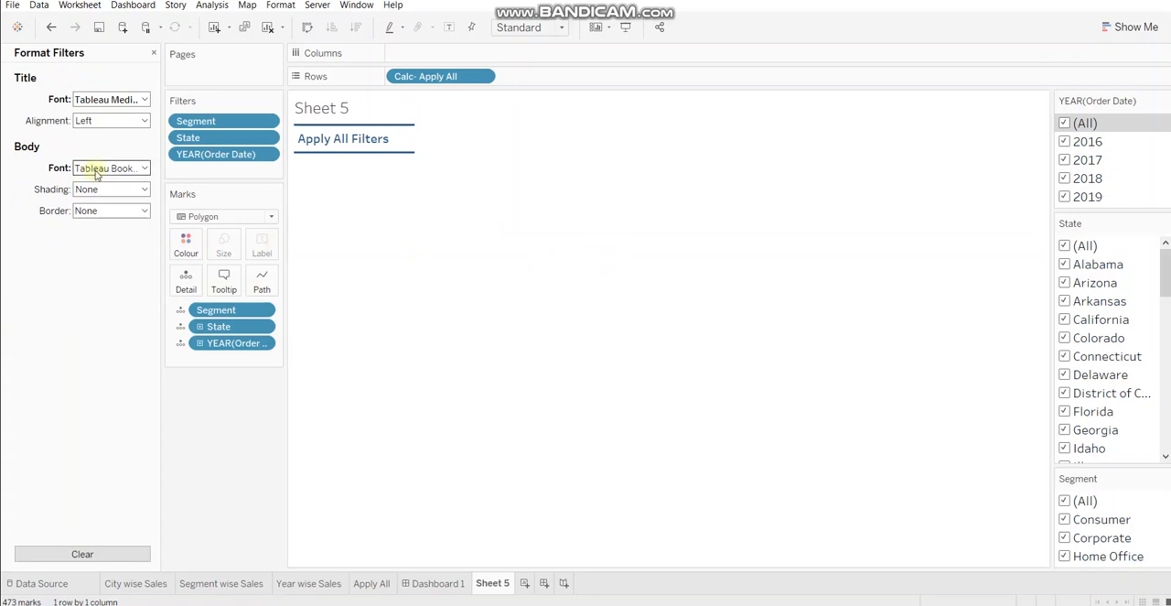
left_click(110, 167)
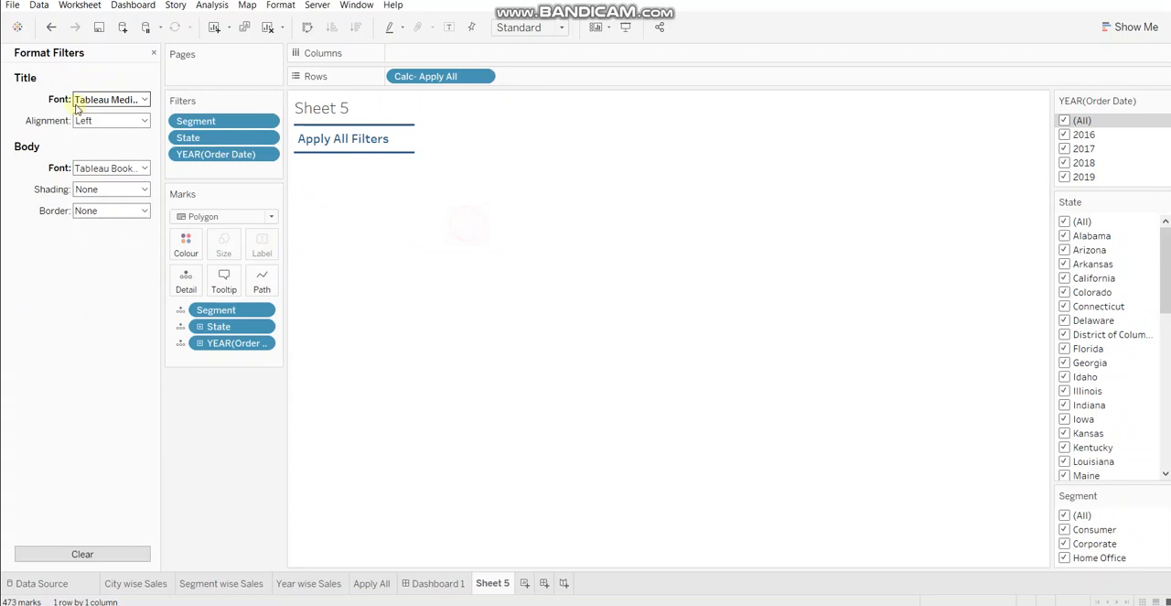
left_click(143, 99)
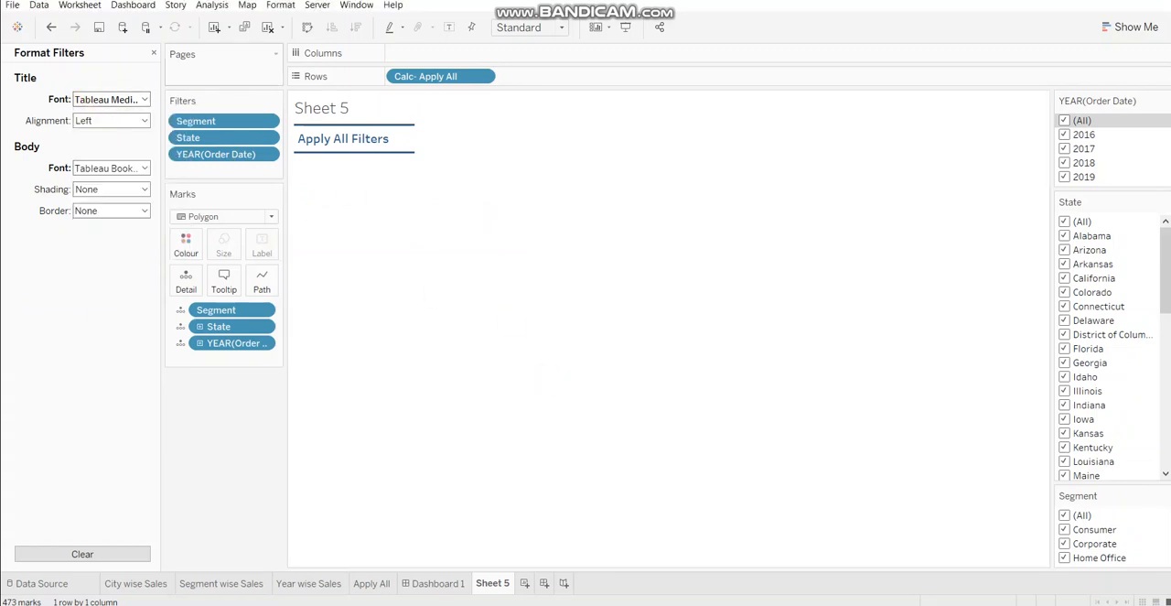
left_click(158, 53)
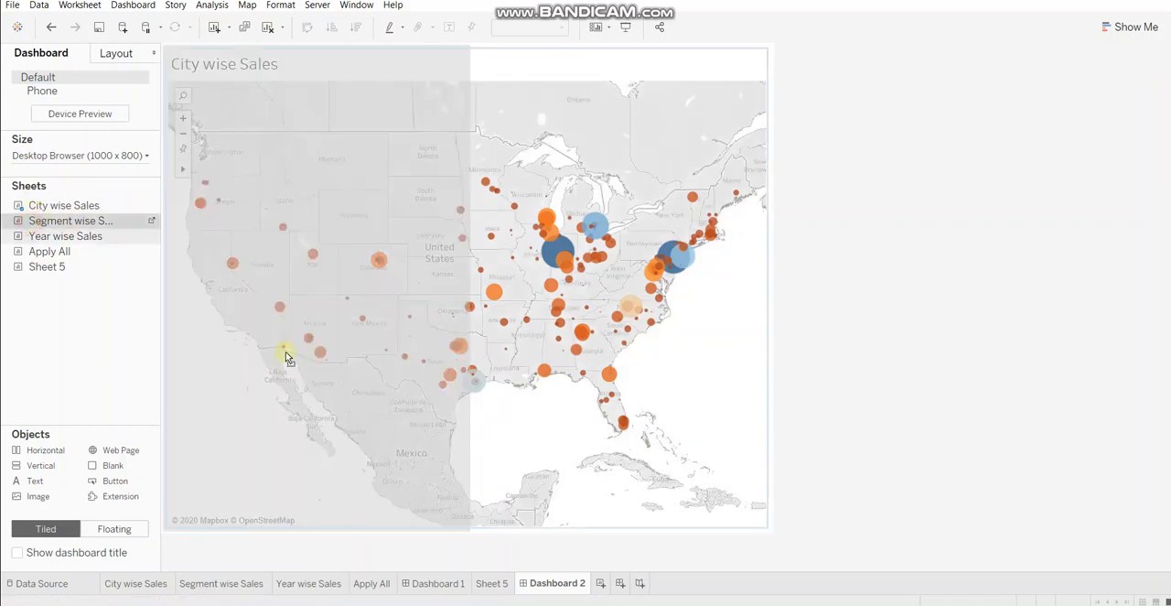
- Drop the City wise Sales map onto the new Dashboard 2
left_click(285, 355)
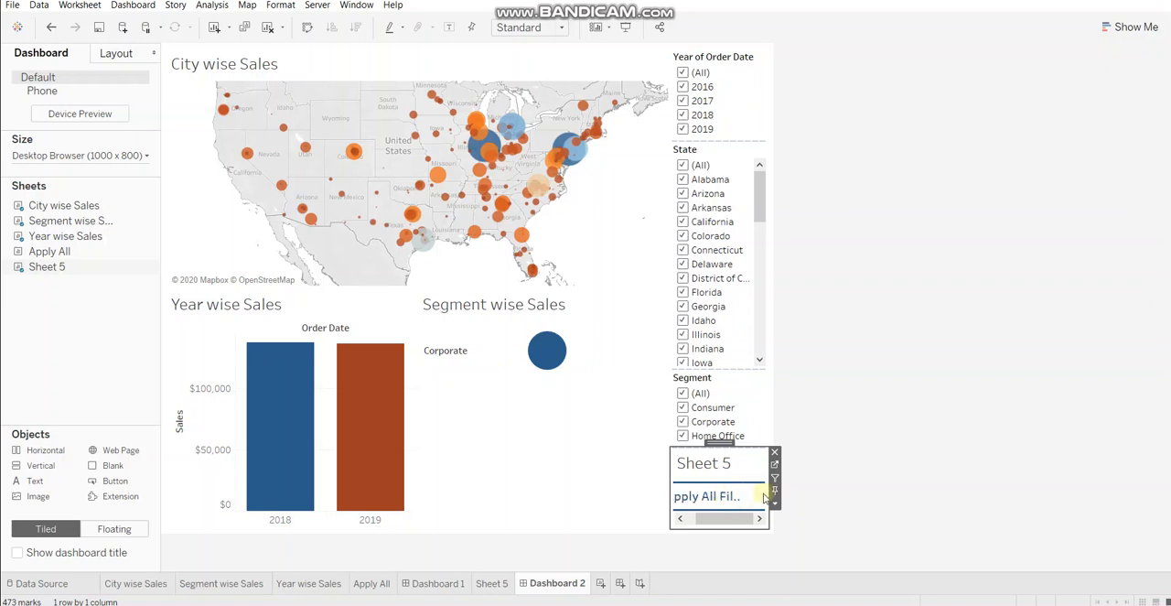
mouse_move(751, 496)
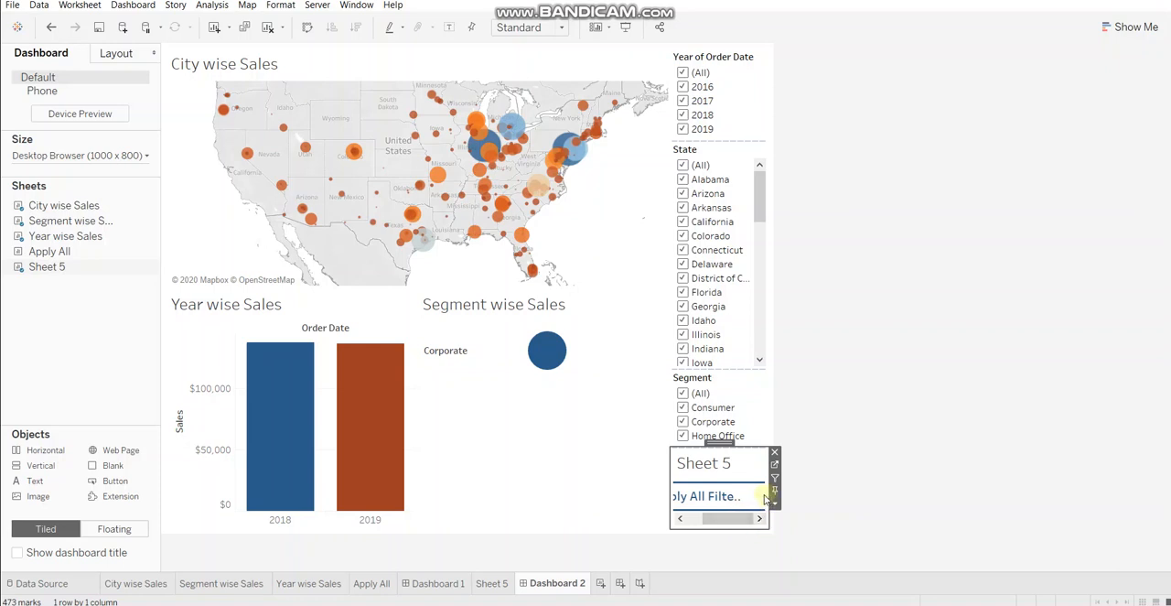
- Resize the Apply All Filters text on Sheet 5 so it wraps onto two lines
left_click(491, 582)
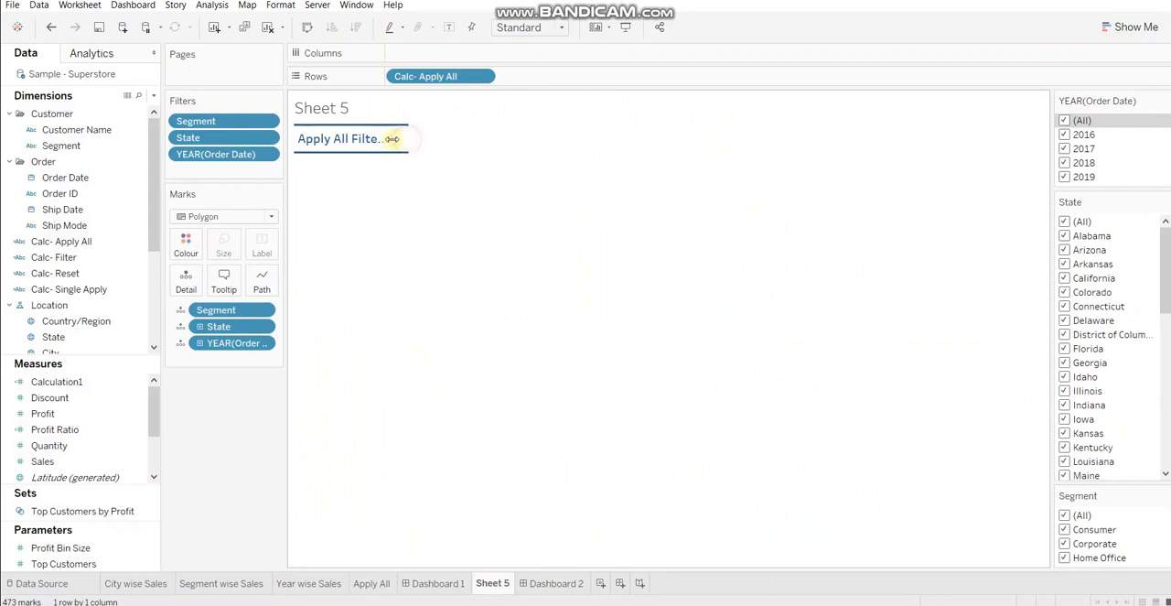
left_click(341, 139)
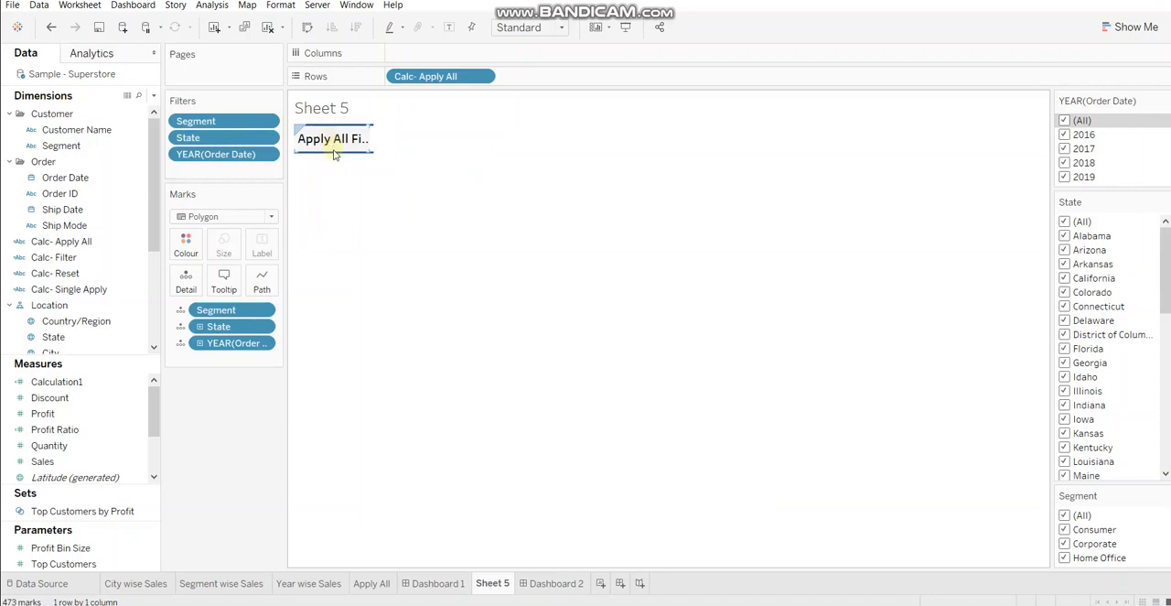
mouse_move(333, 152)
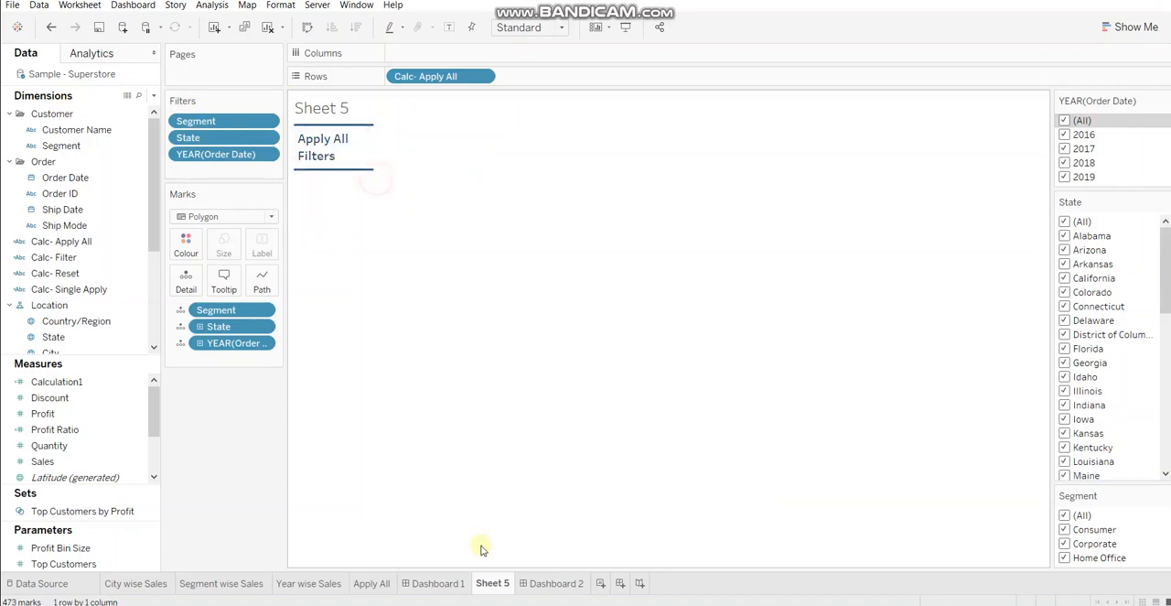
- Hide the Sheet 5 title on the Apply All Filters sheet in Dashboard 2
left_click(552, 582)
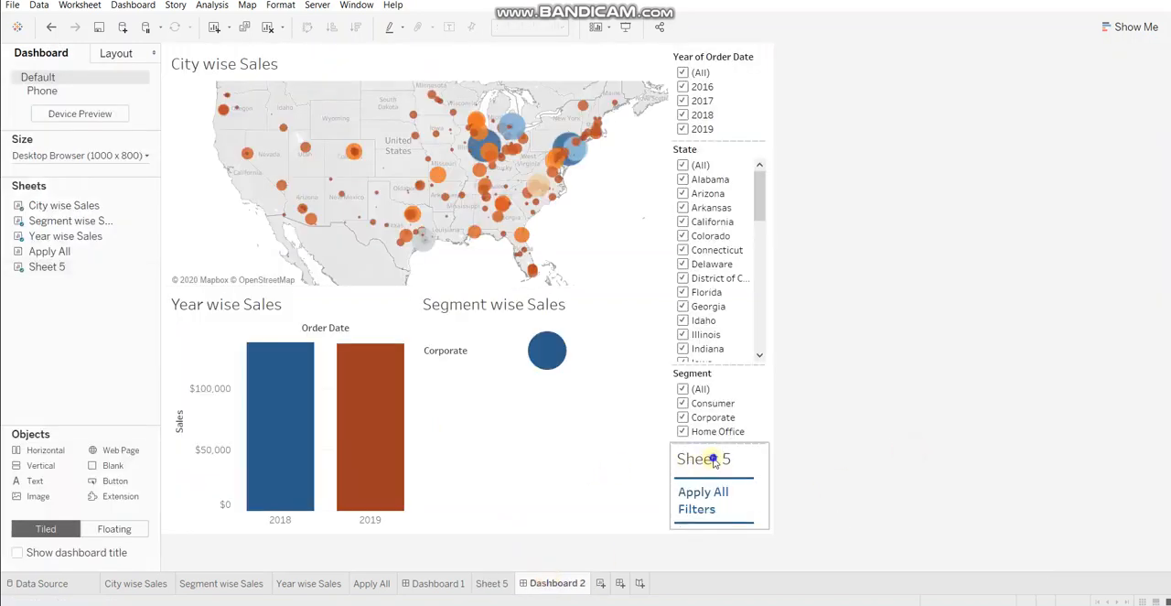
left_click(702, 458)
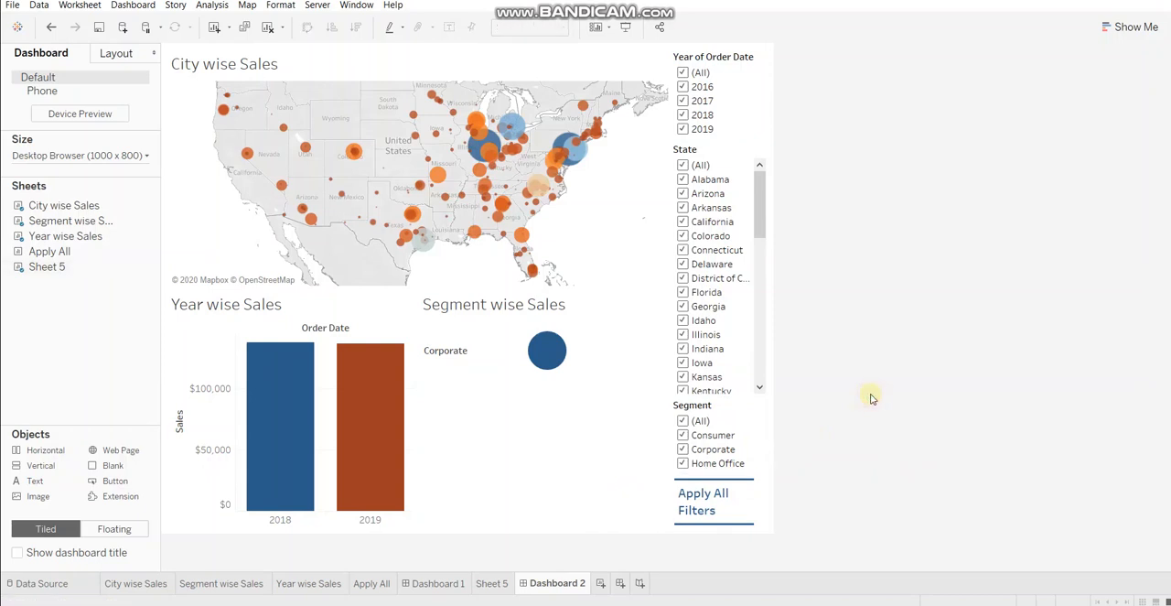
left_click(131, 4)
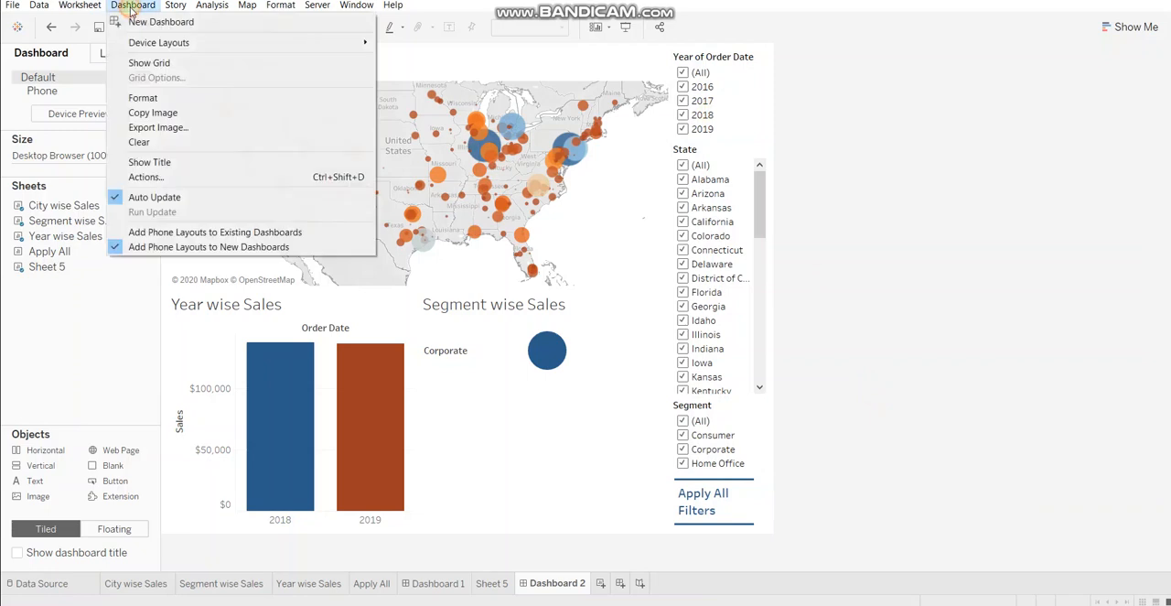
mouse_move(145, 175)
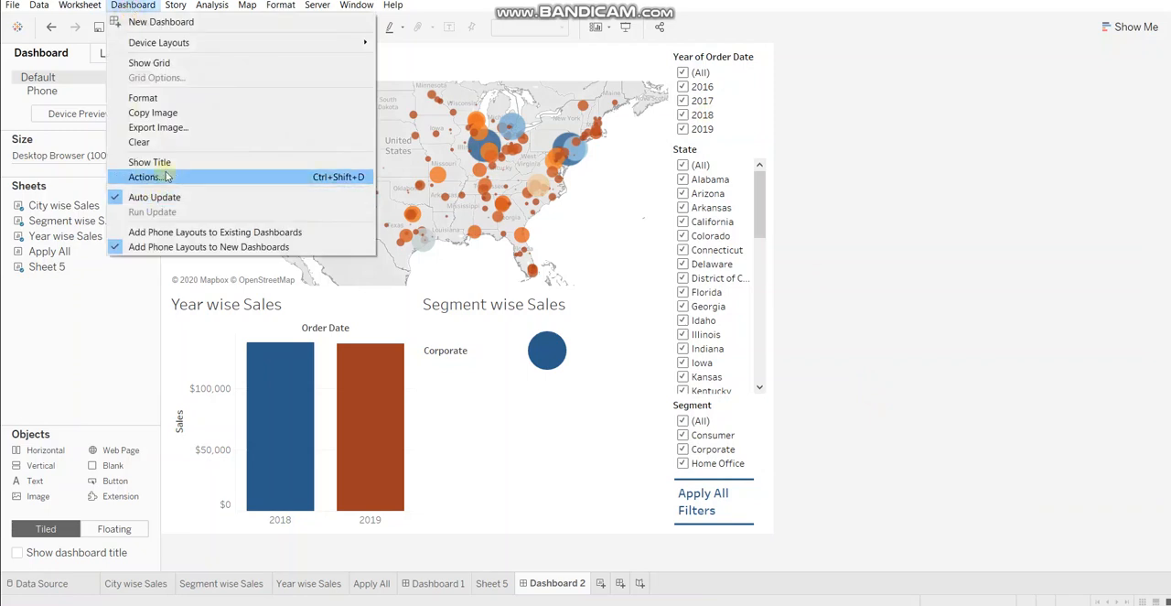
- Start a new dashboard filter action with Sheet 5 as its only source sheet
left_click(145, 176)
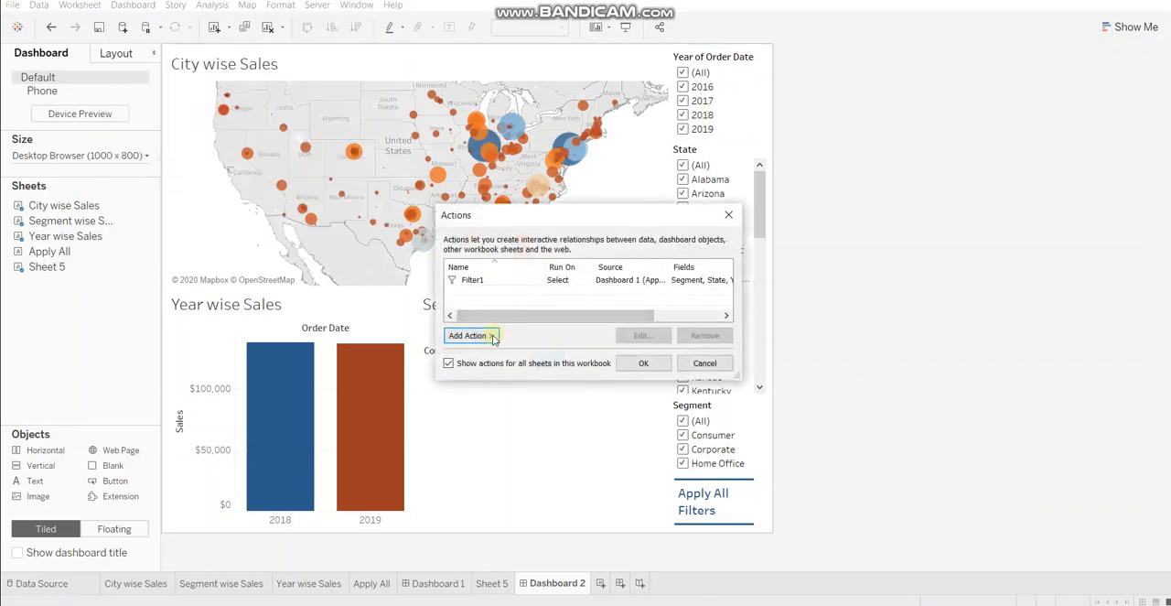
left_click(469, 335)
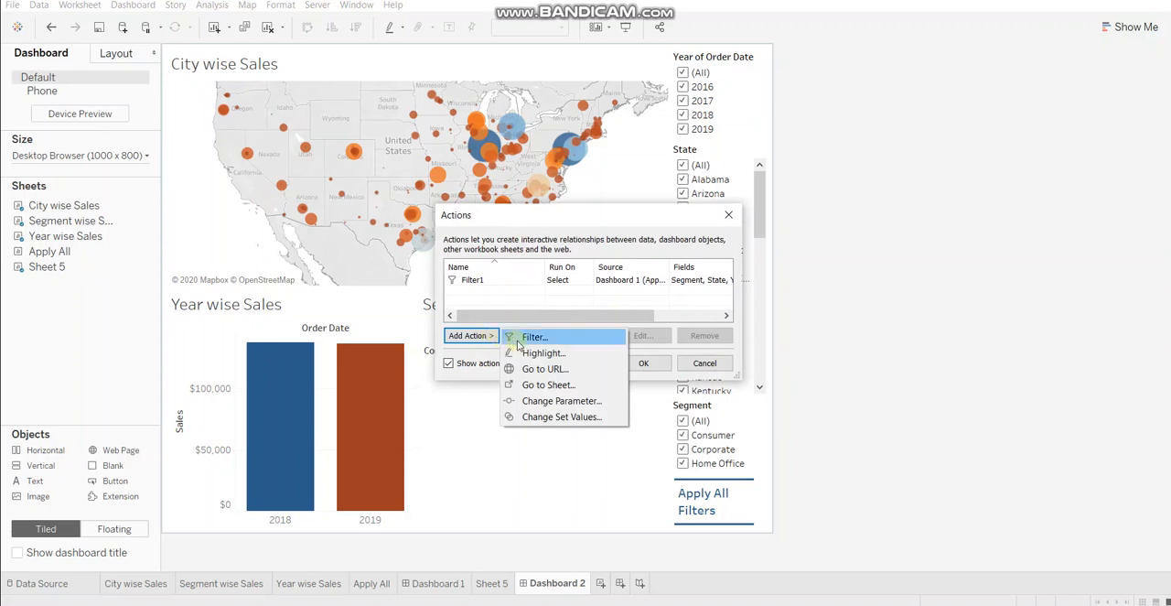
left_click(535, 336)
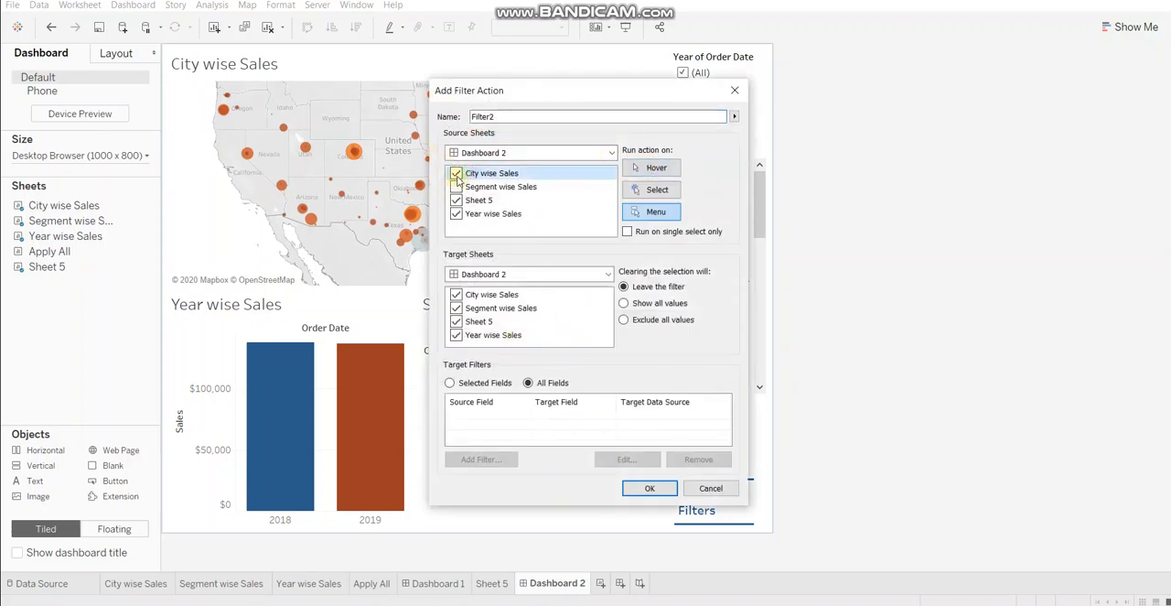
left_click(458, 172)
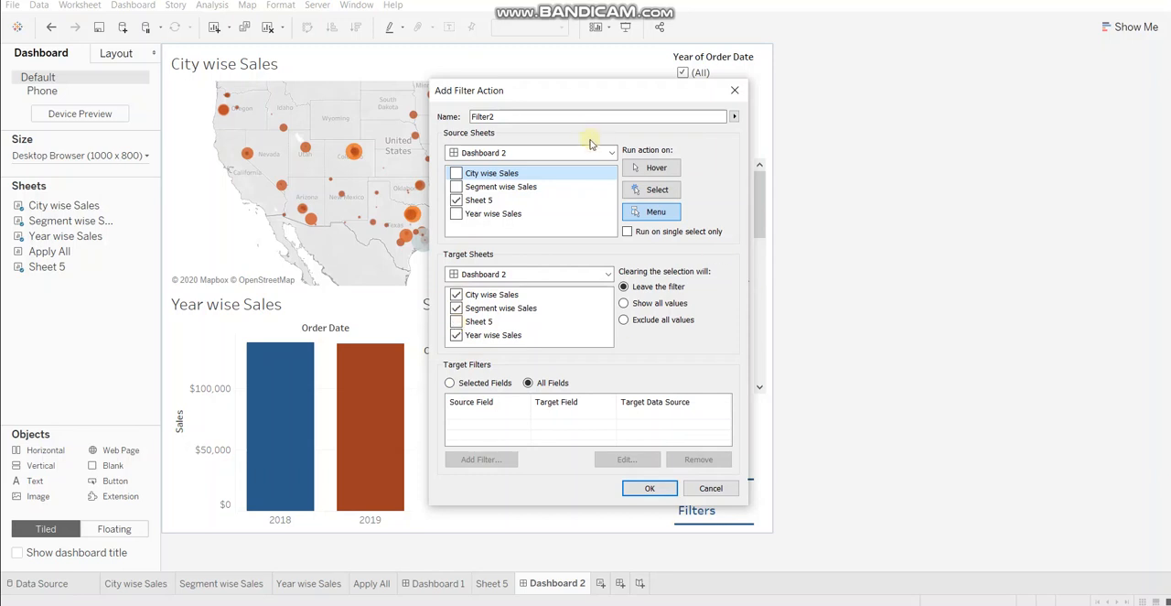
- Make the action run on Select and leave the filter when the selection clears
left_click(655, 190)
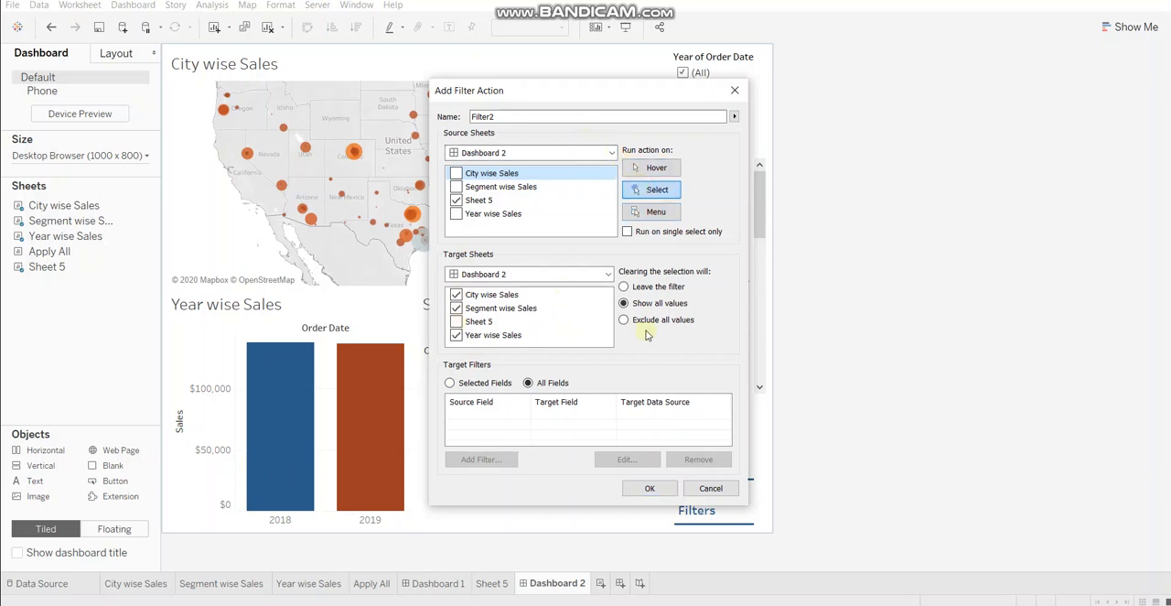
left_click(622, 286)
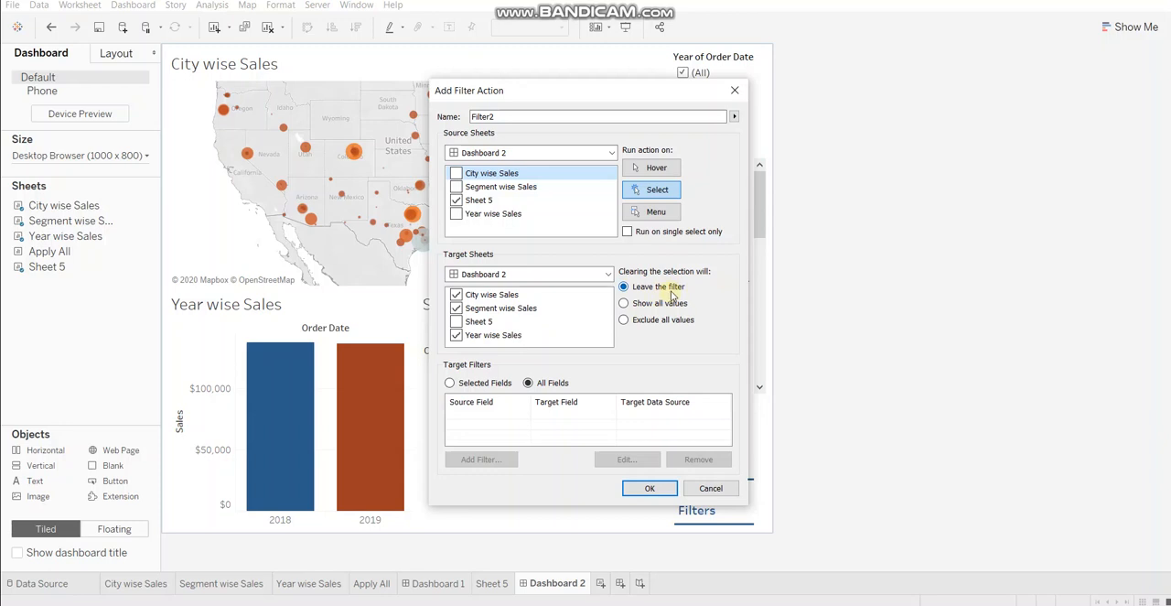
left_click(450, 383)
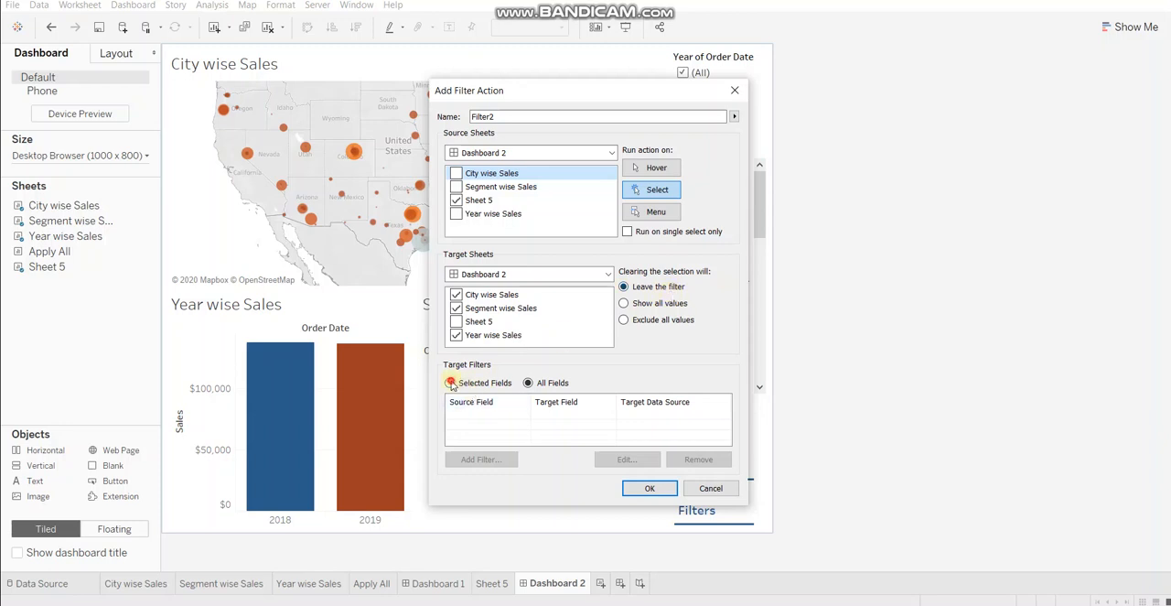
- Filter on Selected Fields and add YEAR(Order Date) as the first filter field
left_click(451, 383)
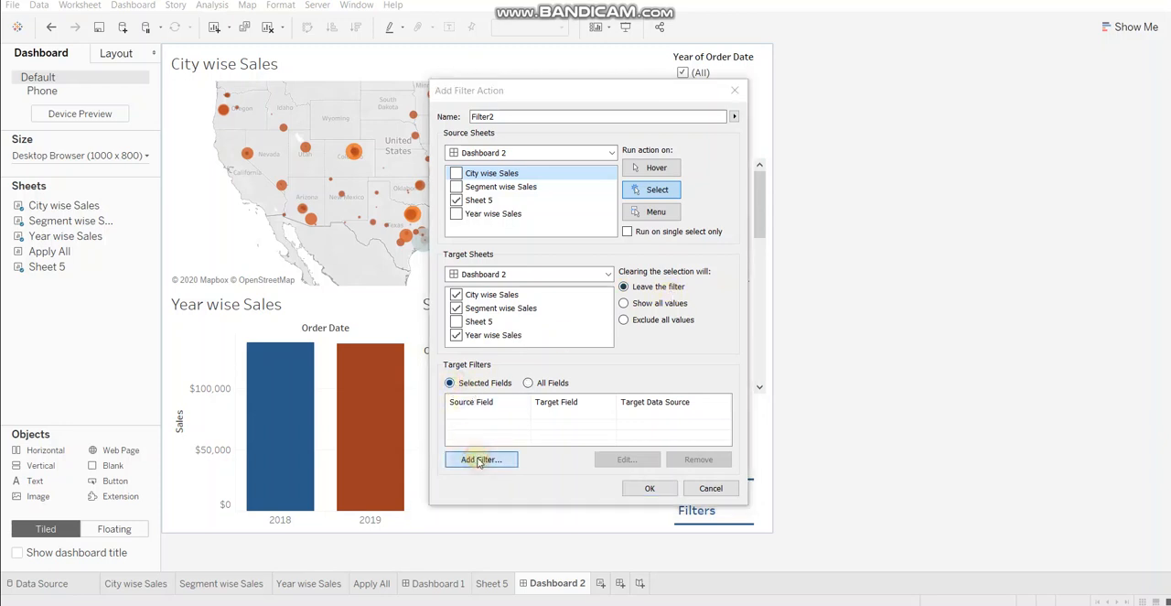
left_click(481, 459)
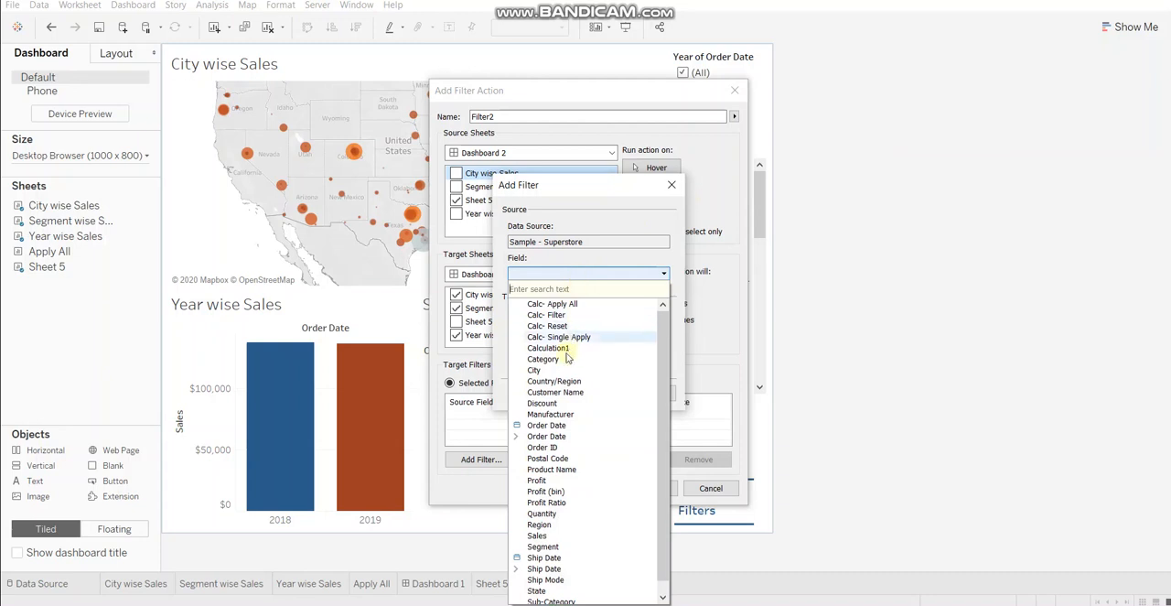
left_click(545, 436)
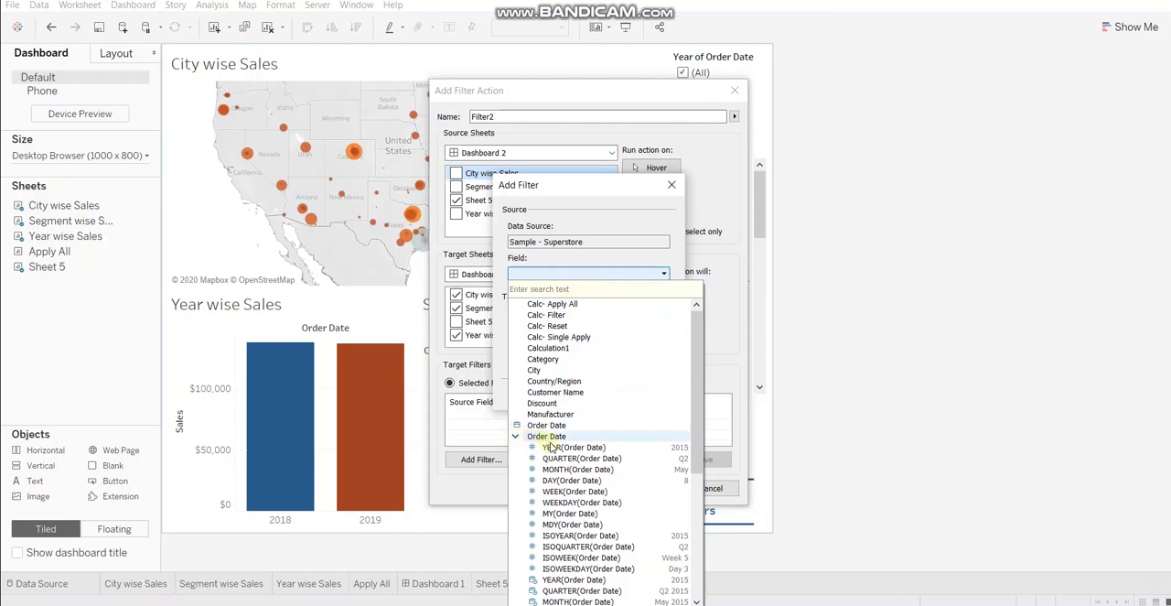
left_click(573, 446)
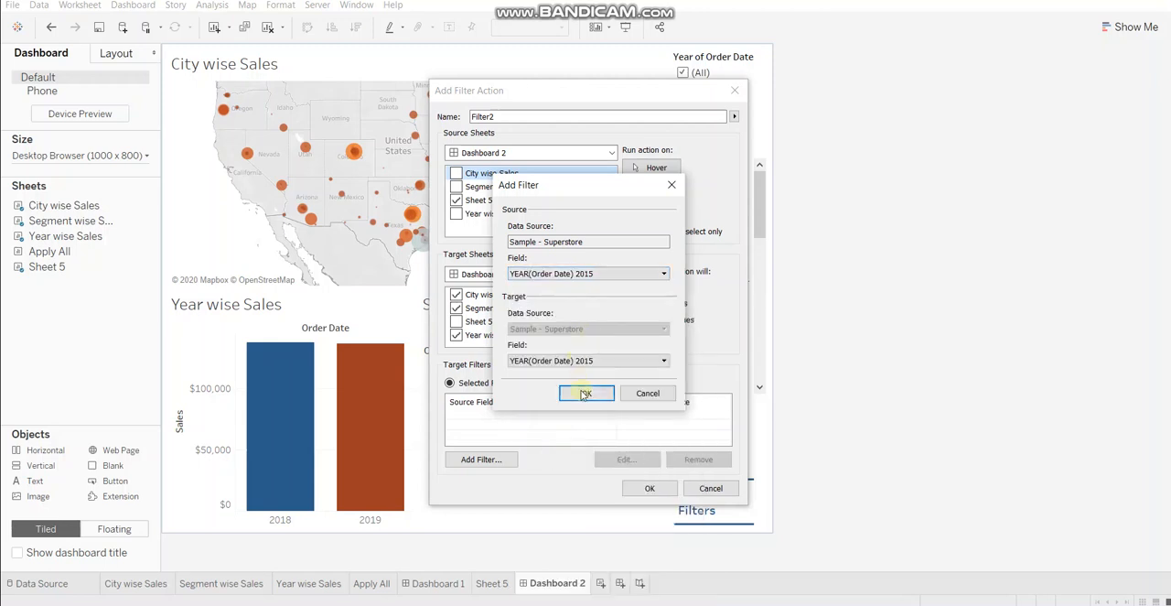
left_click(586, 391)
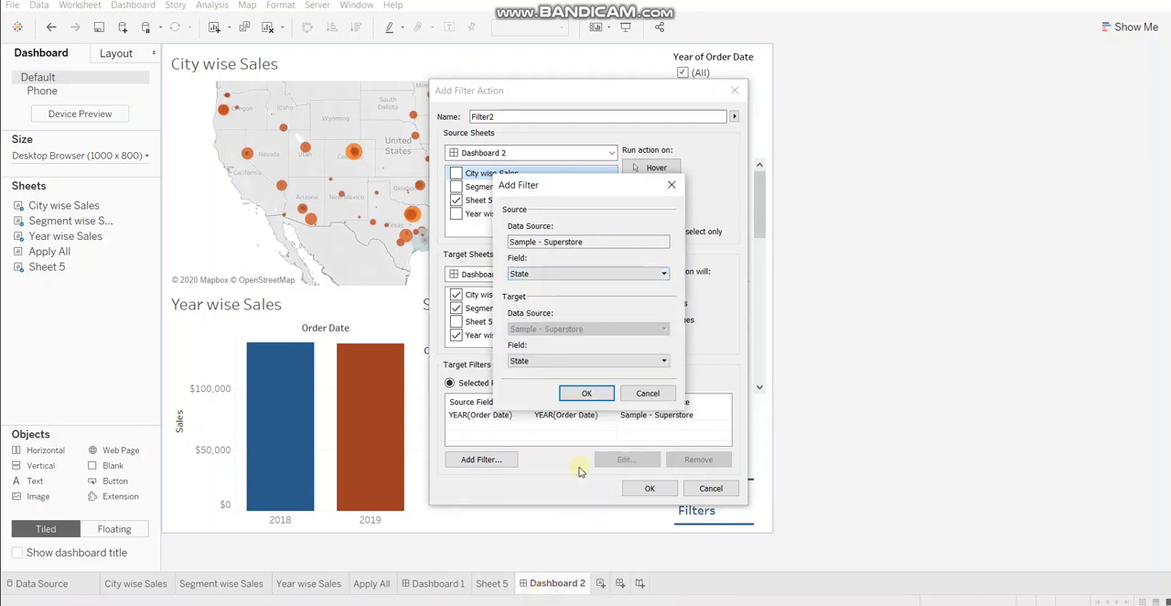
- Add State and Segment as filter fields and save the Filter2 action
left_click(586, 391)
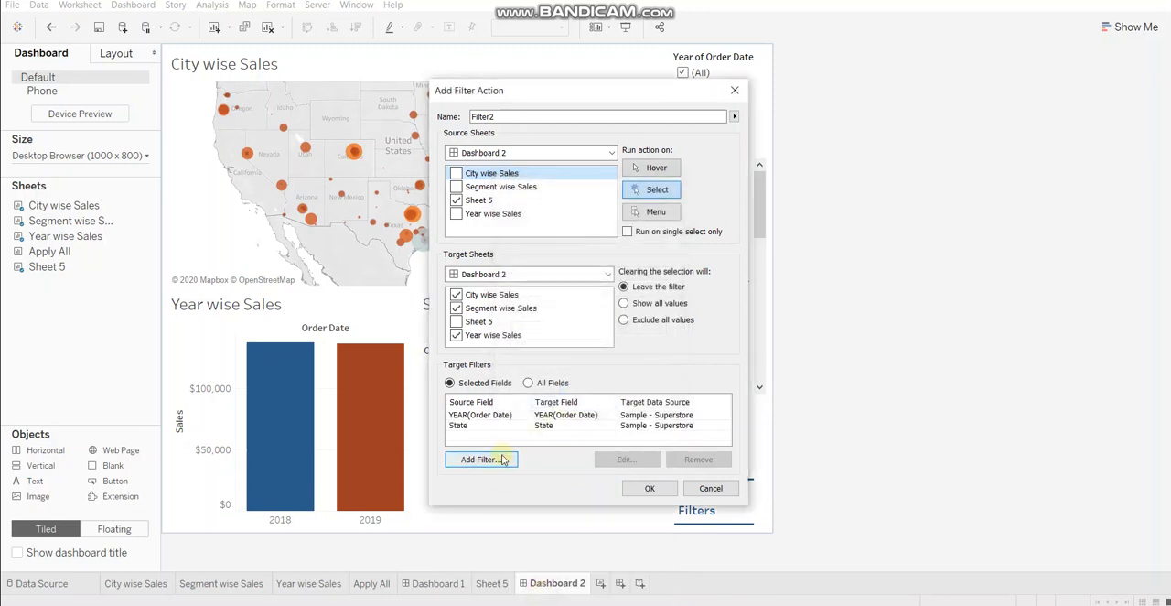
left_click(479, 458)
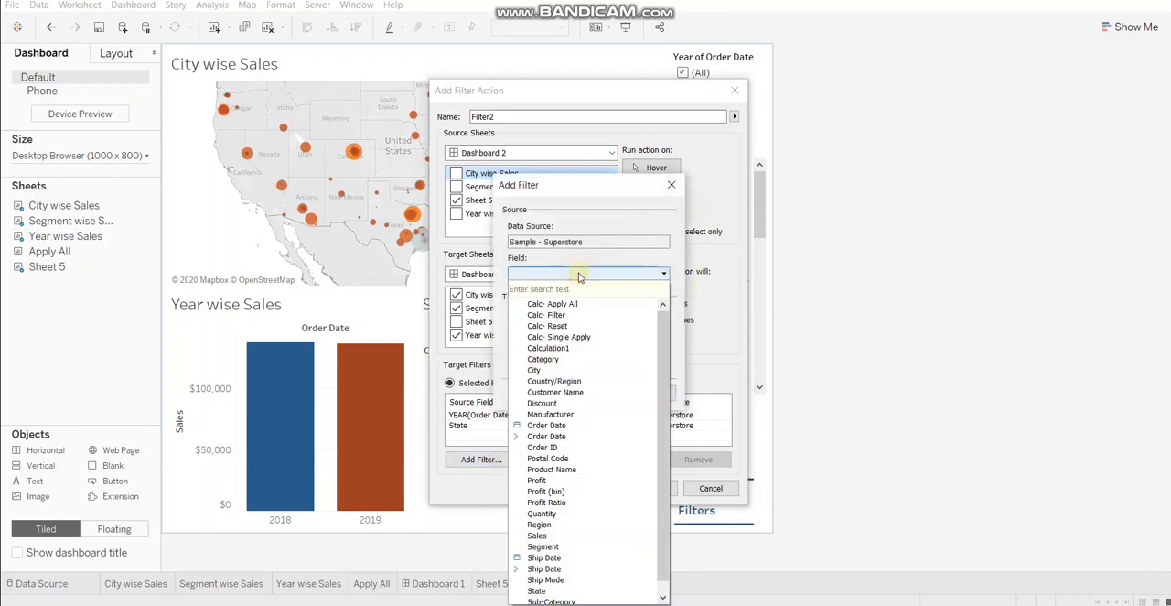
mouse_move(542, 546)
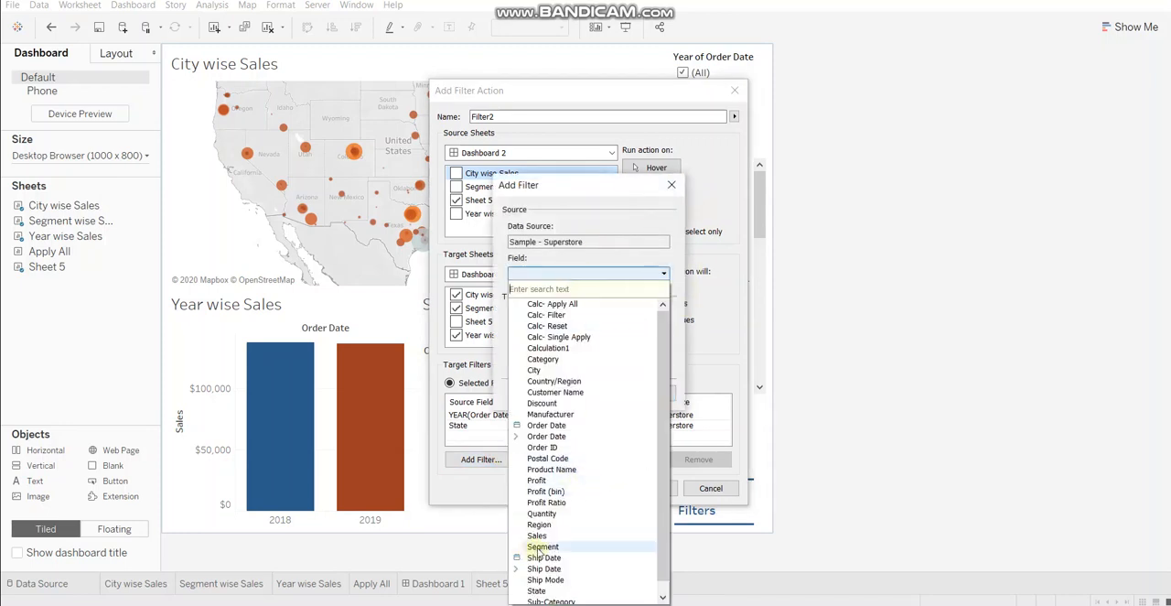
left_click(541, 545)
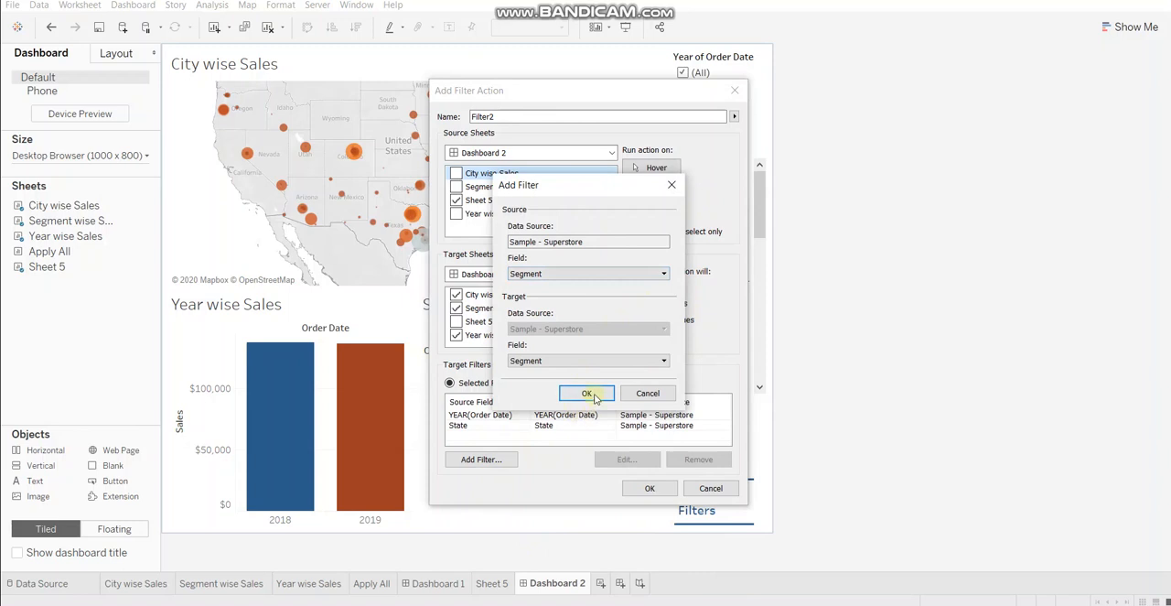
left_click(586, 394)
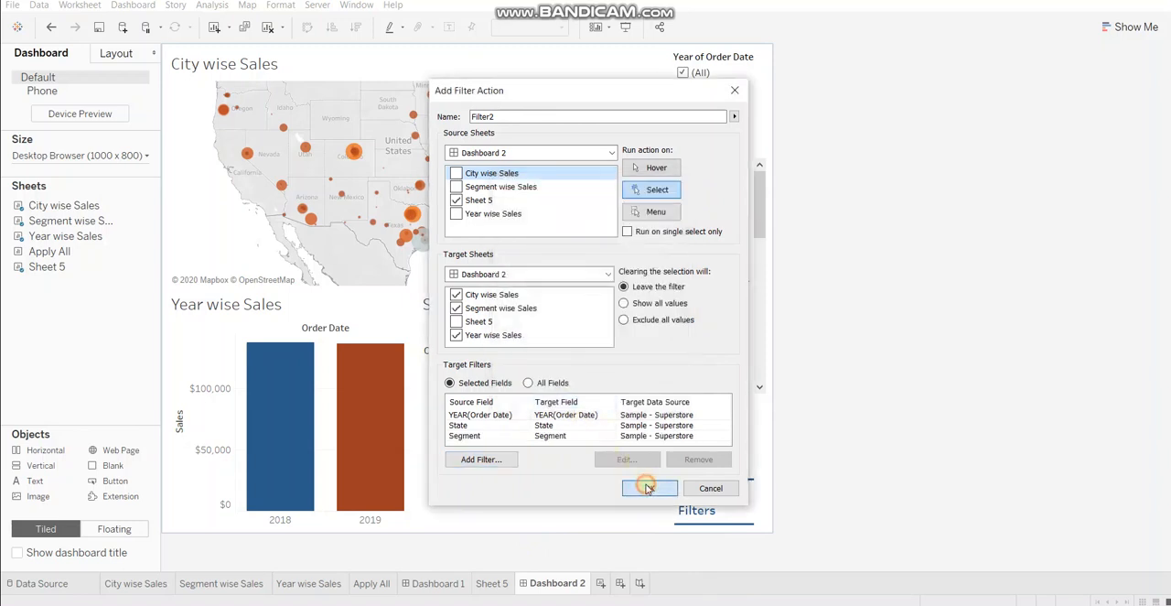
left_click(648, 487)
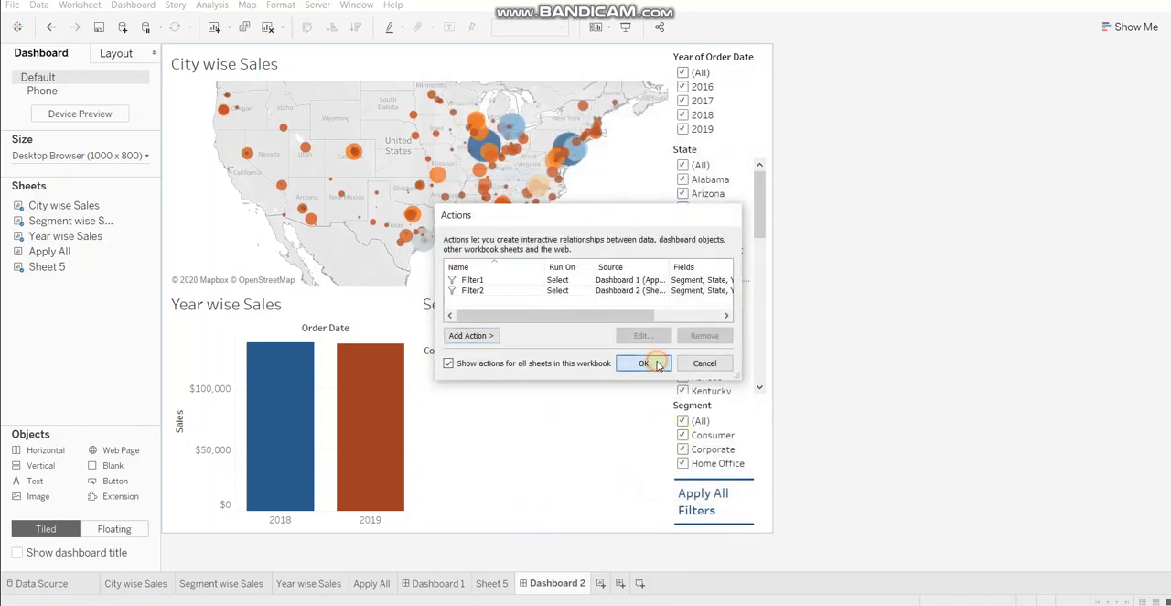
- Deselect Segment wise Sales and click Apply All Filters to show all four years and three segments
left_click(644, 362)
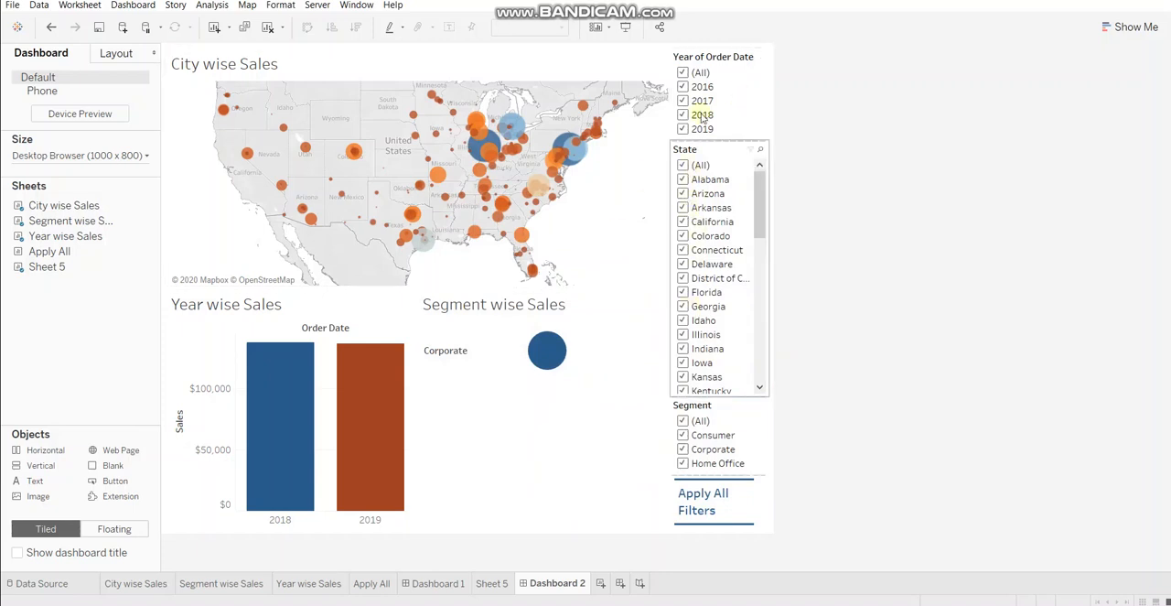
mouse_move(539, 186)
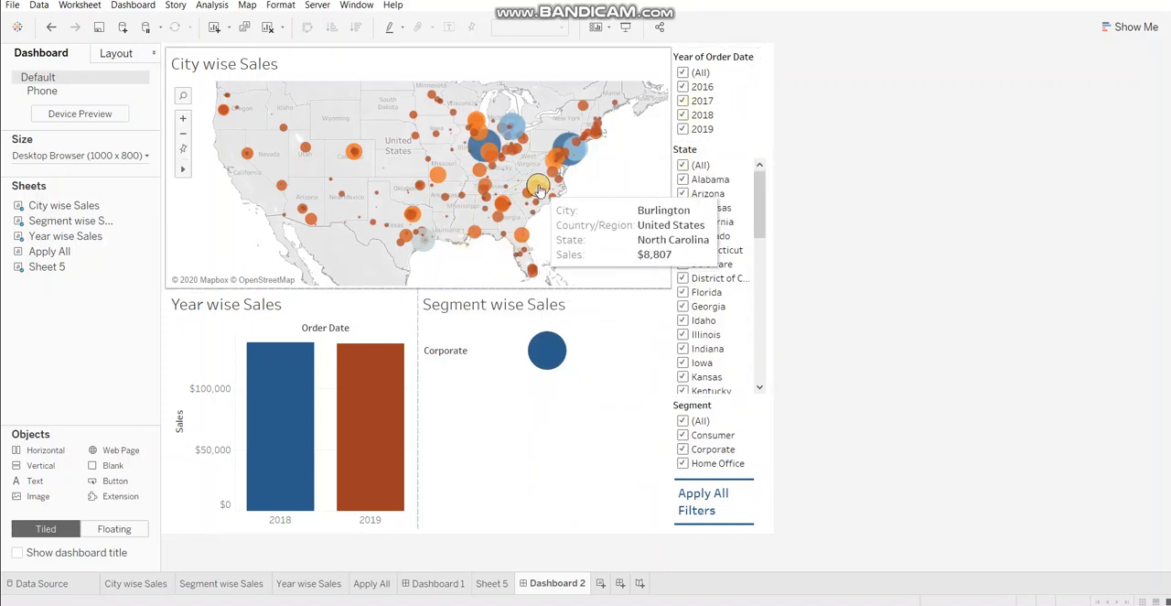
mouse_move(578, 212)
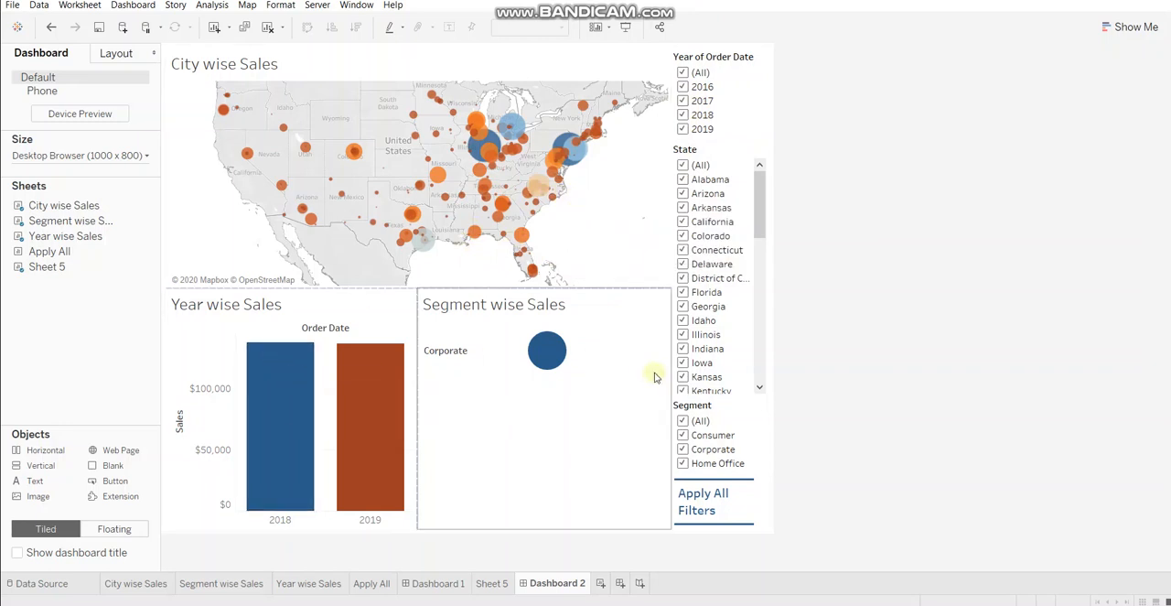
mouse_move(564, 395)
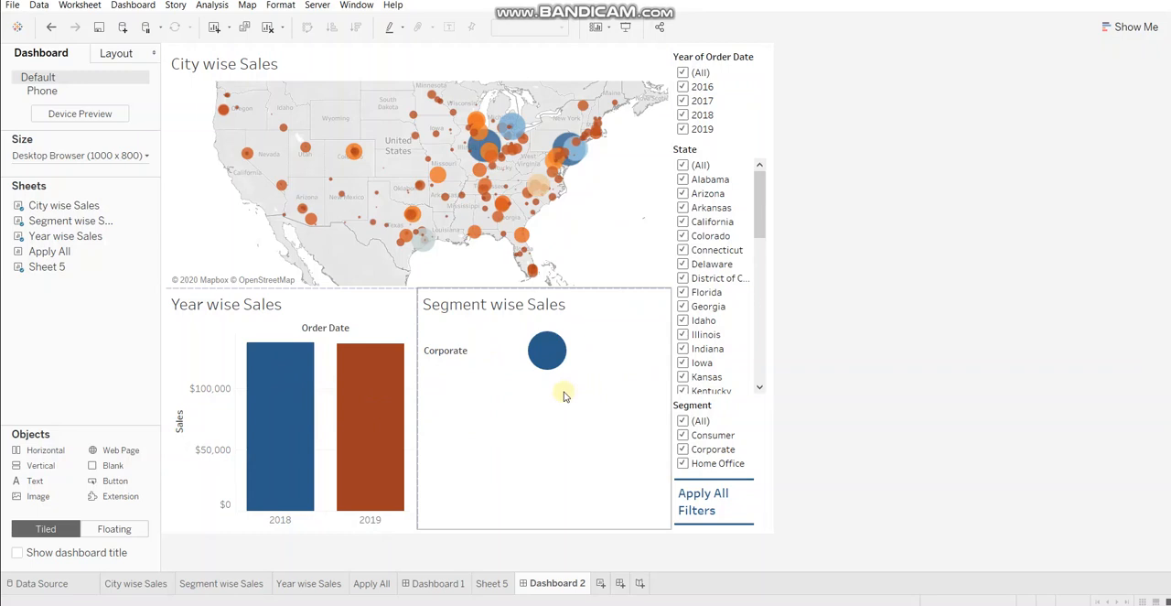
left_click(711, 505)
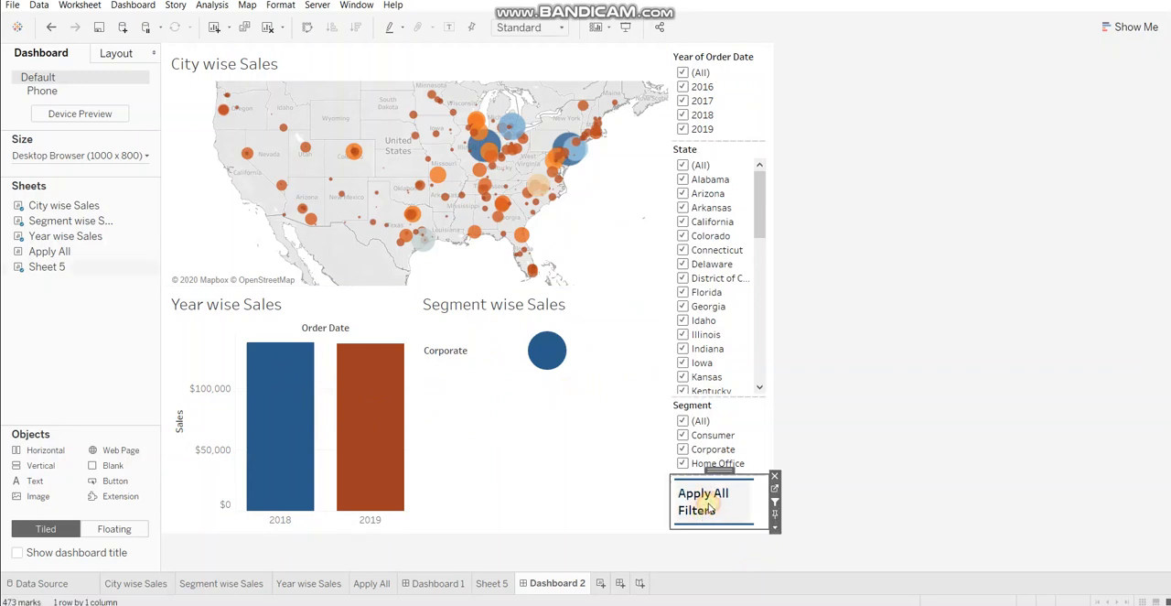
left_click(703, 502)
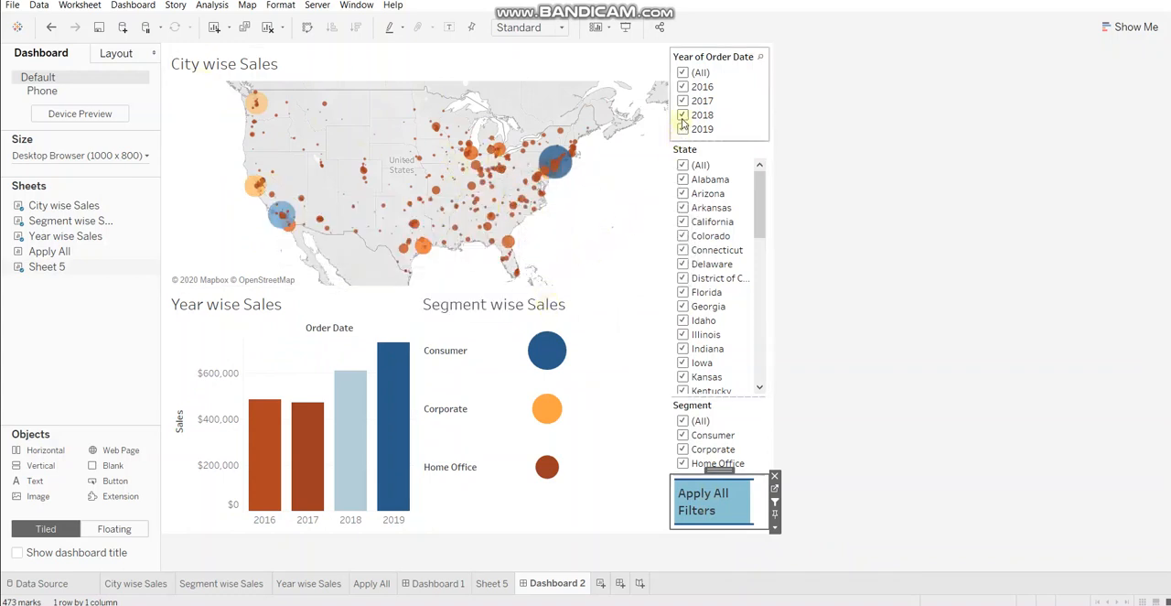
- Uncheck 2018, Texas and Consumer, then apply the filters so only 2016, 2017, 2019, Corporate and Home Office show
left_click(682, 114)
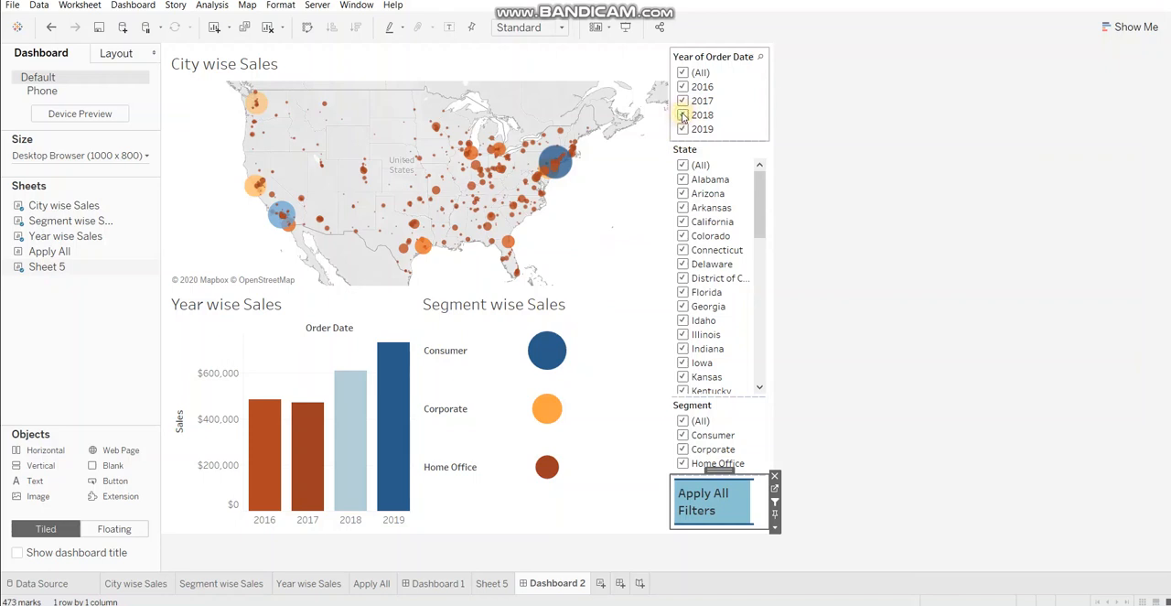
left_click(683, 114)
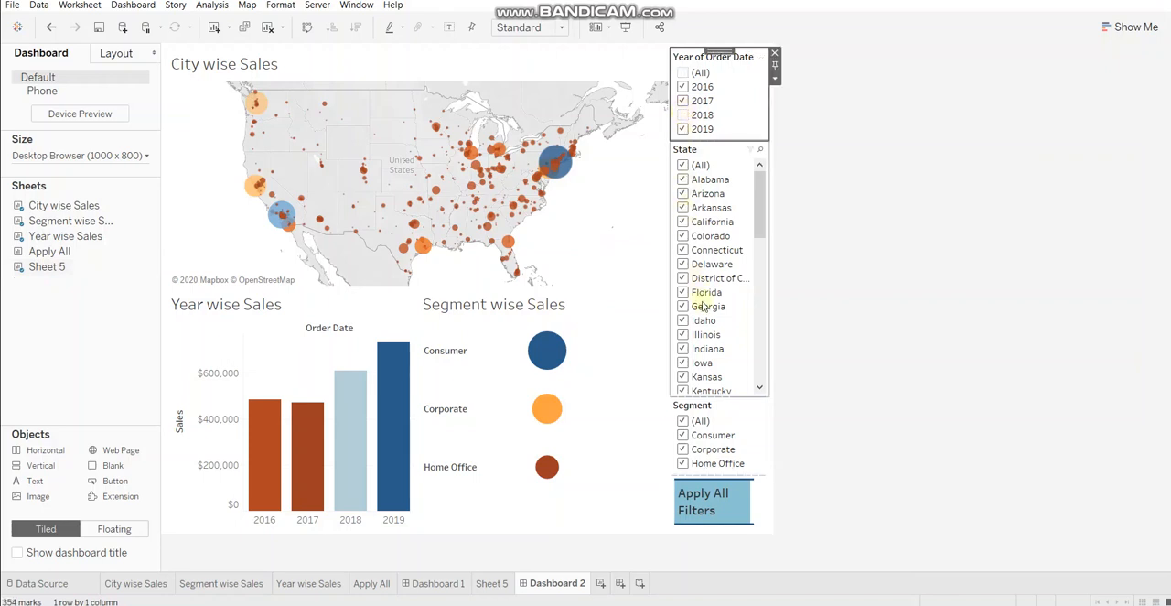
scroll("down", 3)
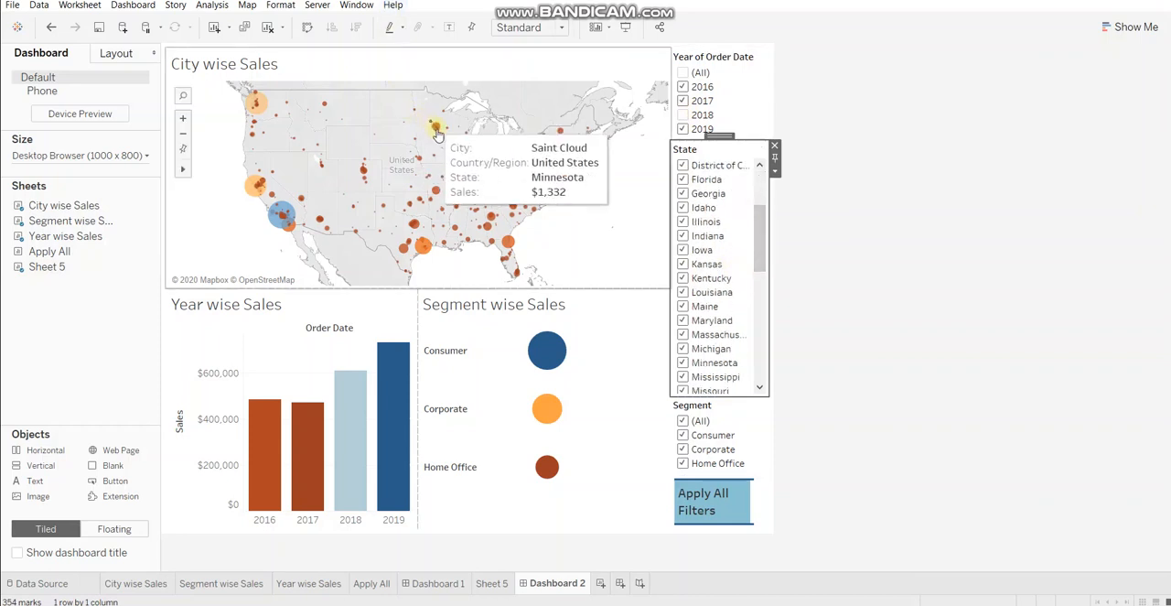
mouse_move(437, 128)
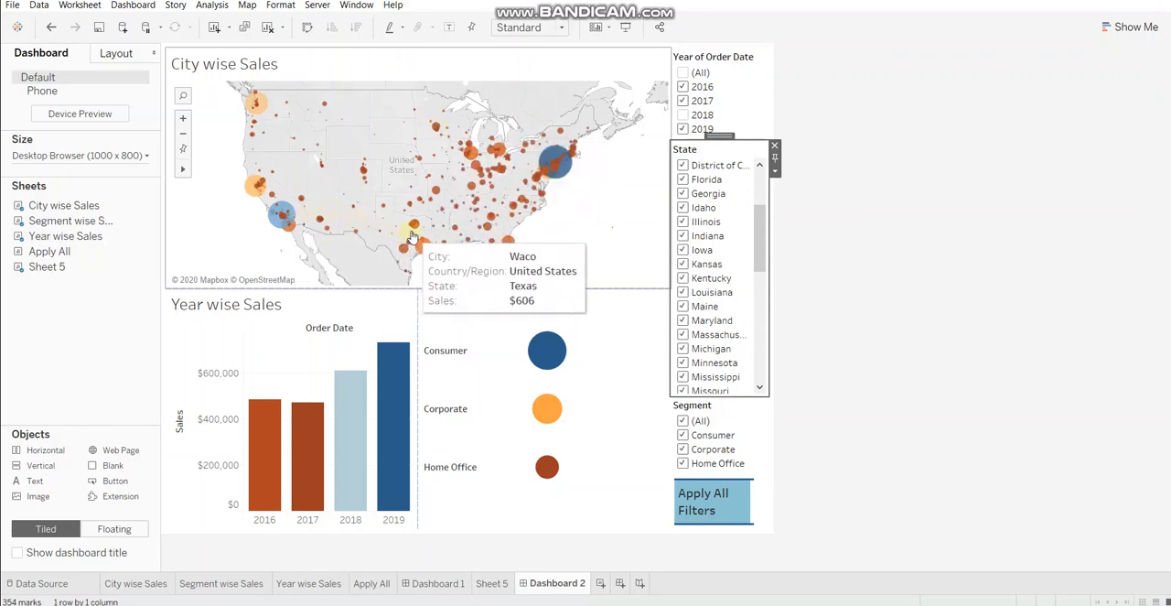
mouse_move(406, 229)
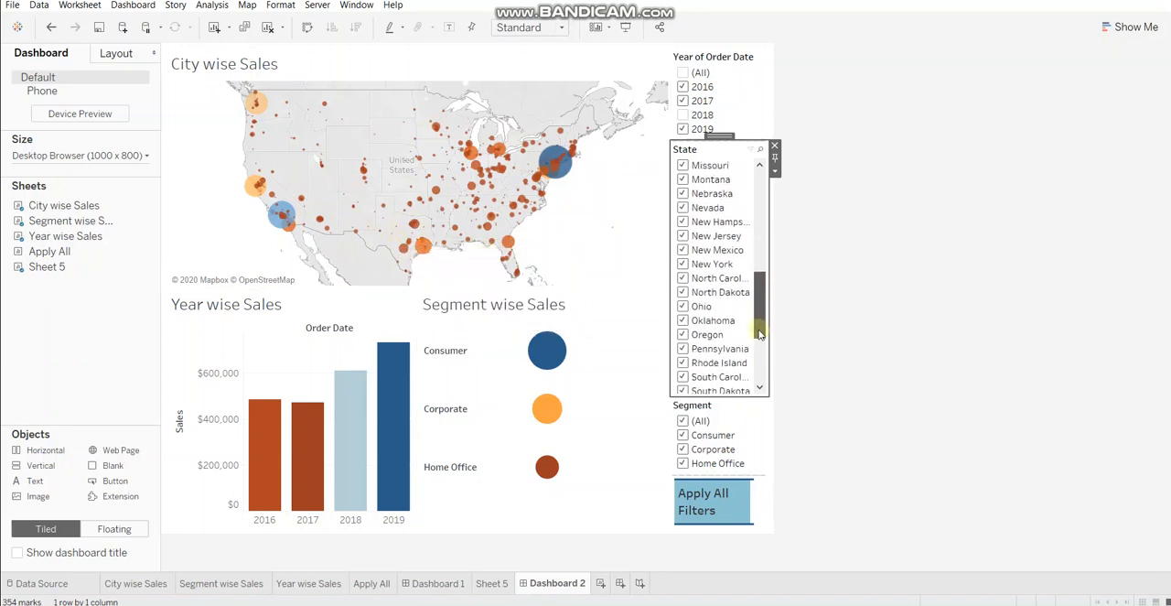
scroll("down", 3)
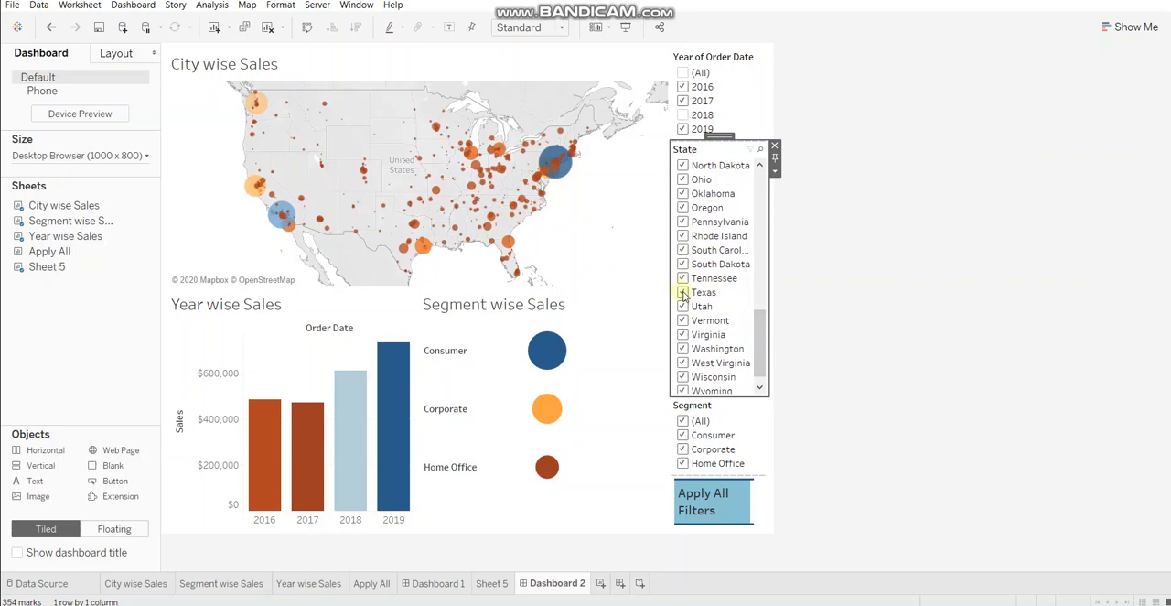
left_click(683, 293)
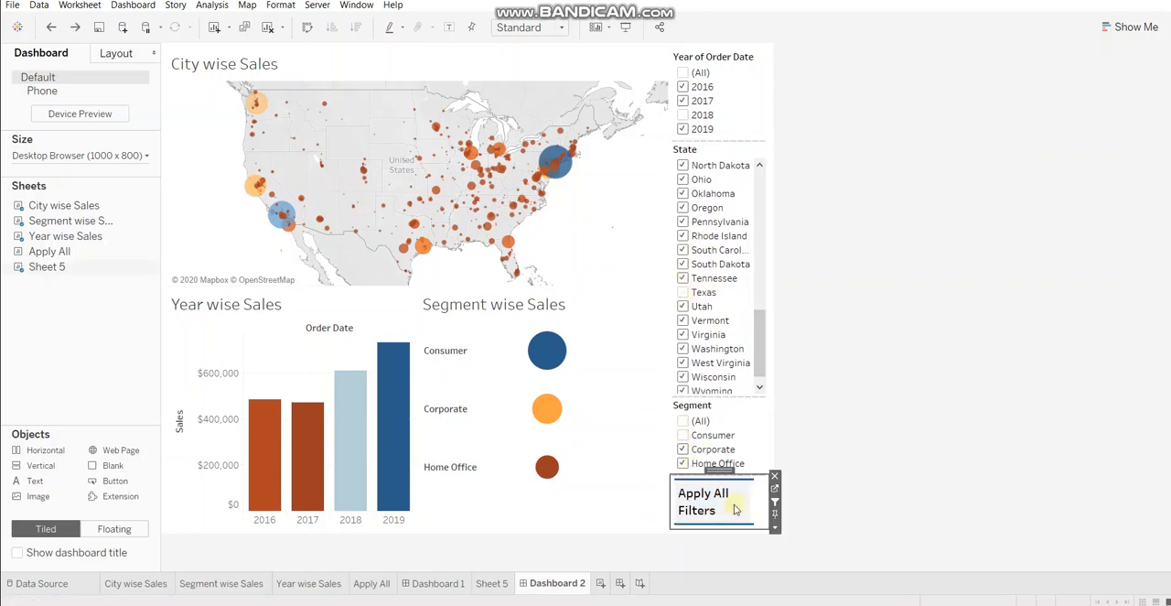
left_click(702, 501)
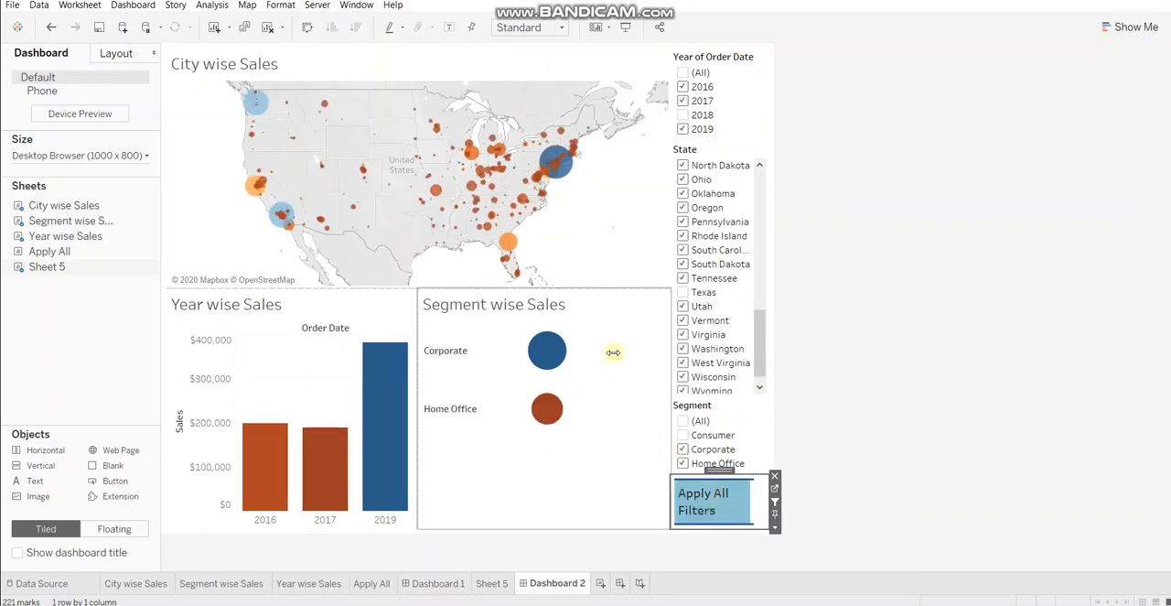
mouse_move(614, 373)
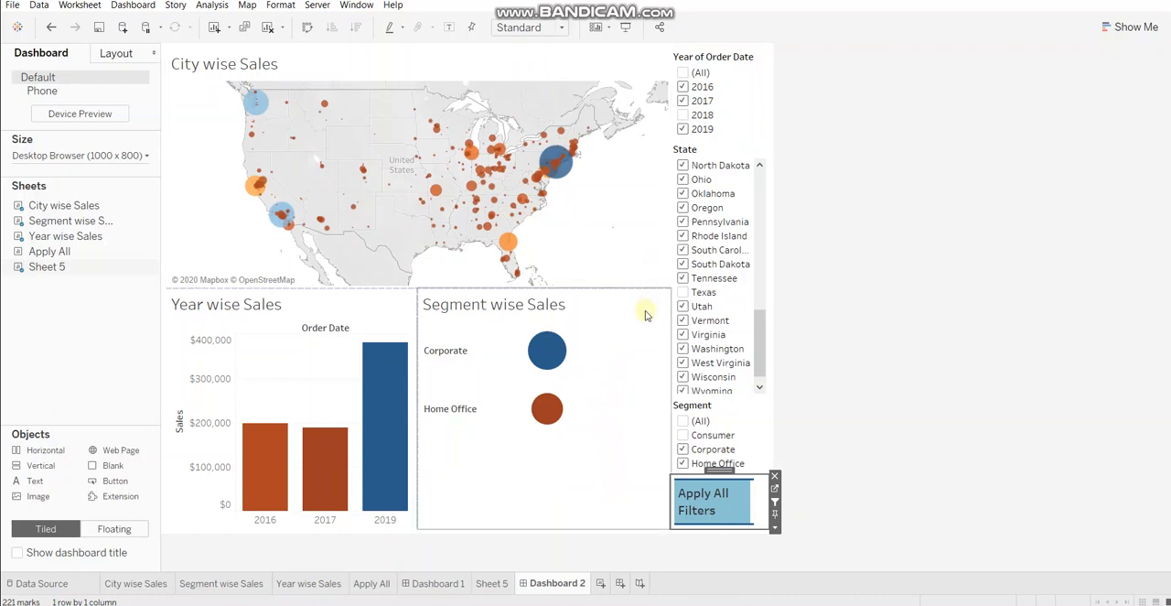
mouse_move(562, 465)
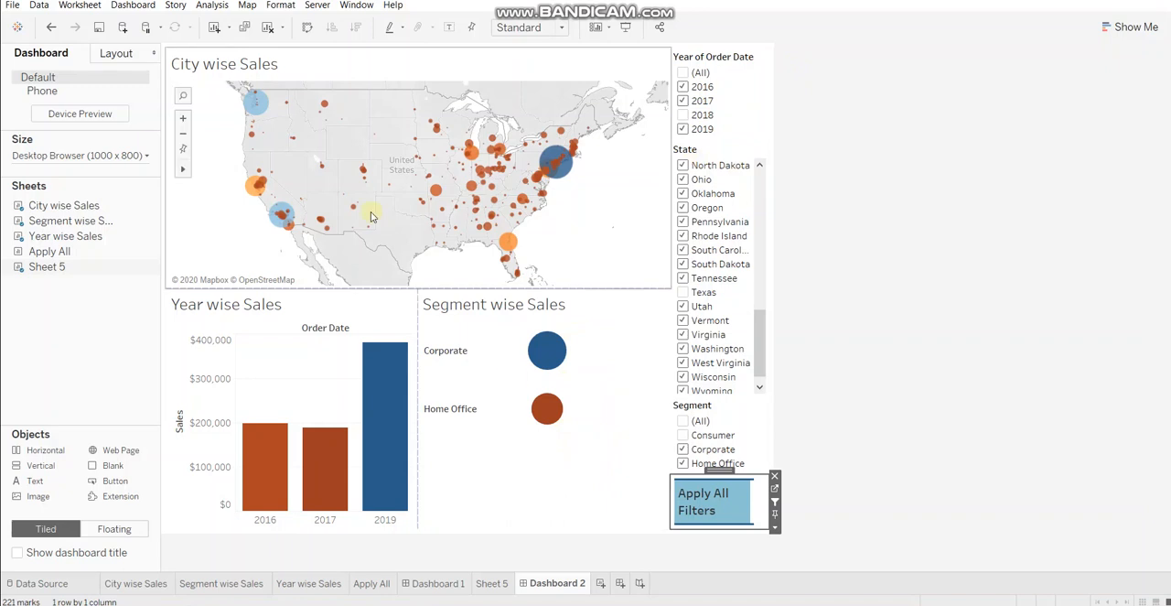
mouse_move(433, 240)
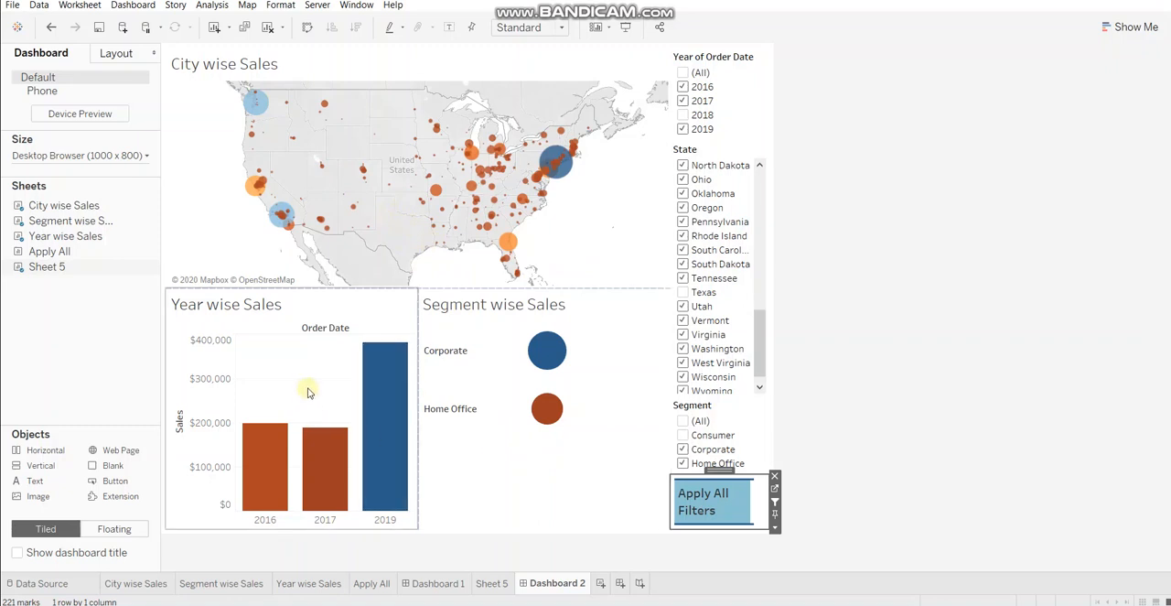
mouse_move(858, 475)
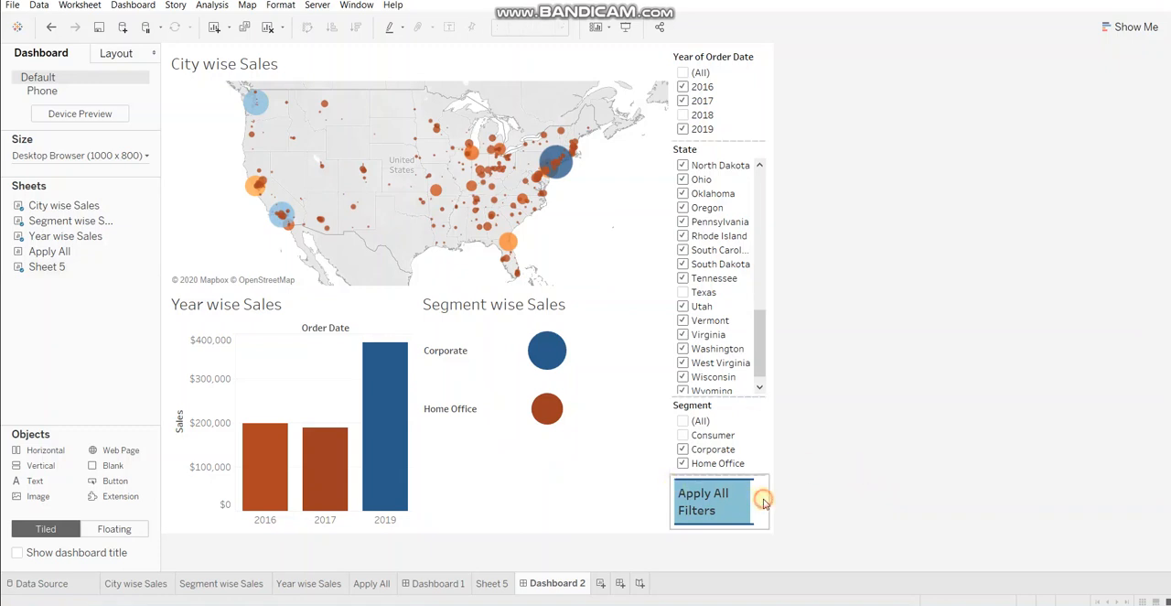
mouse_move(955, 500)
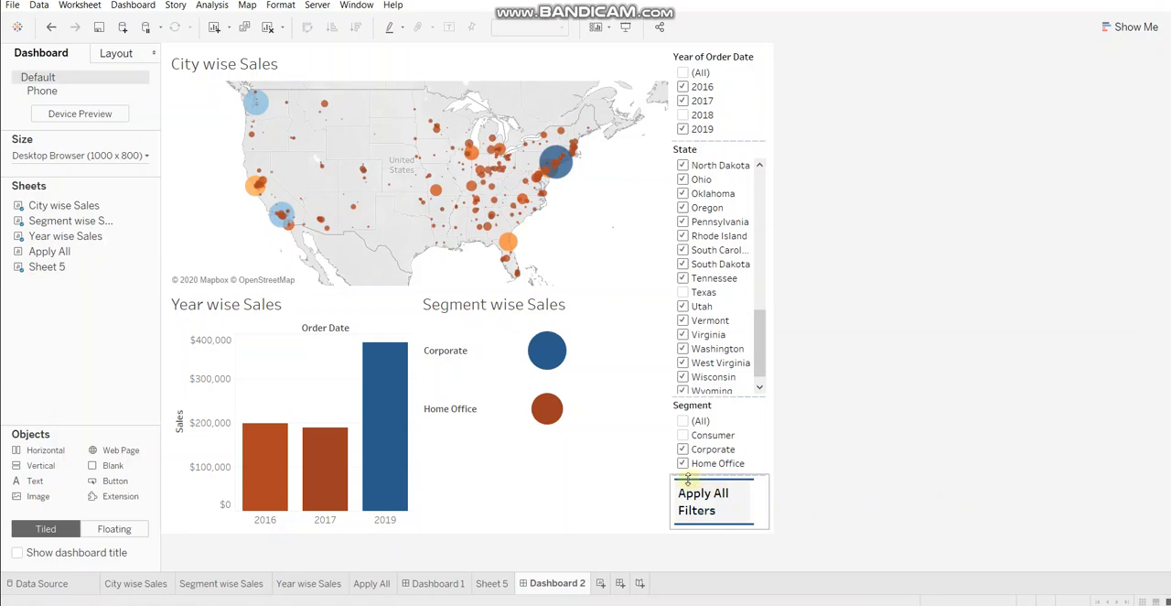
mouse_move(716, 483)
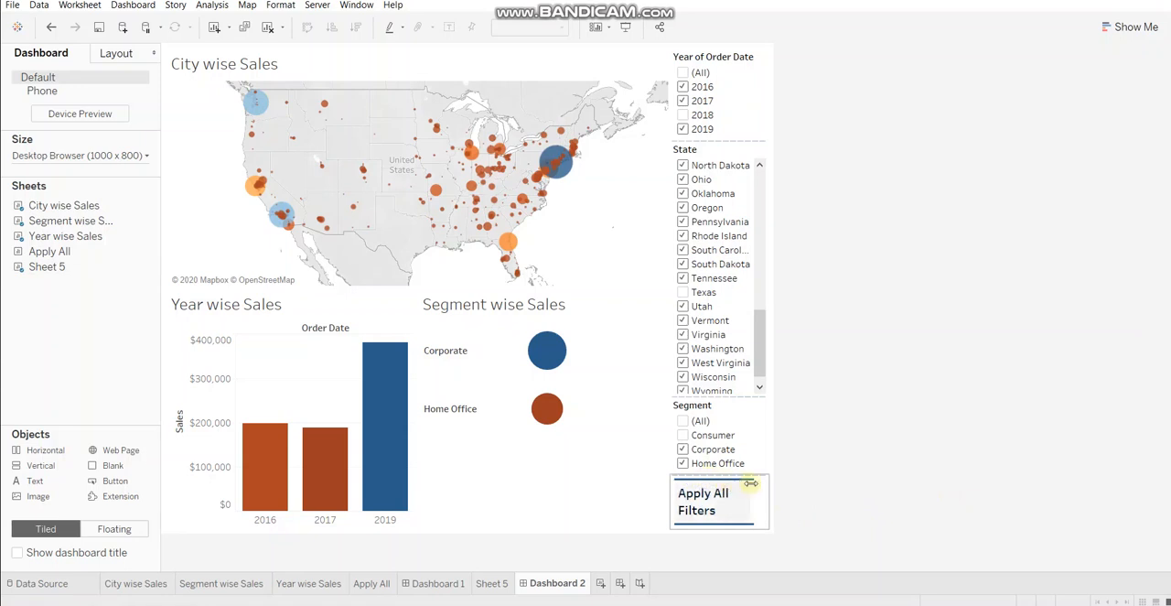
- Show the title on the Apply All Filters sheet and open it for editing
right_click(720, 502)
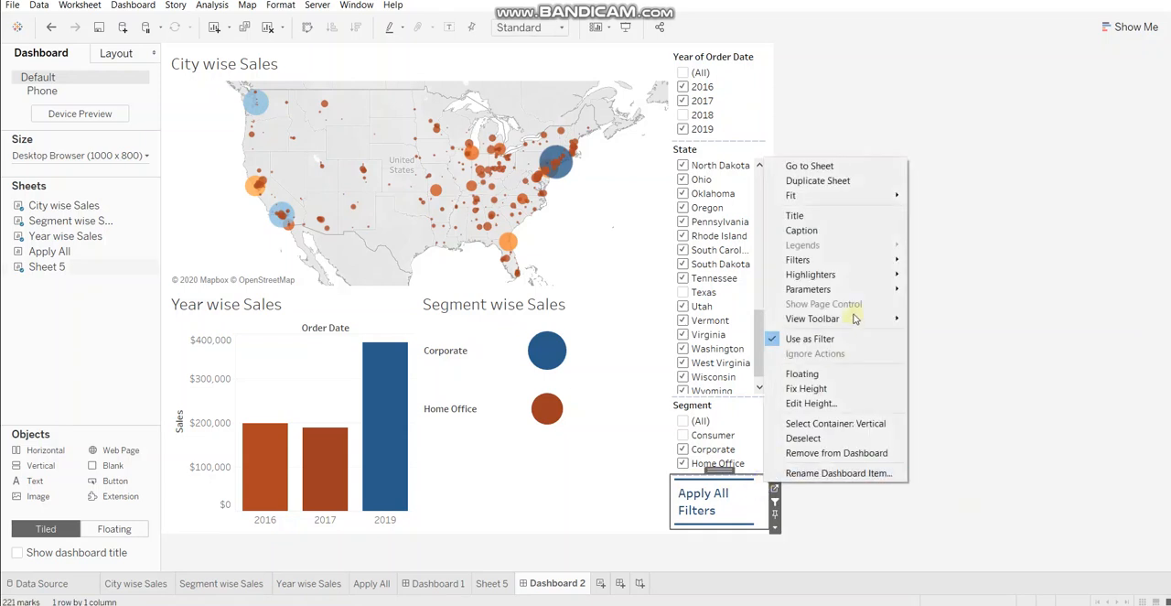
mouse_move(794, 216)
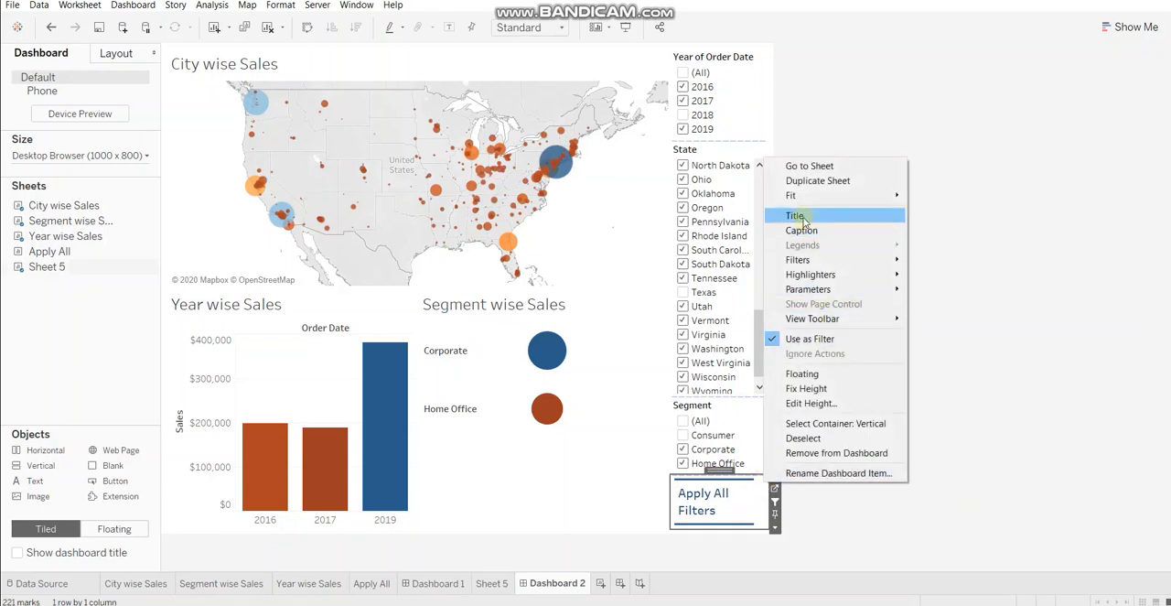
left_click(794, 216)
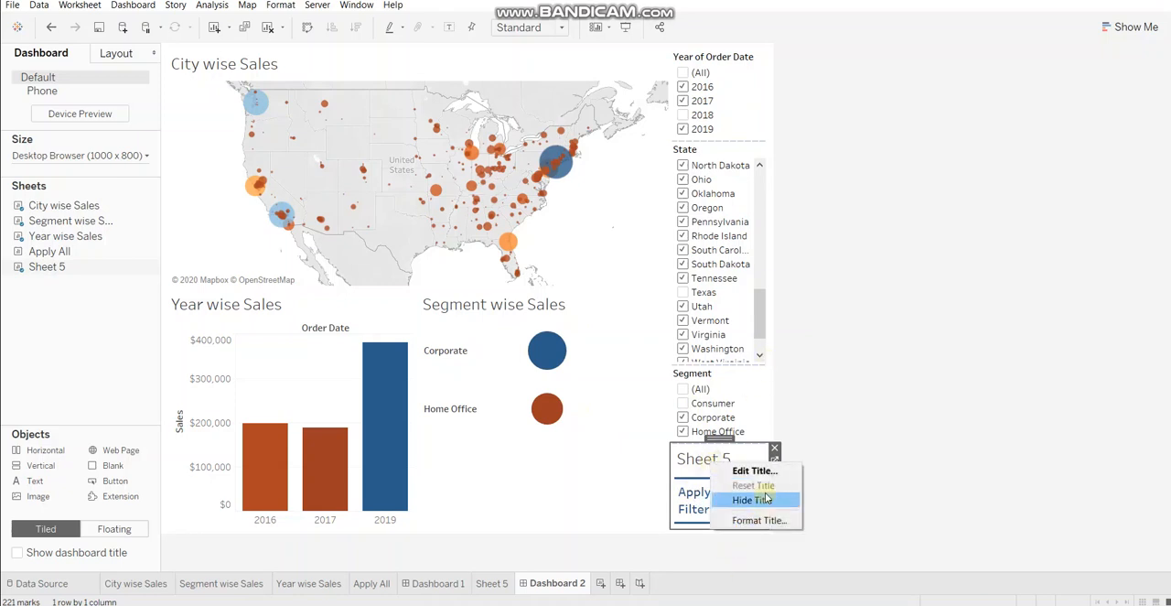
left_click(754, 471)
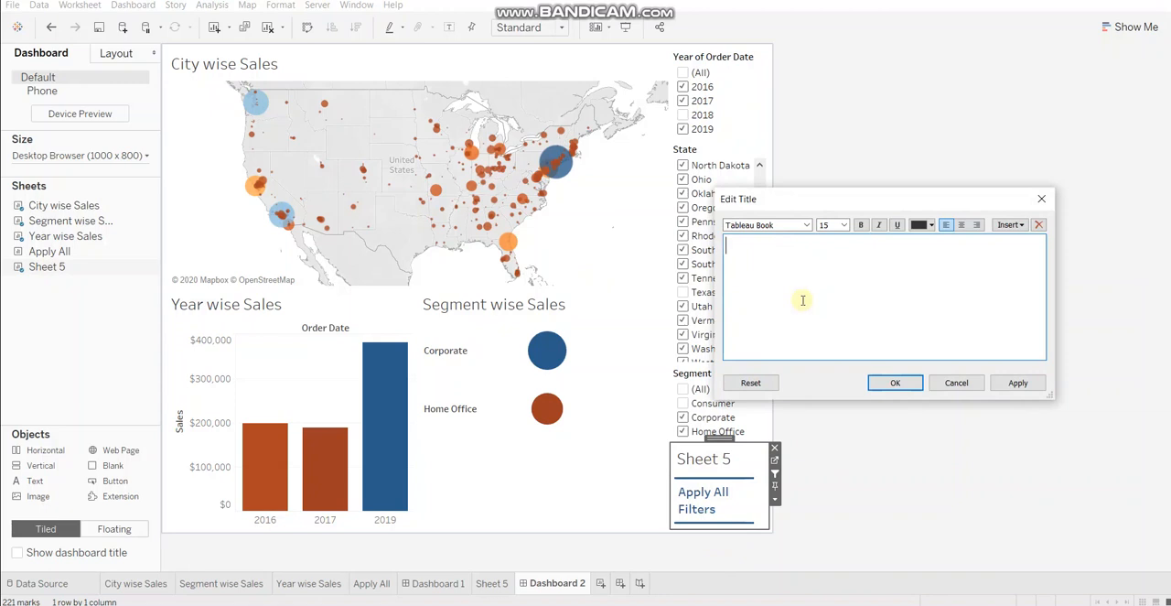
- Title the button sheet 'Click here to' in size 8, centred, and apply it
type("Click here to")
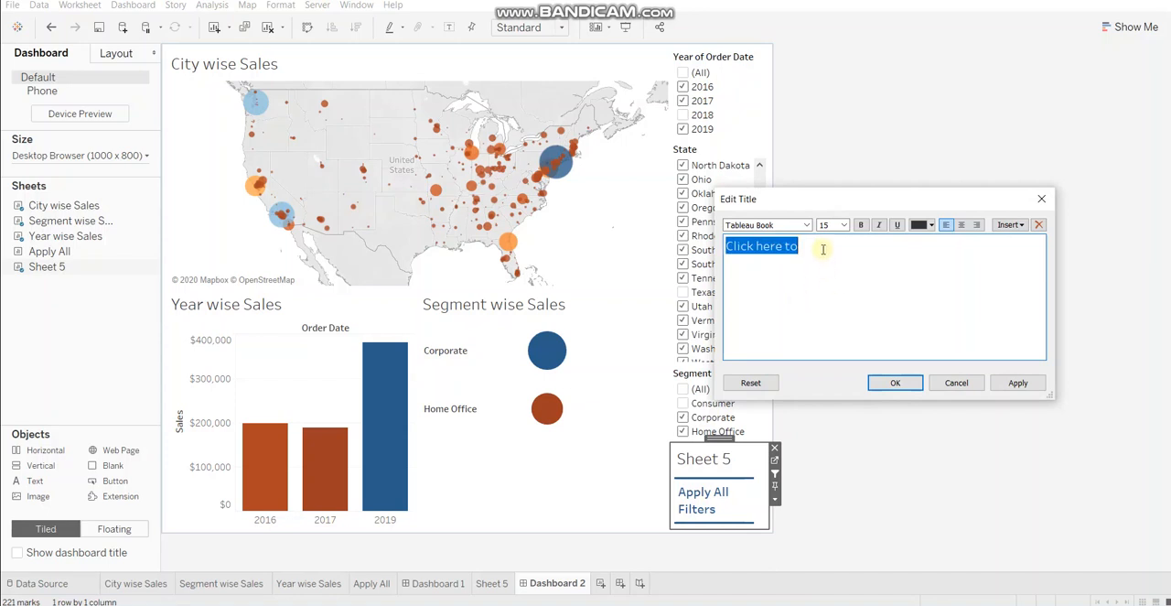
left_click(842, 225)
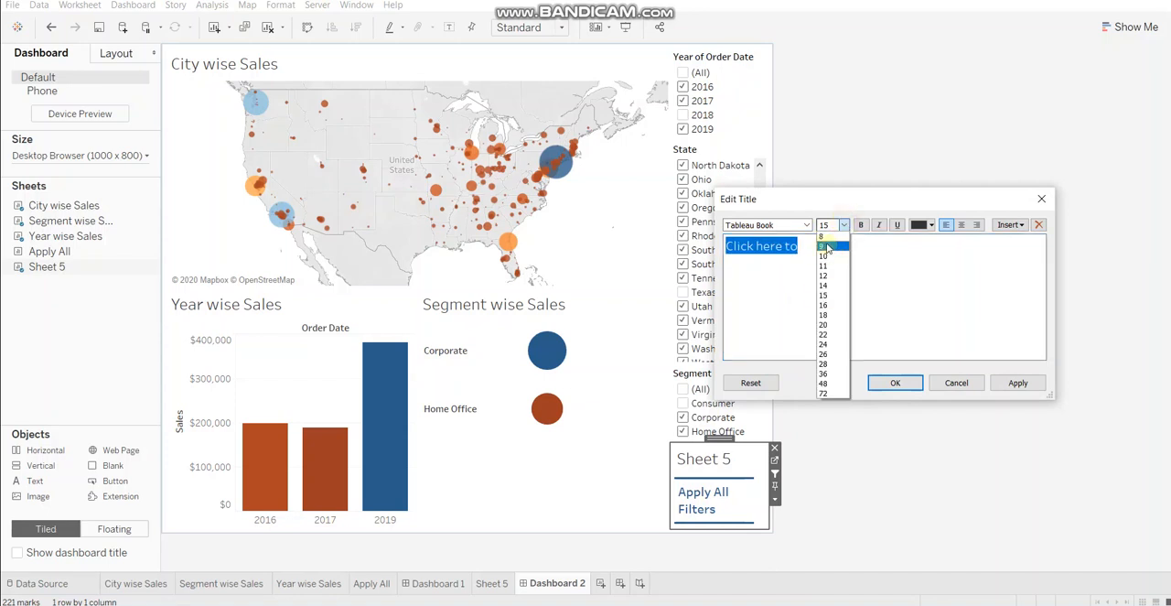
left_click(824, 247)
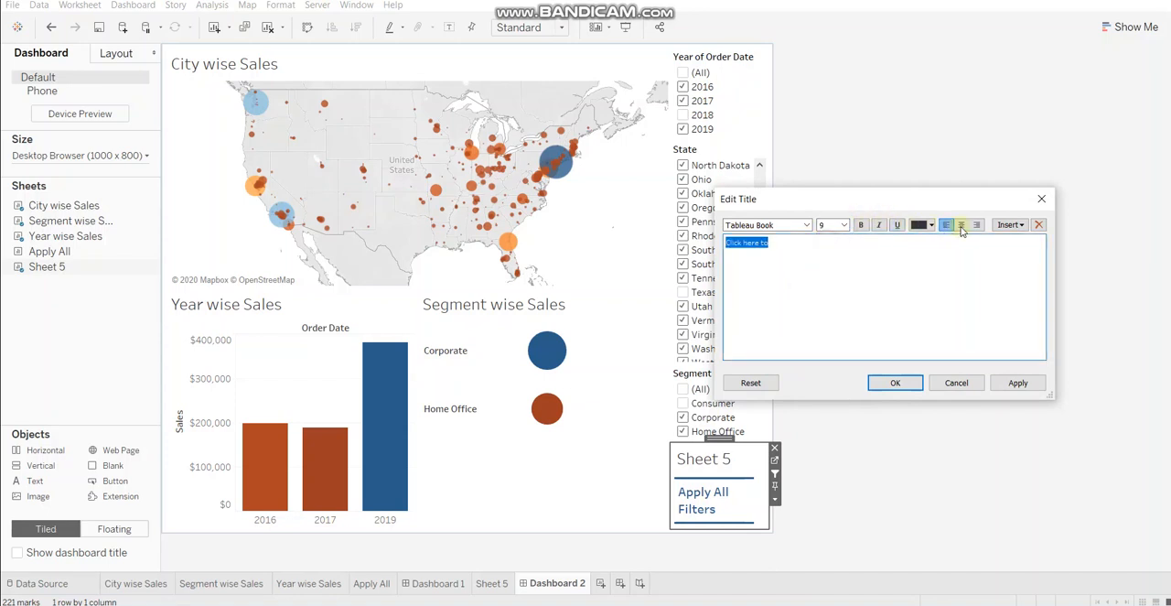
left_click(930, 225)
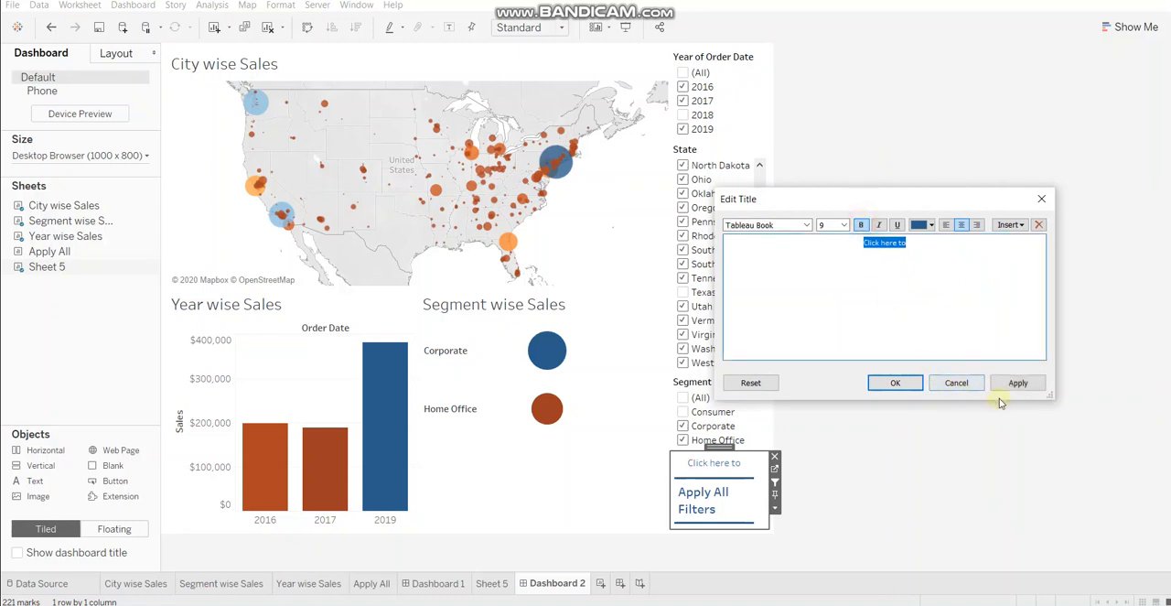
left_click(956, 382)
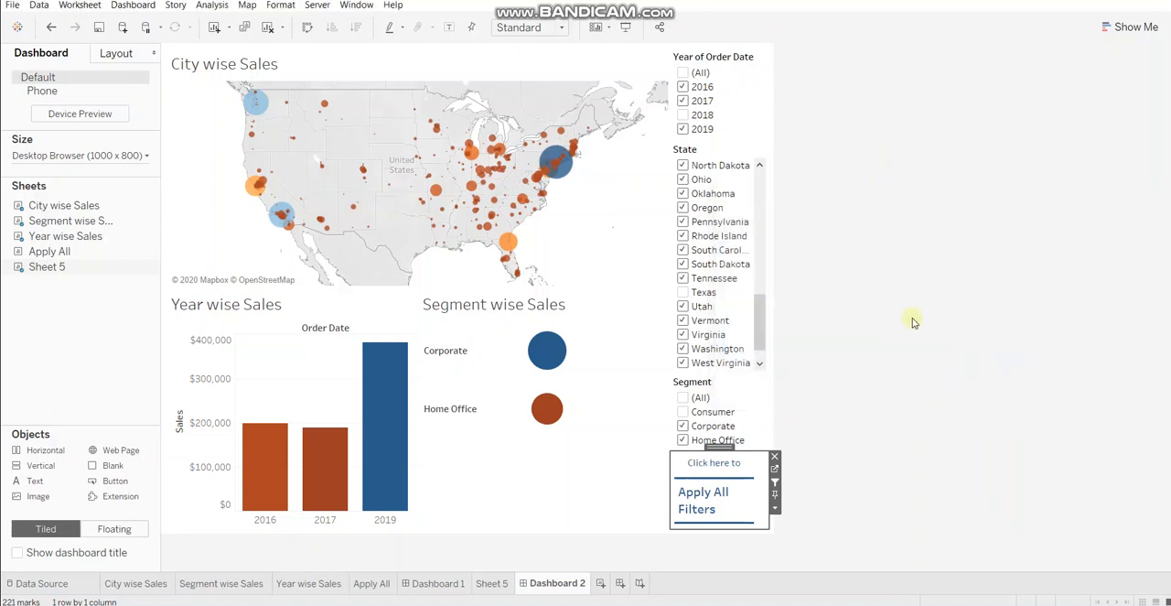